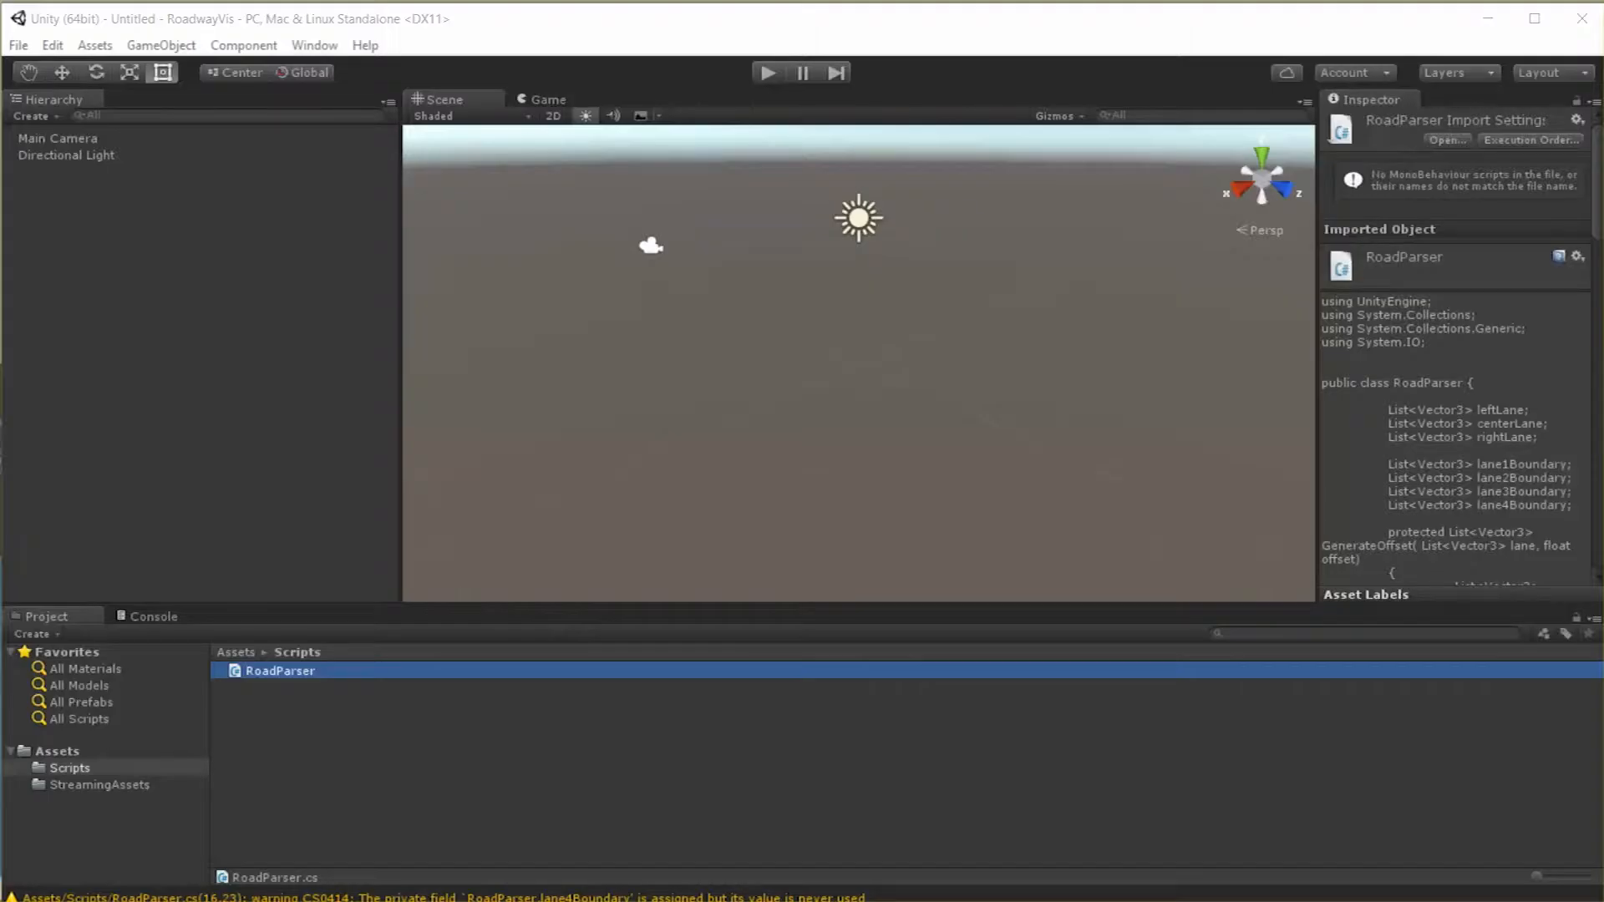
# Create a C# script named UserParser in the Scripts folder and open it in MonoDevelop
pyautogui.click(100, 785)
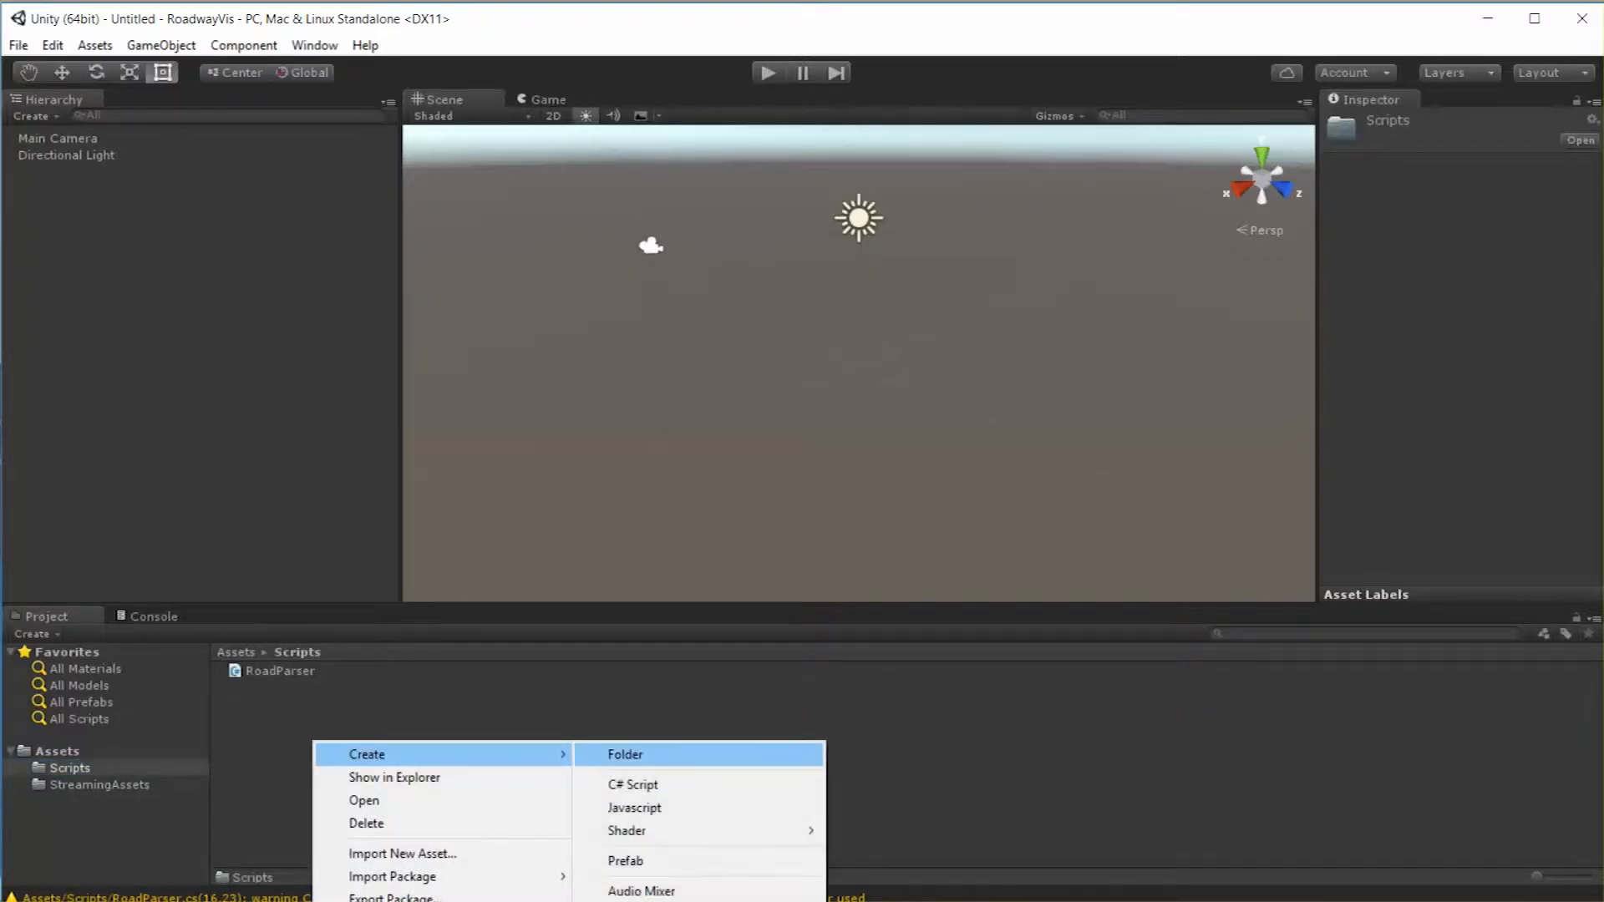
pyautogui.click(631, 785)
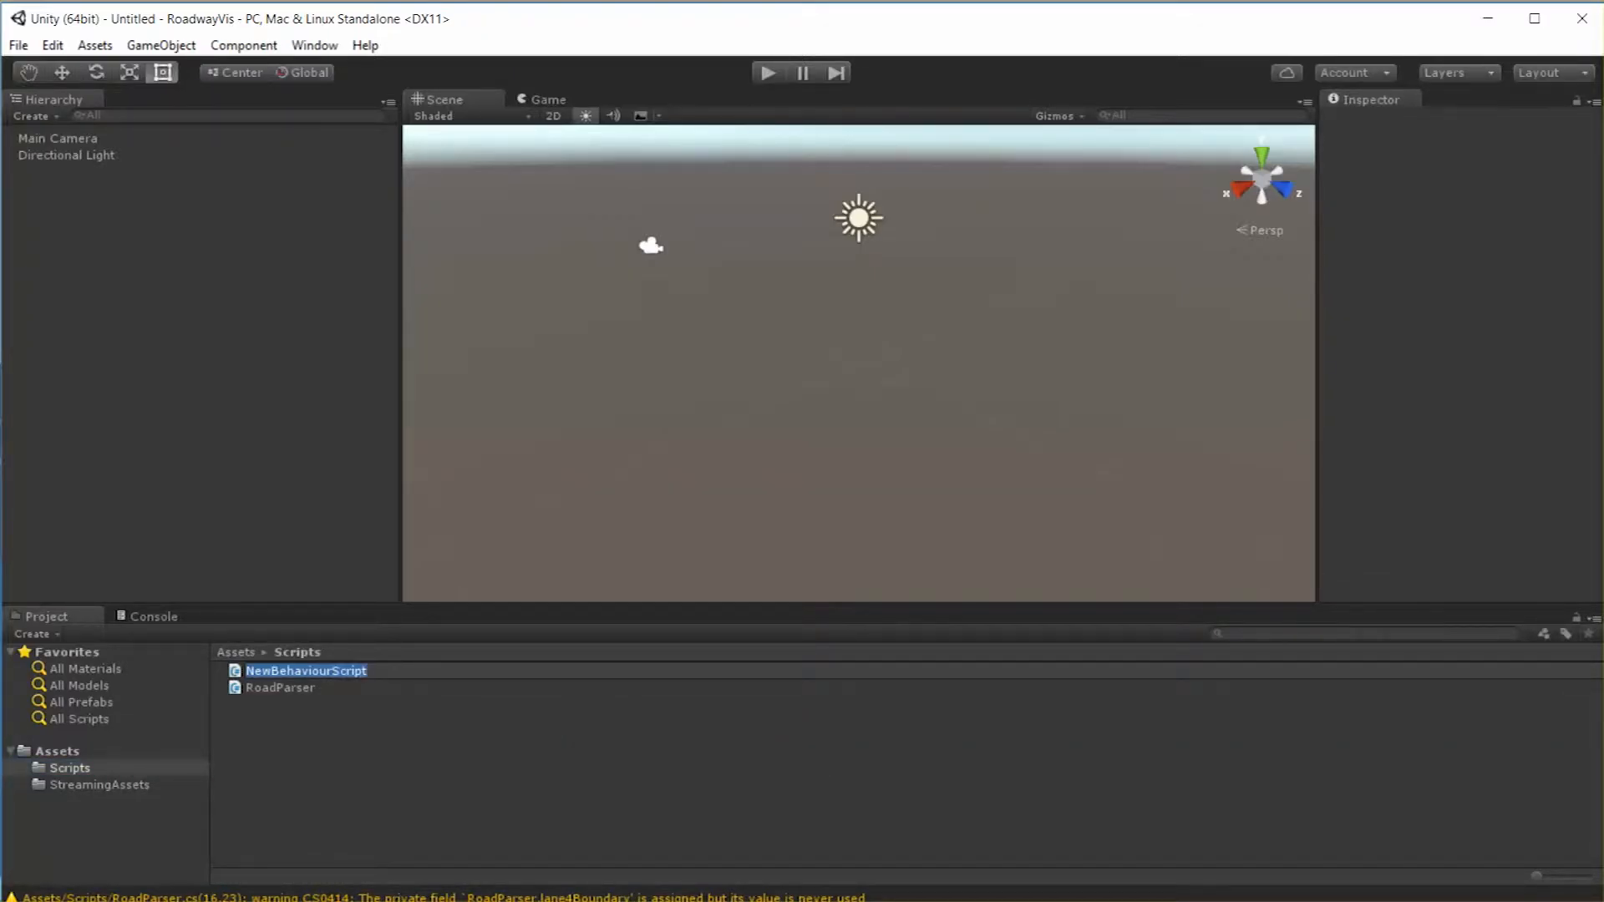
pyautogui.write('UserParser')
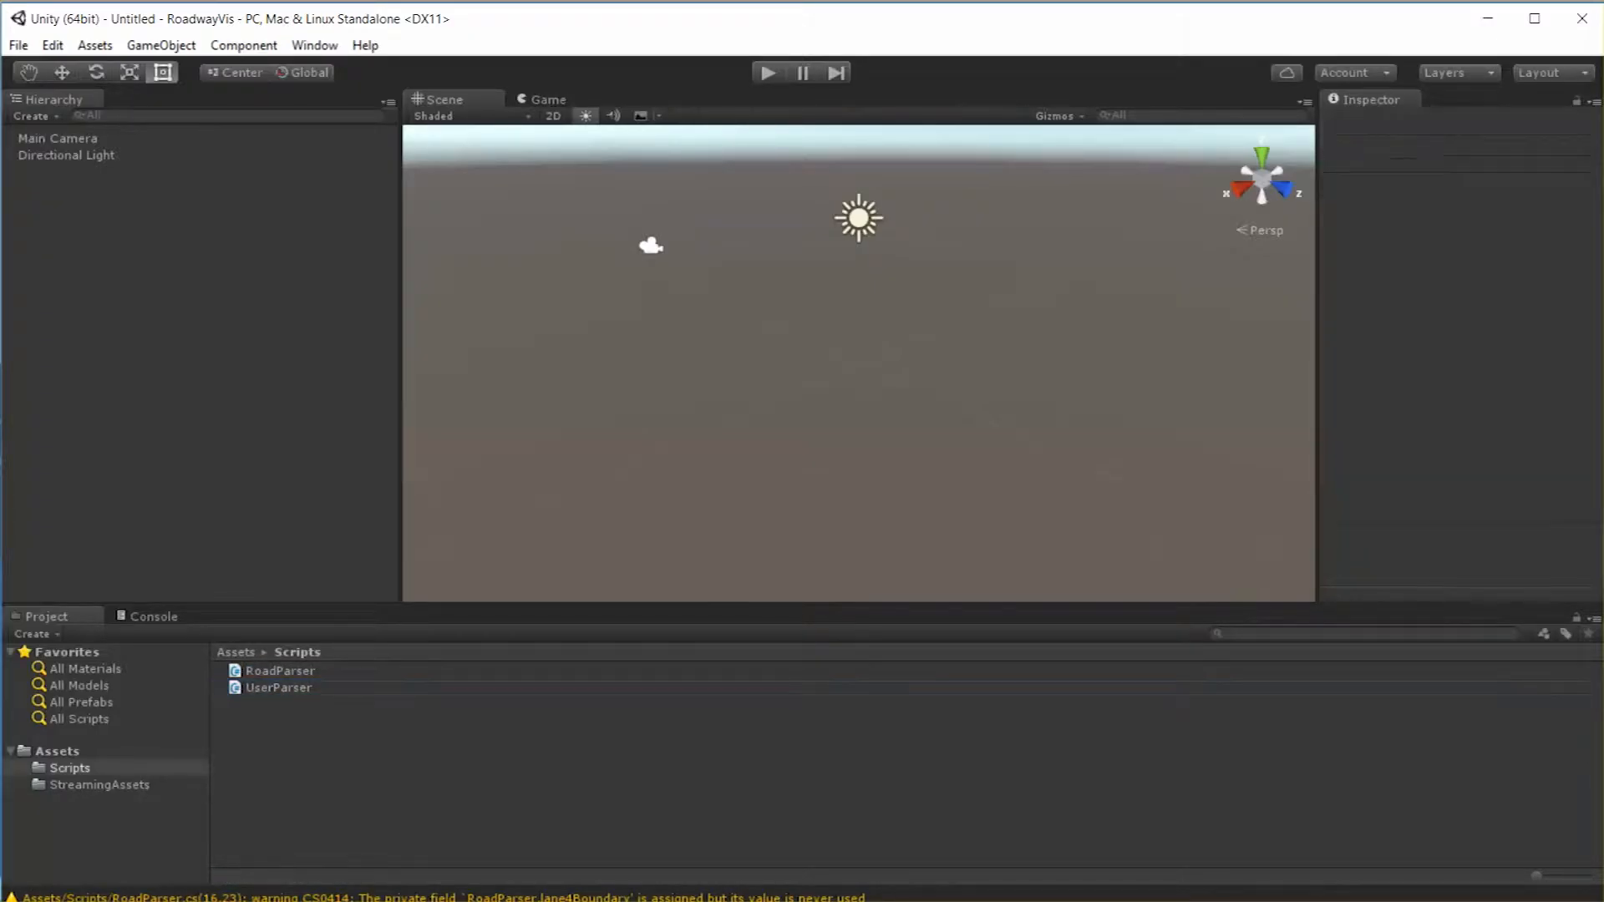
pyautogui.doubleClick(279, 687)
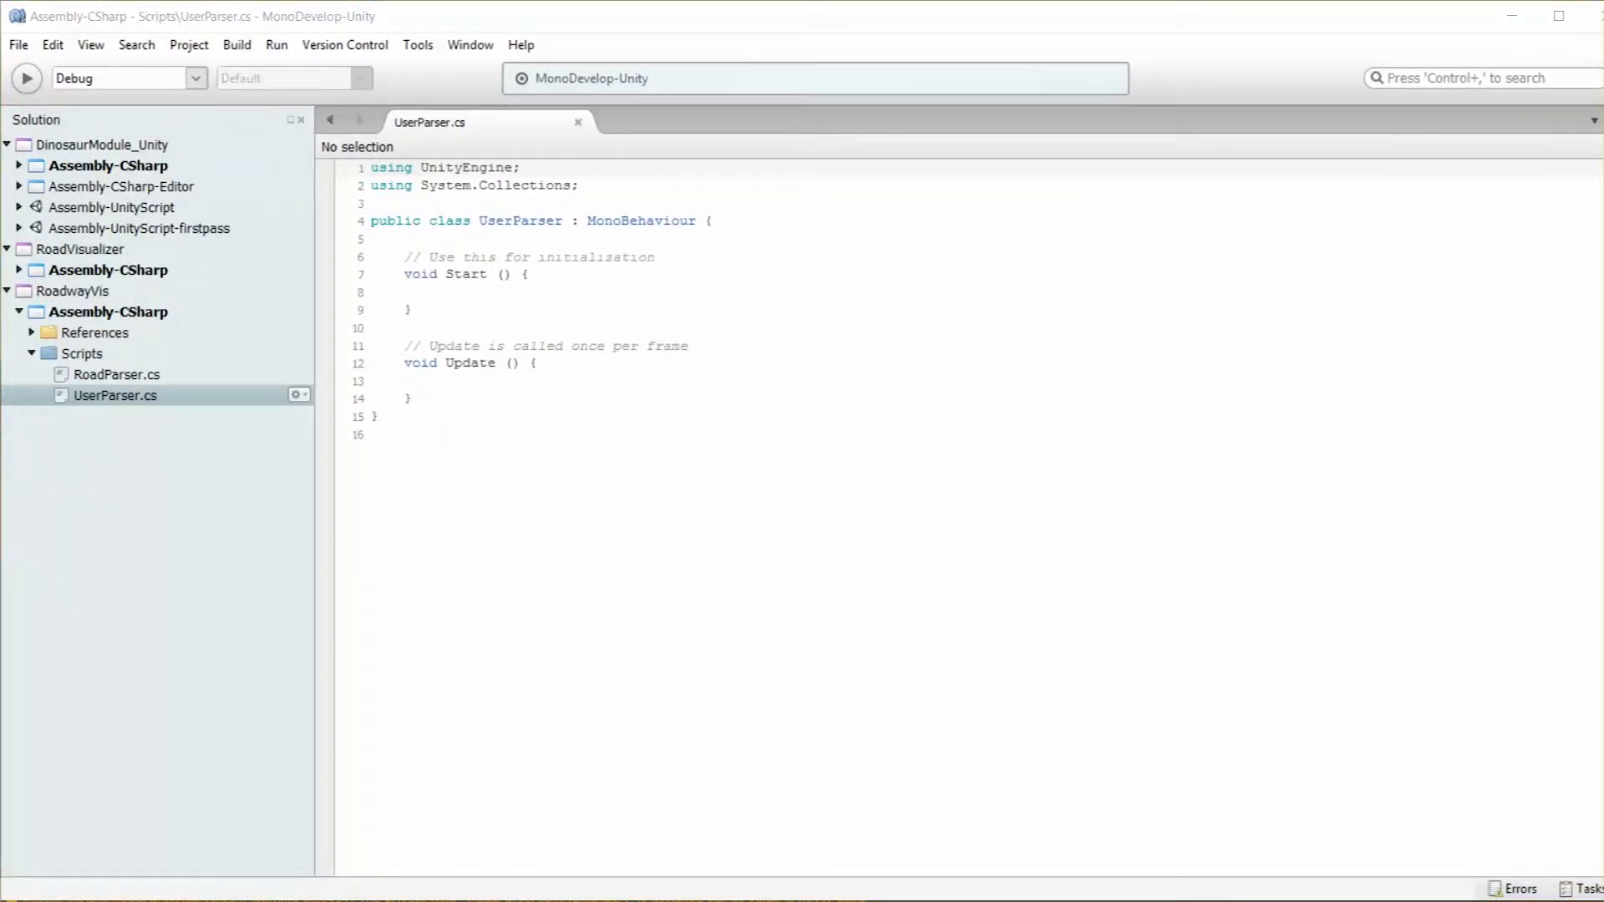
# Remove the MonoBehaviour base class and import System.Collections.Generic and System.IO
pyautogui.doubleClick(640, 221)
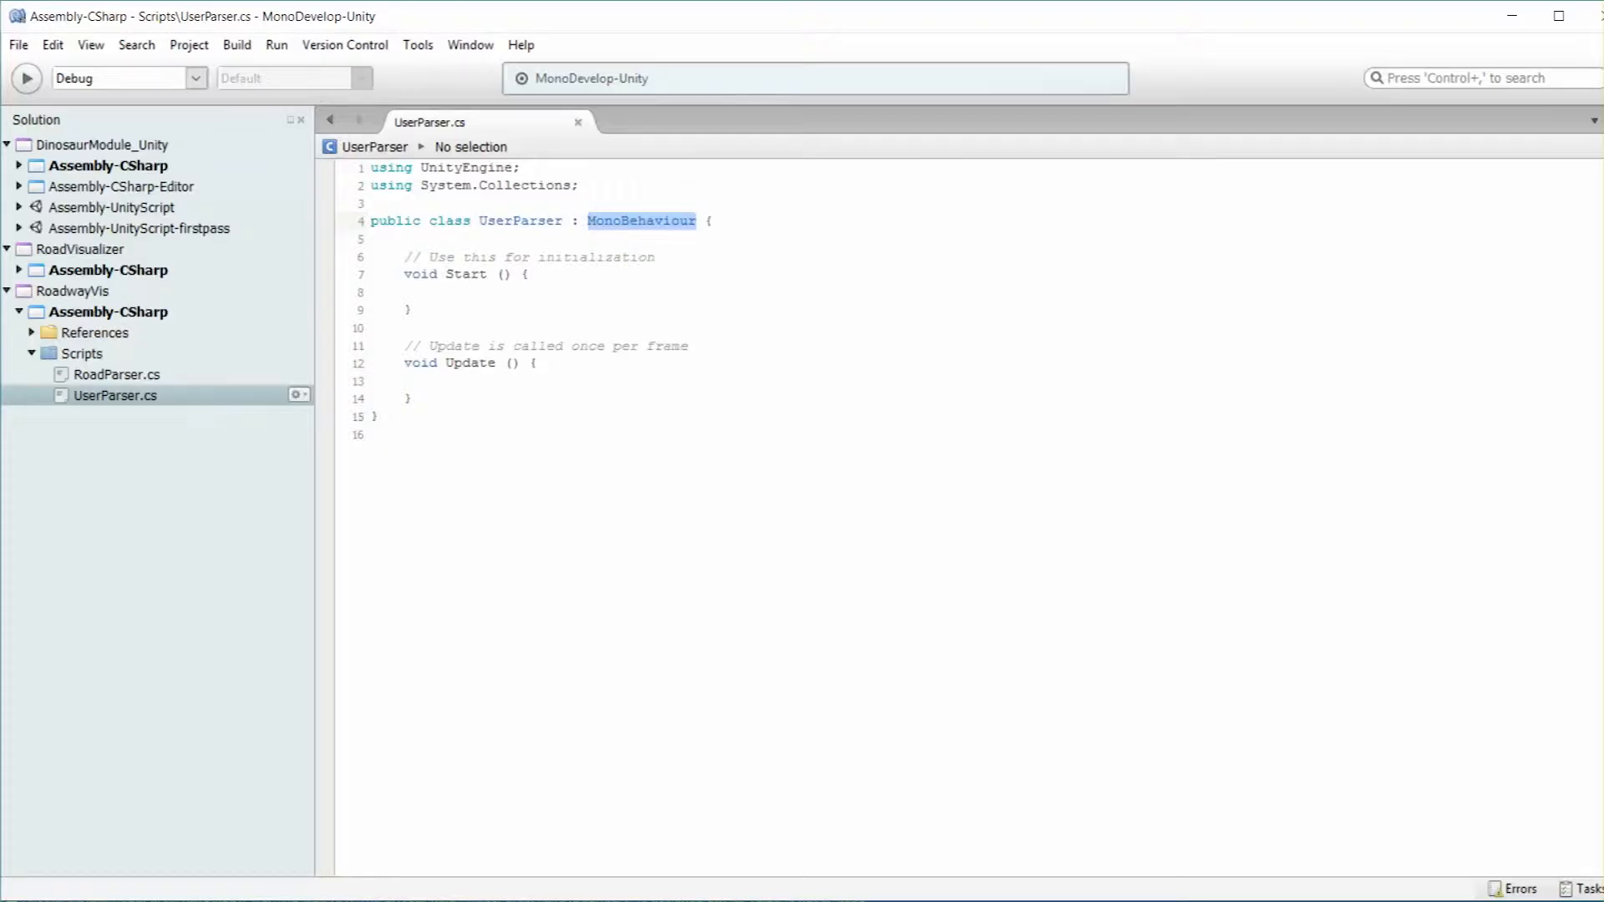
pyautogui.press('Delete')
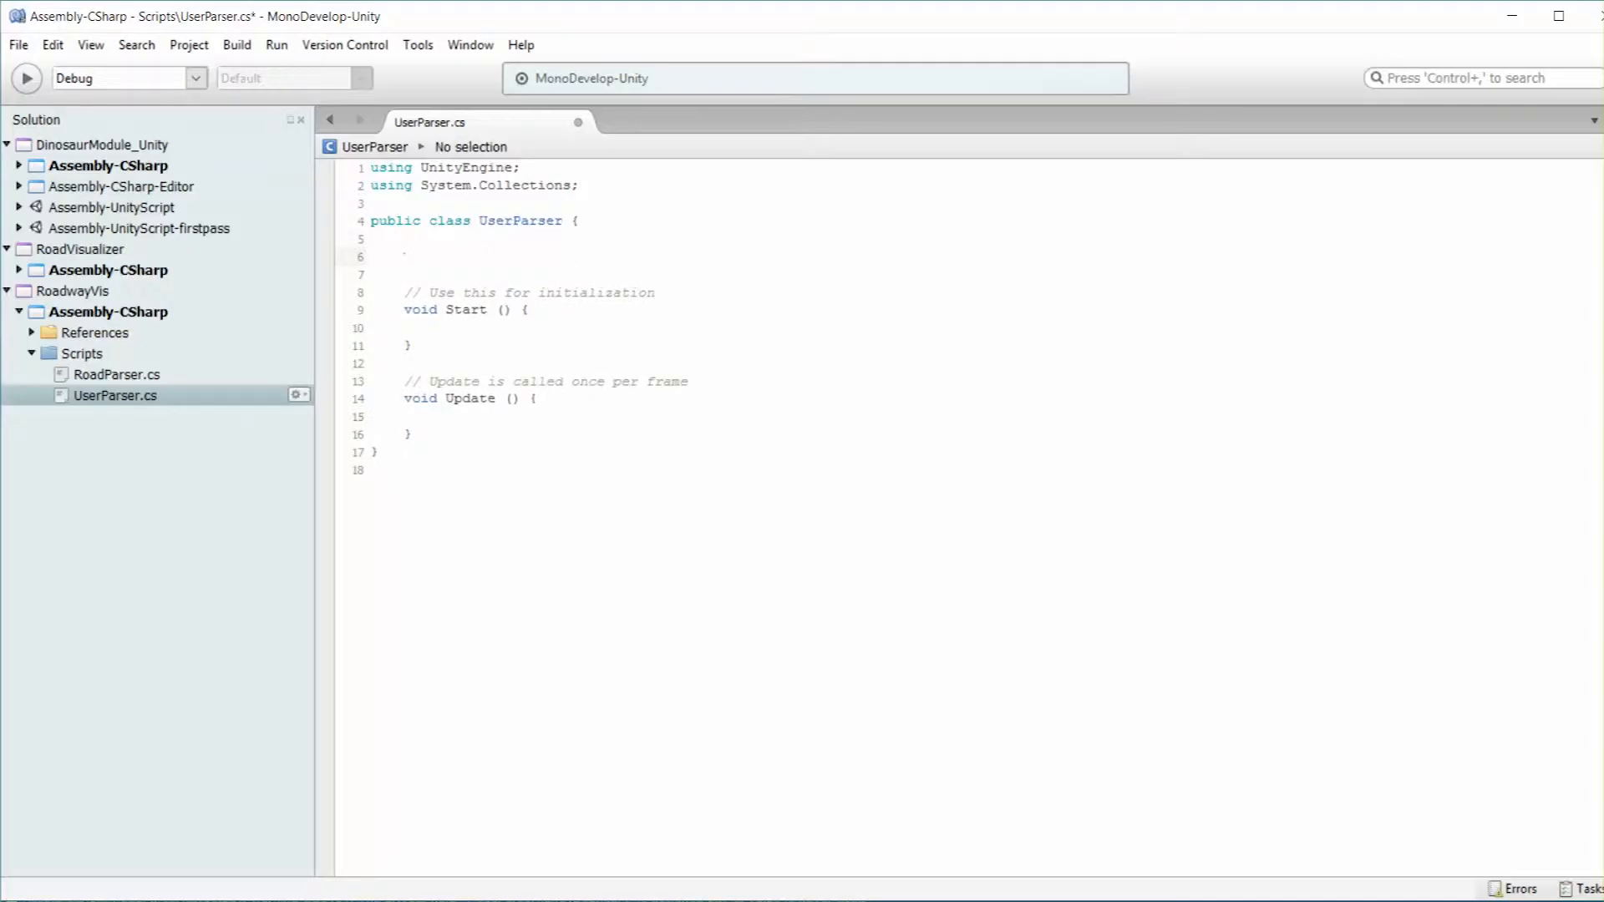
pyautogui.write('IList<V')
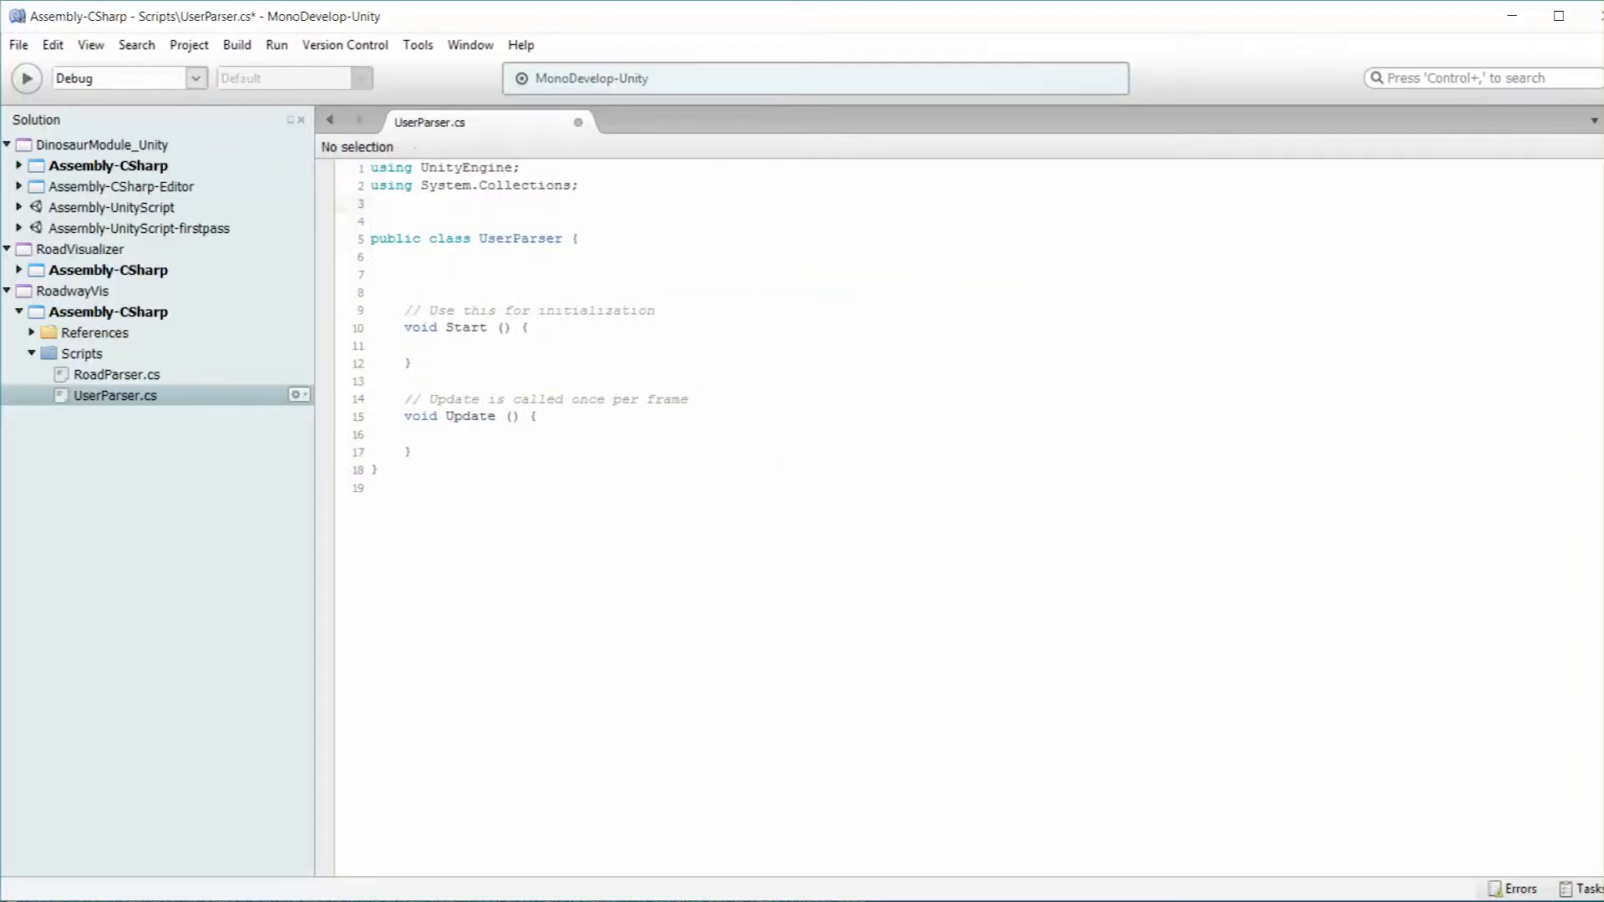
pyautogui.write('using System.Collections.Generic;')
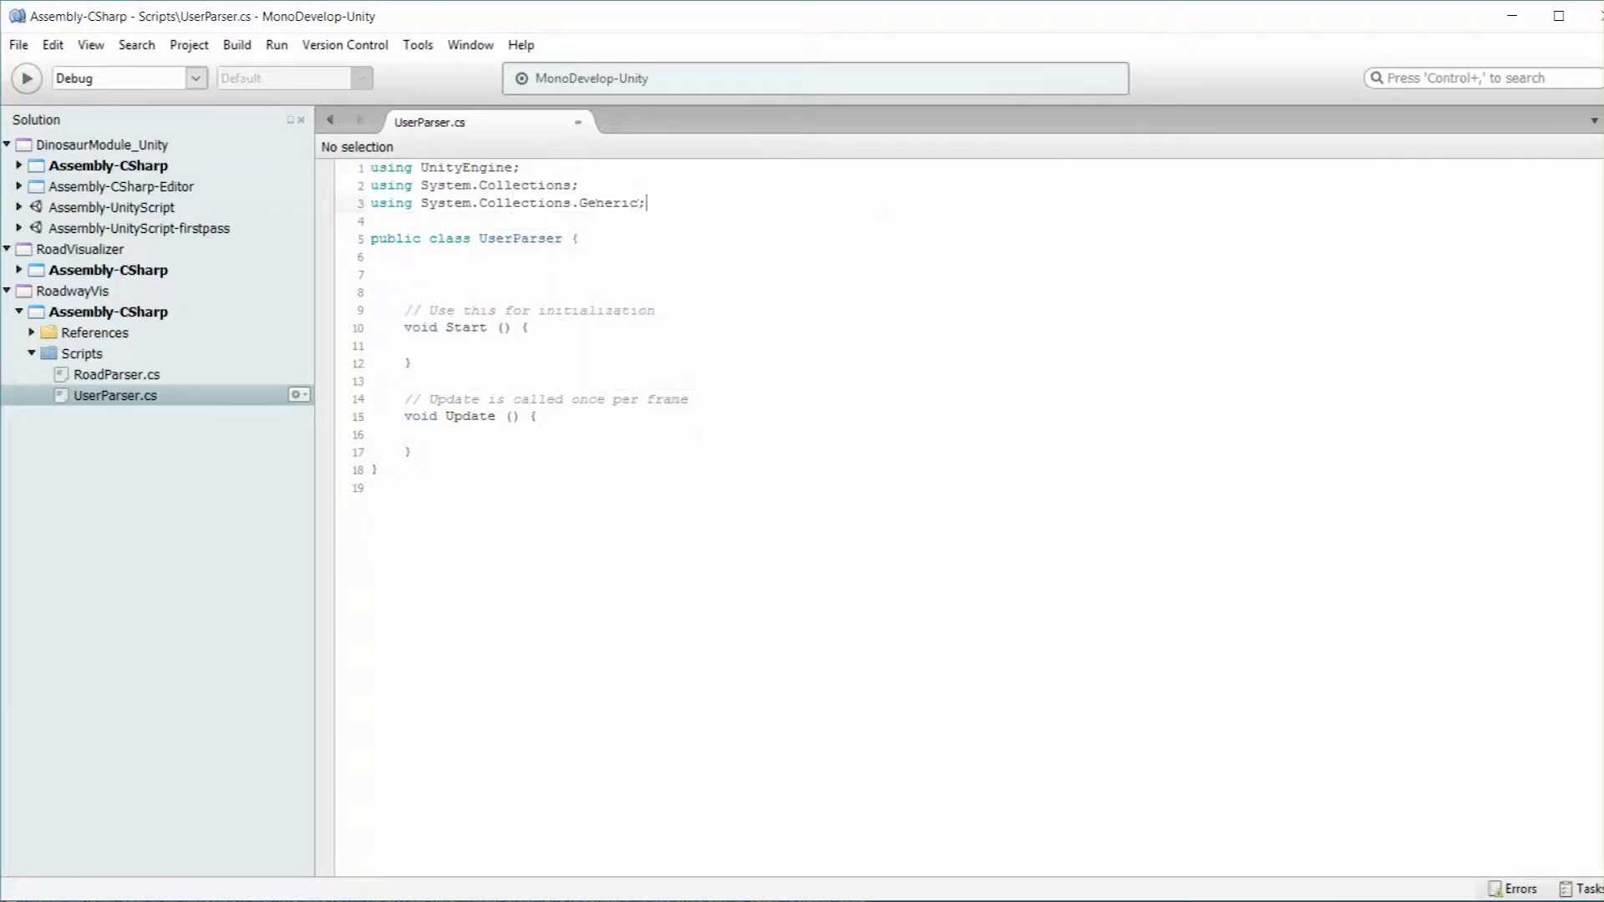
pyautogui.write('u')
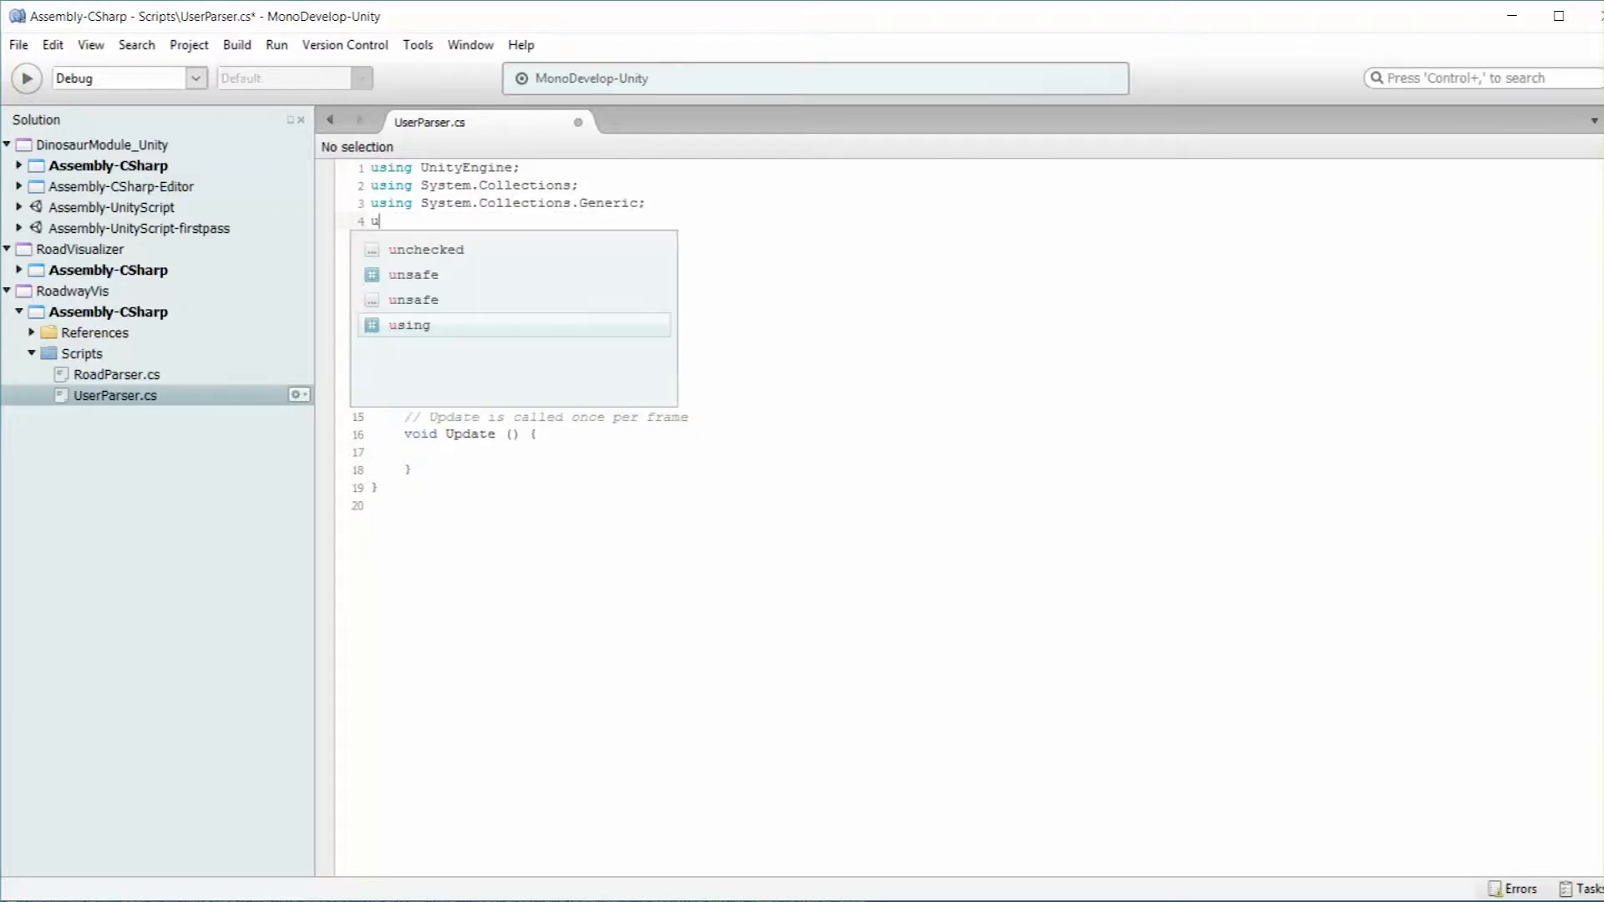
pyautogui.write('sing System.IO;')
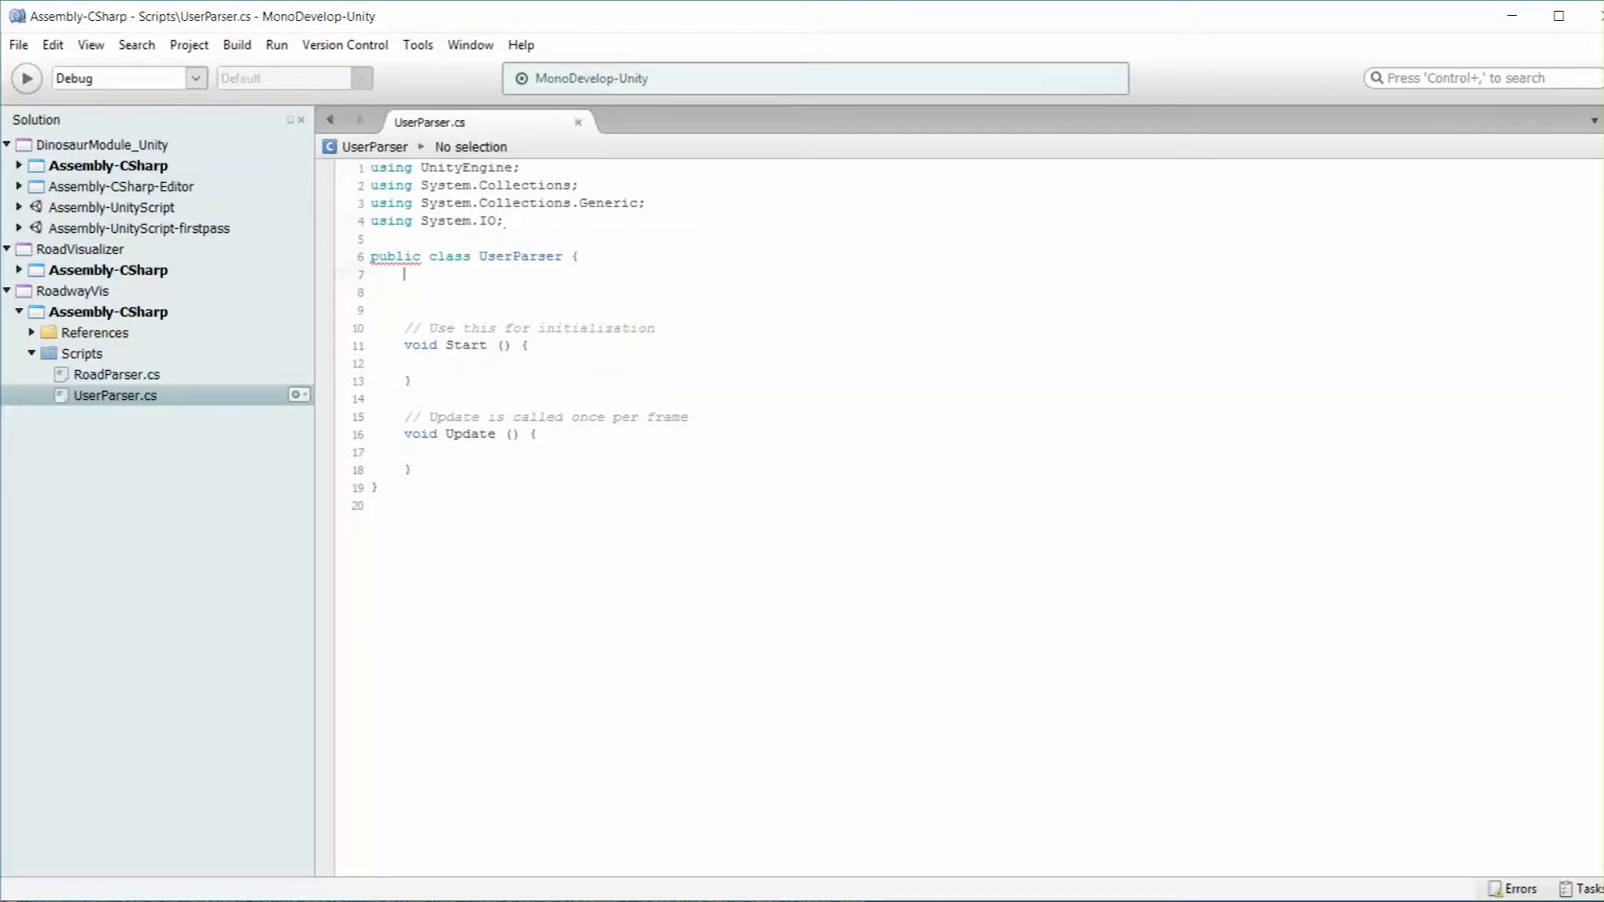
# Declare a List<Vector3> field named lineStrip
pyautogui.write('L')
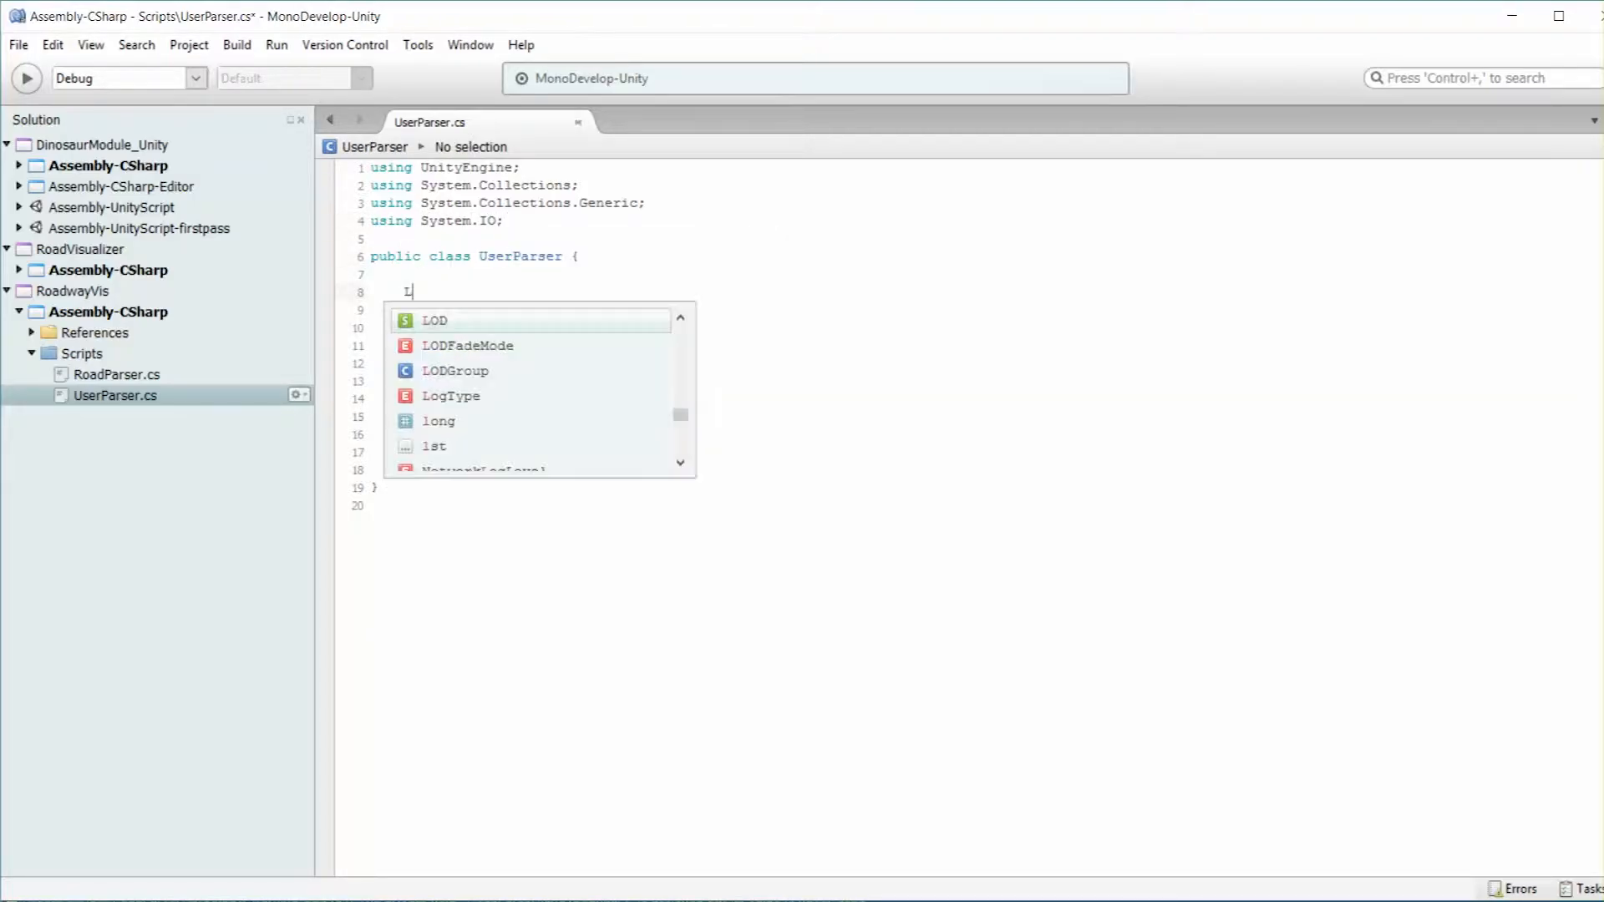
pyautogui.write('ist<Vector3>')
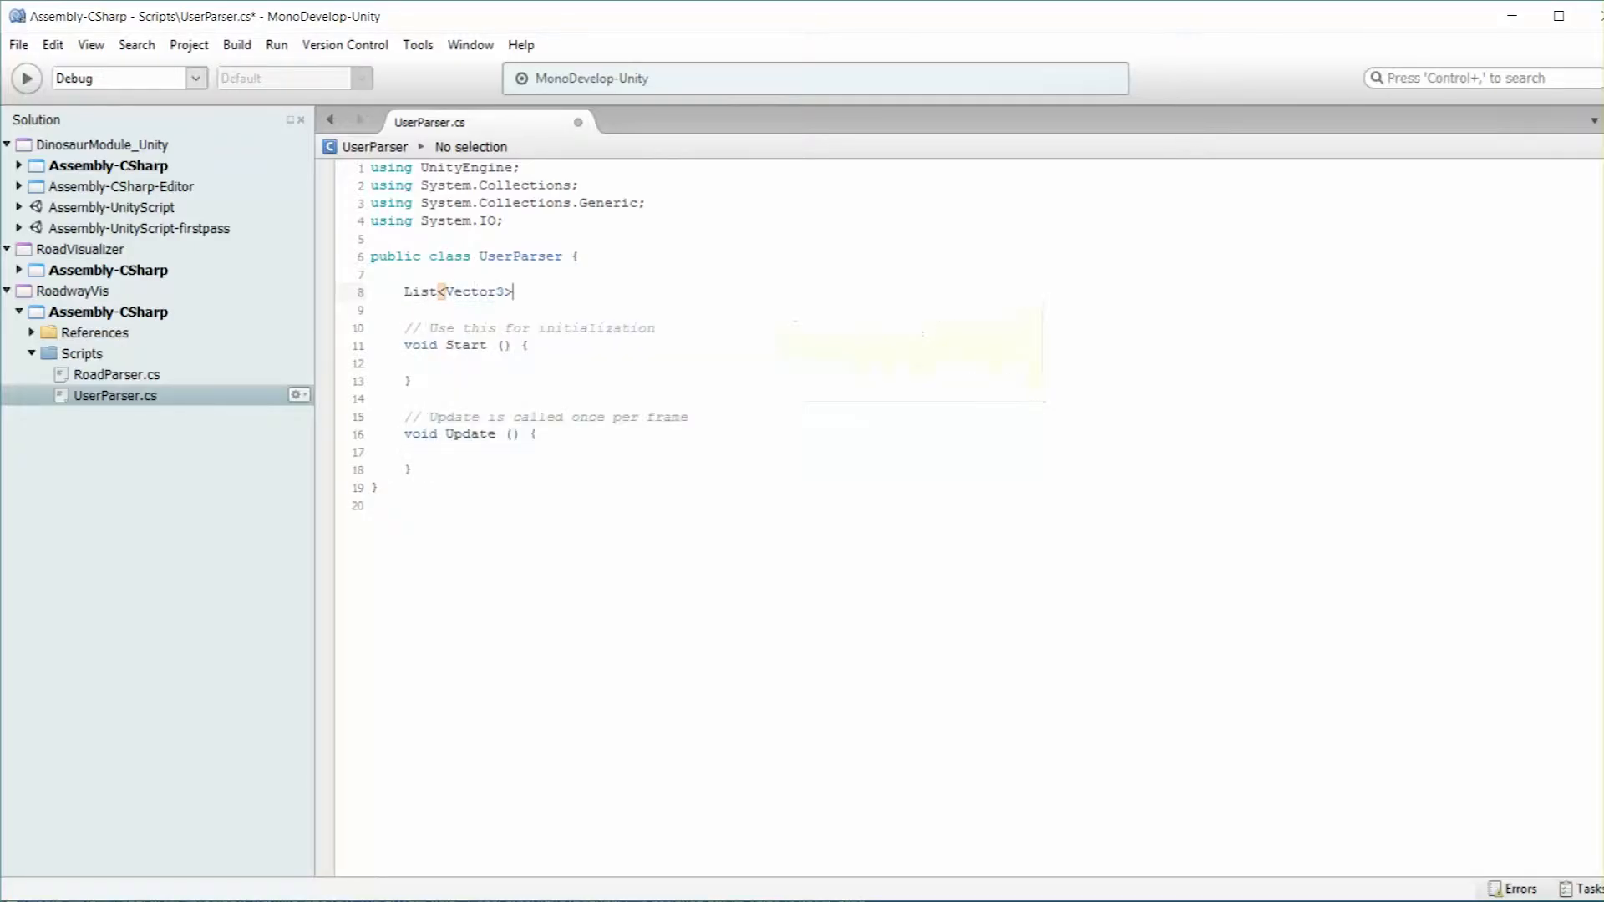
pyautogui.write('lineStrp')
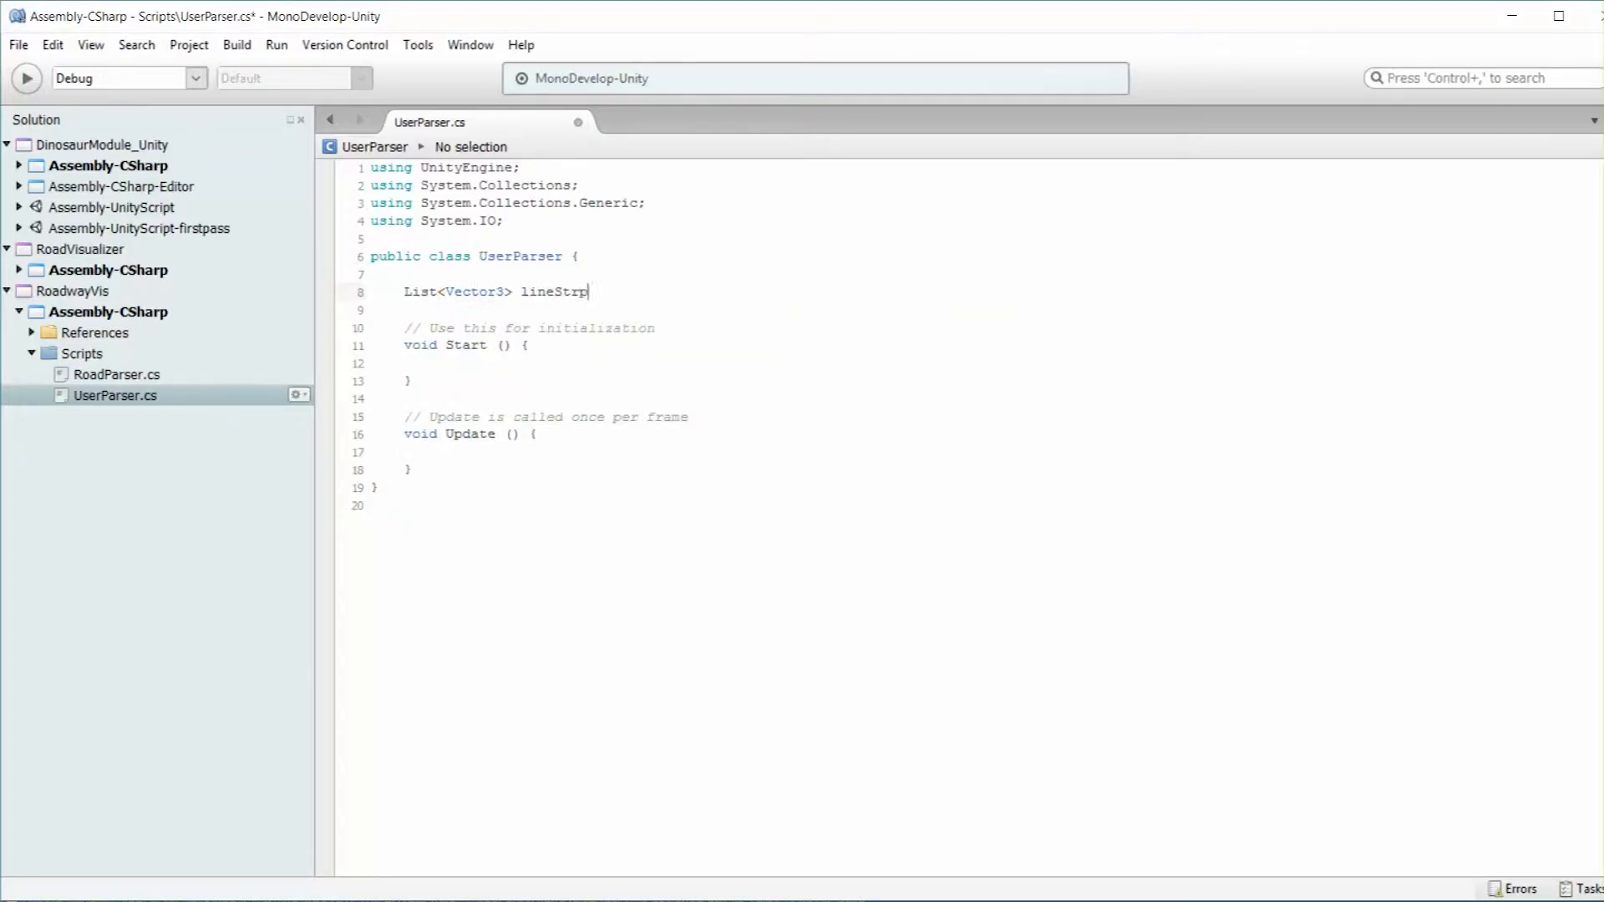
pyautogui.write('ip;')
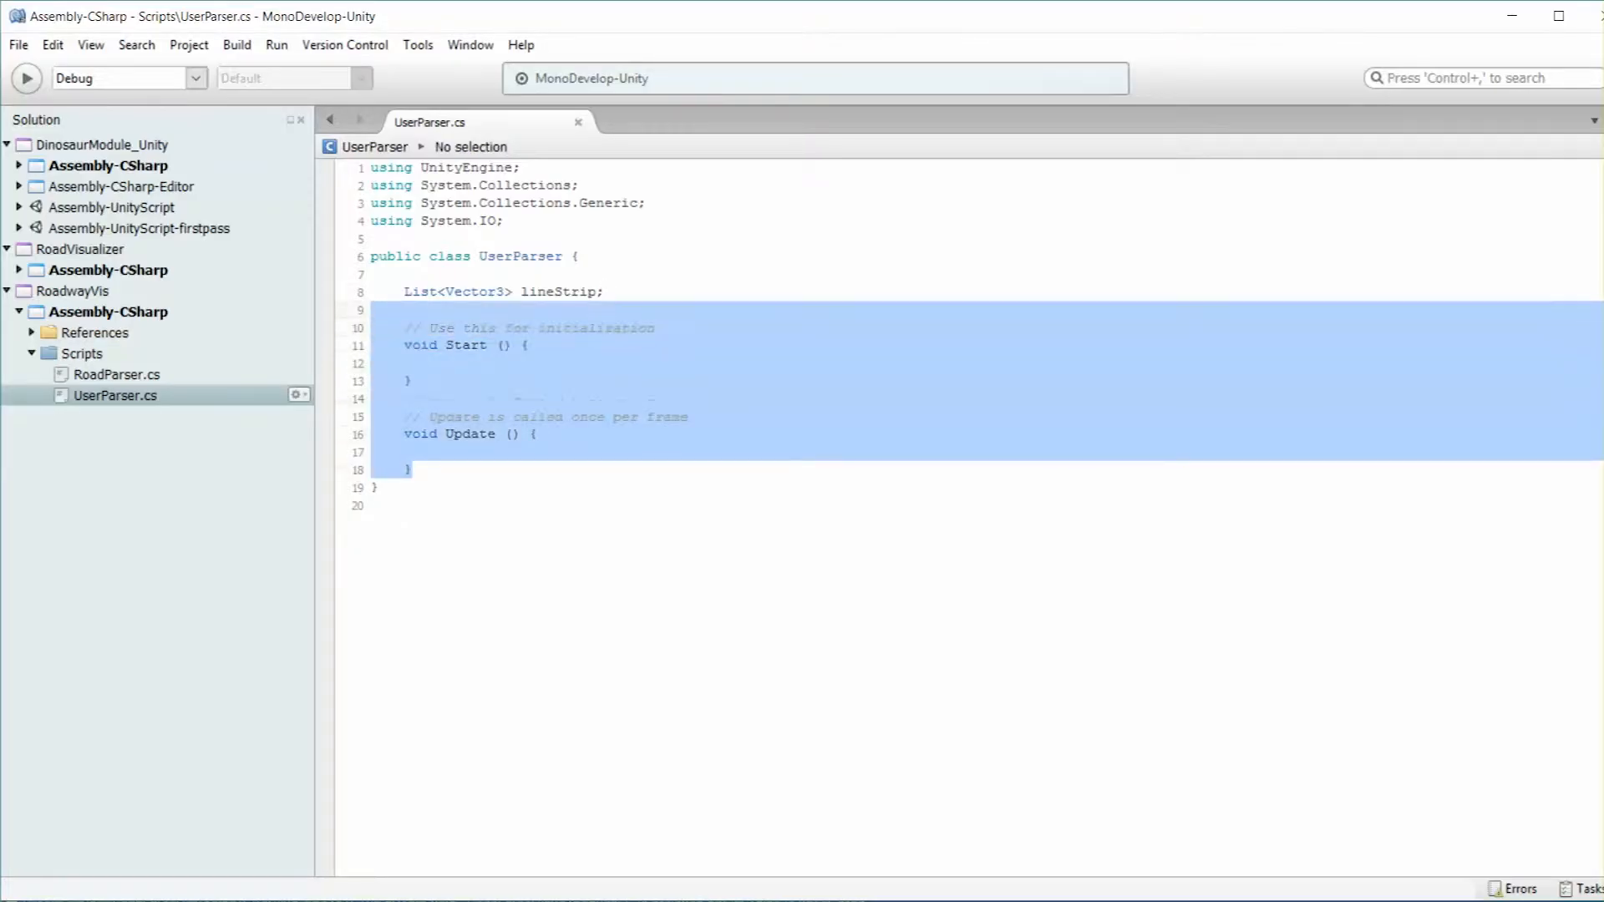
# Delete Start and Update and write public void ParseFile(string filePath) with an opening body
pyautogui.press('Delete')
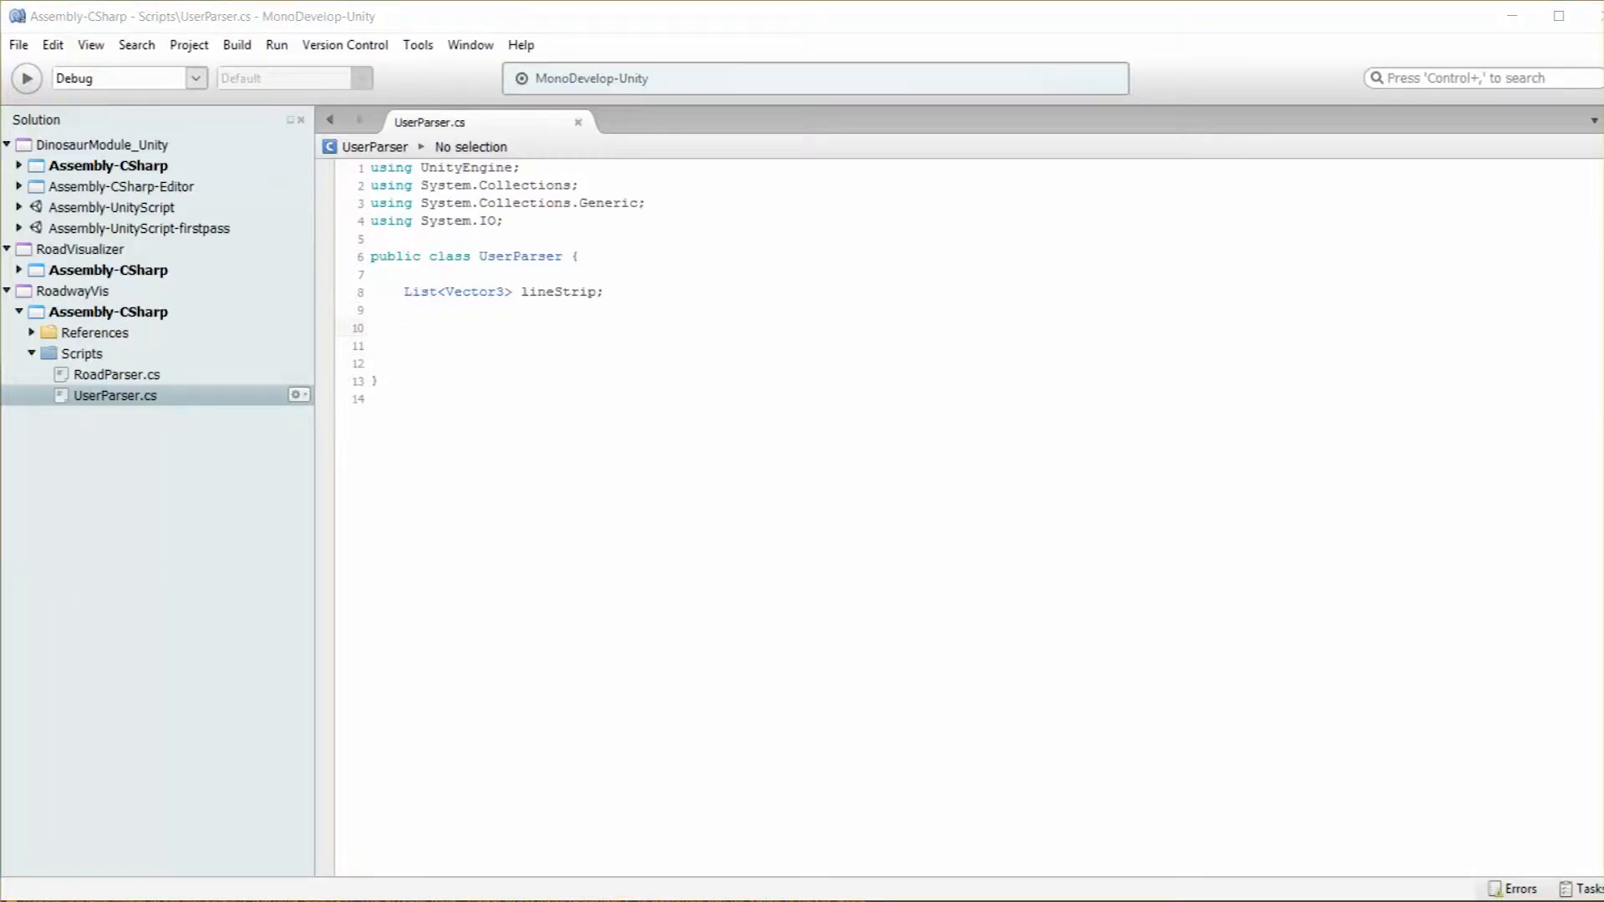
pyautogui.click(403, 344)
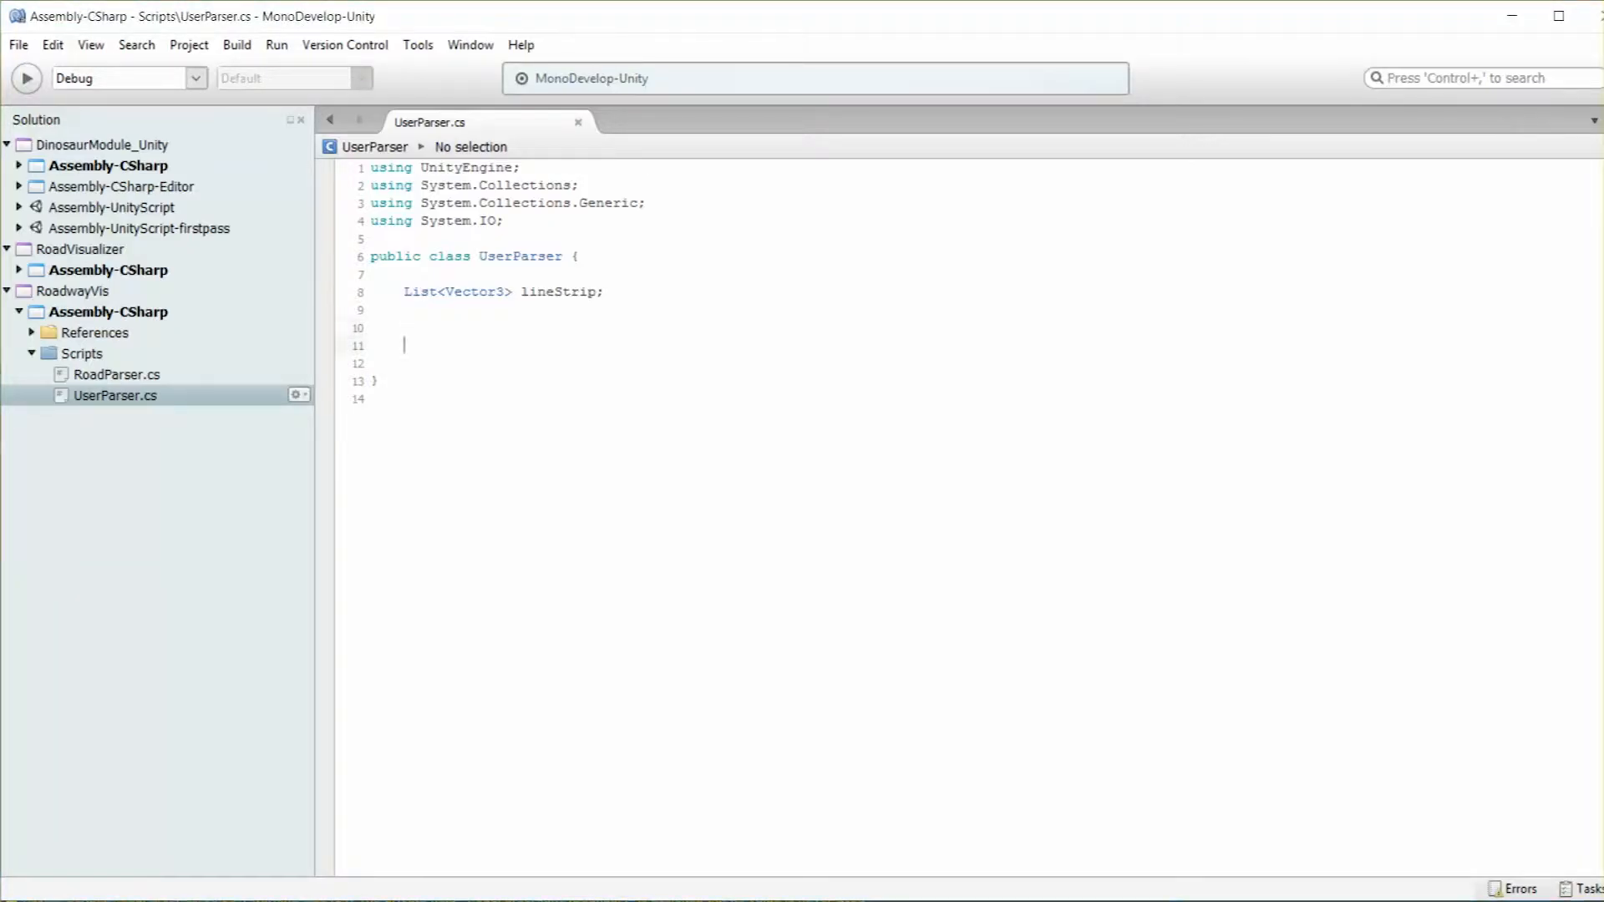
pyautogui.write('public void Parse')
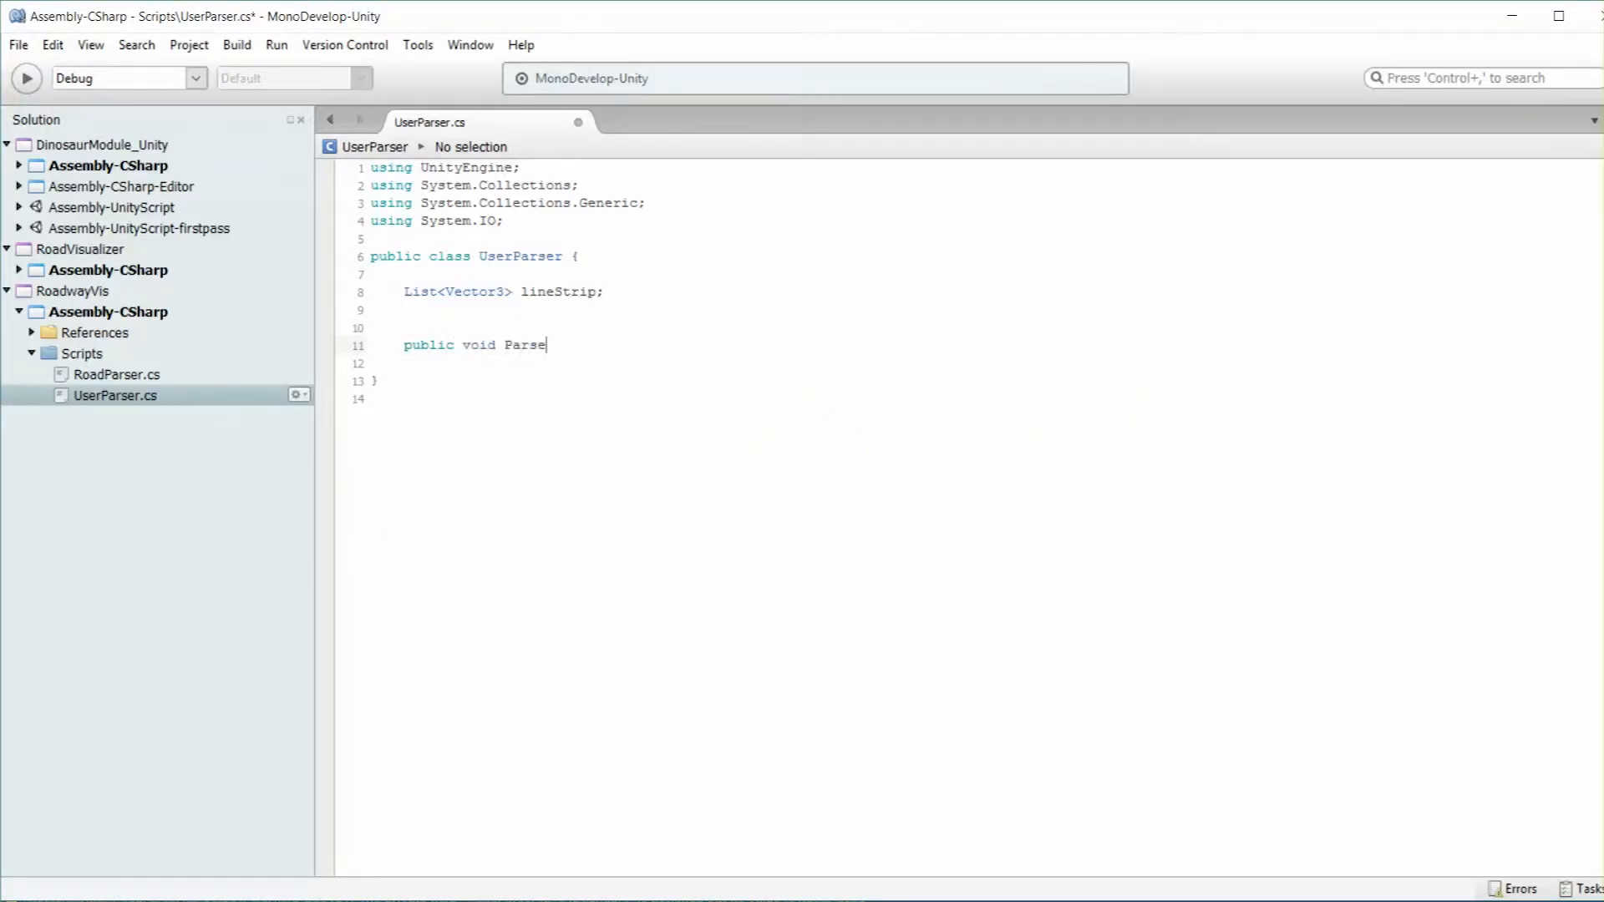
pyautogui.write('File()')
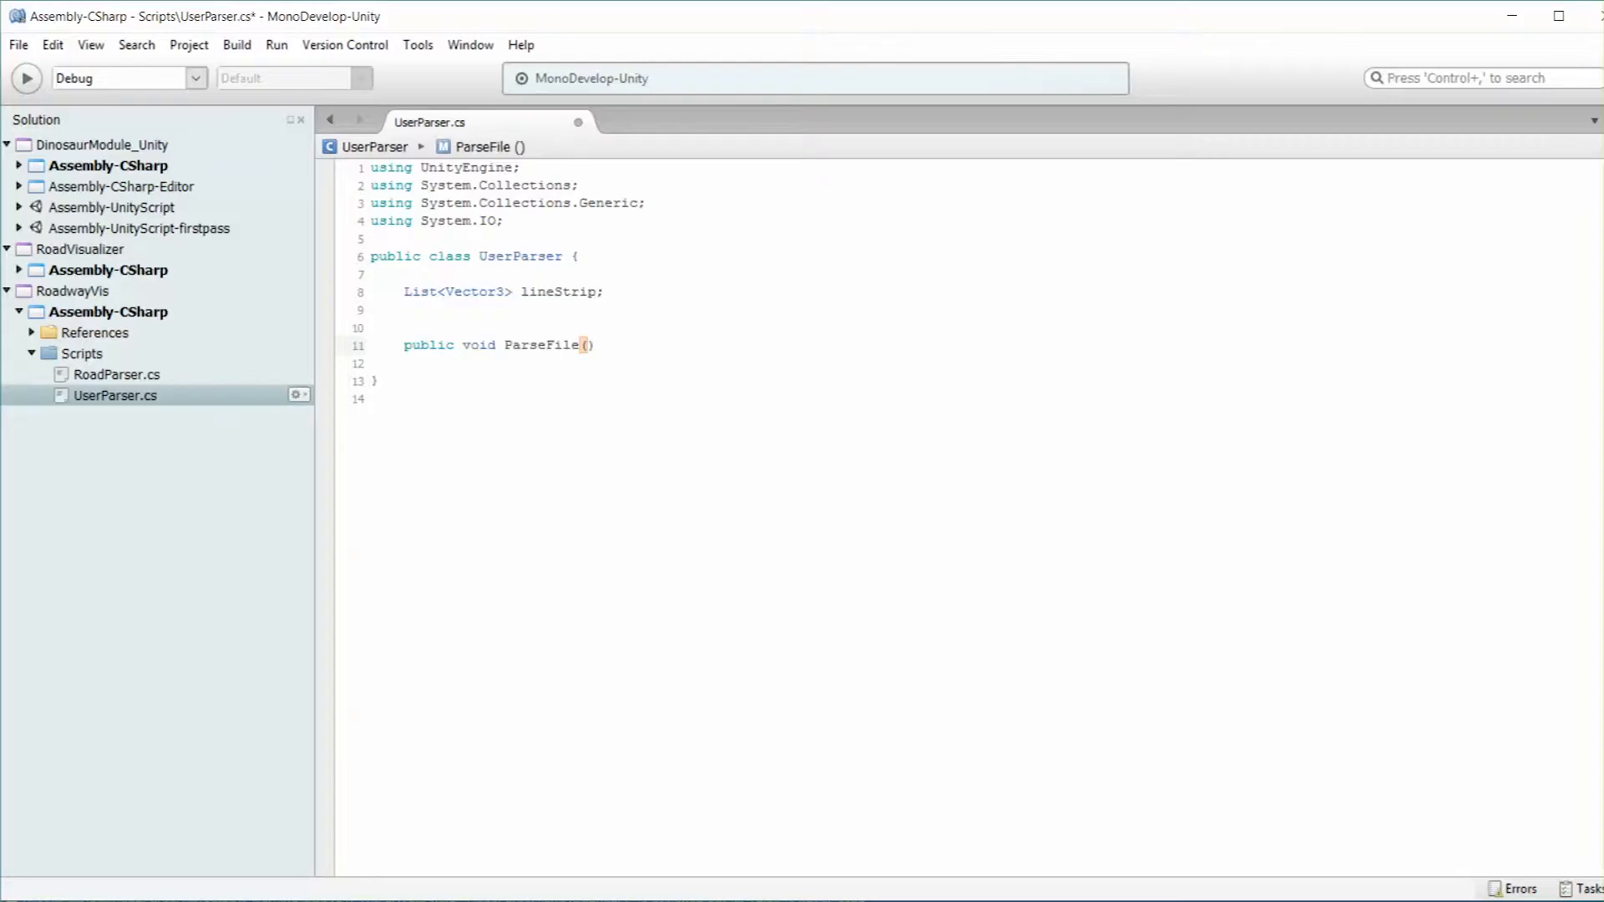
pyautogui.write('{')
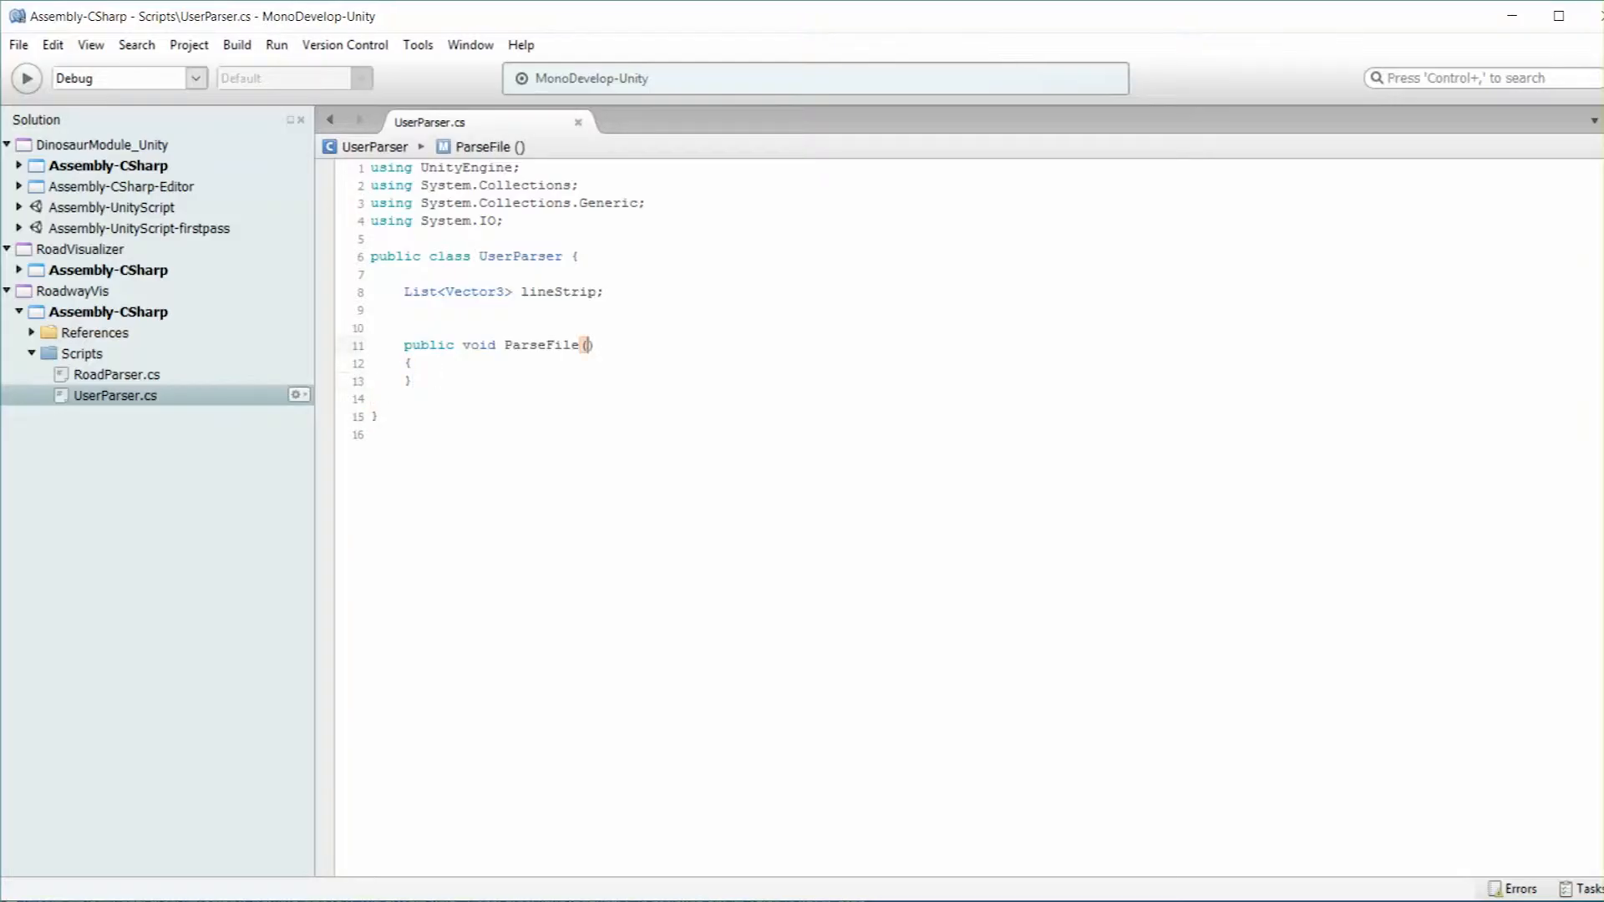
pyautogui.write('string filePath')
pyautogui.write('lineStrip')
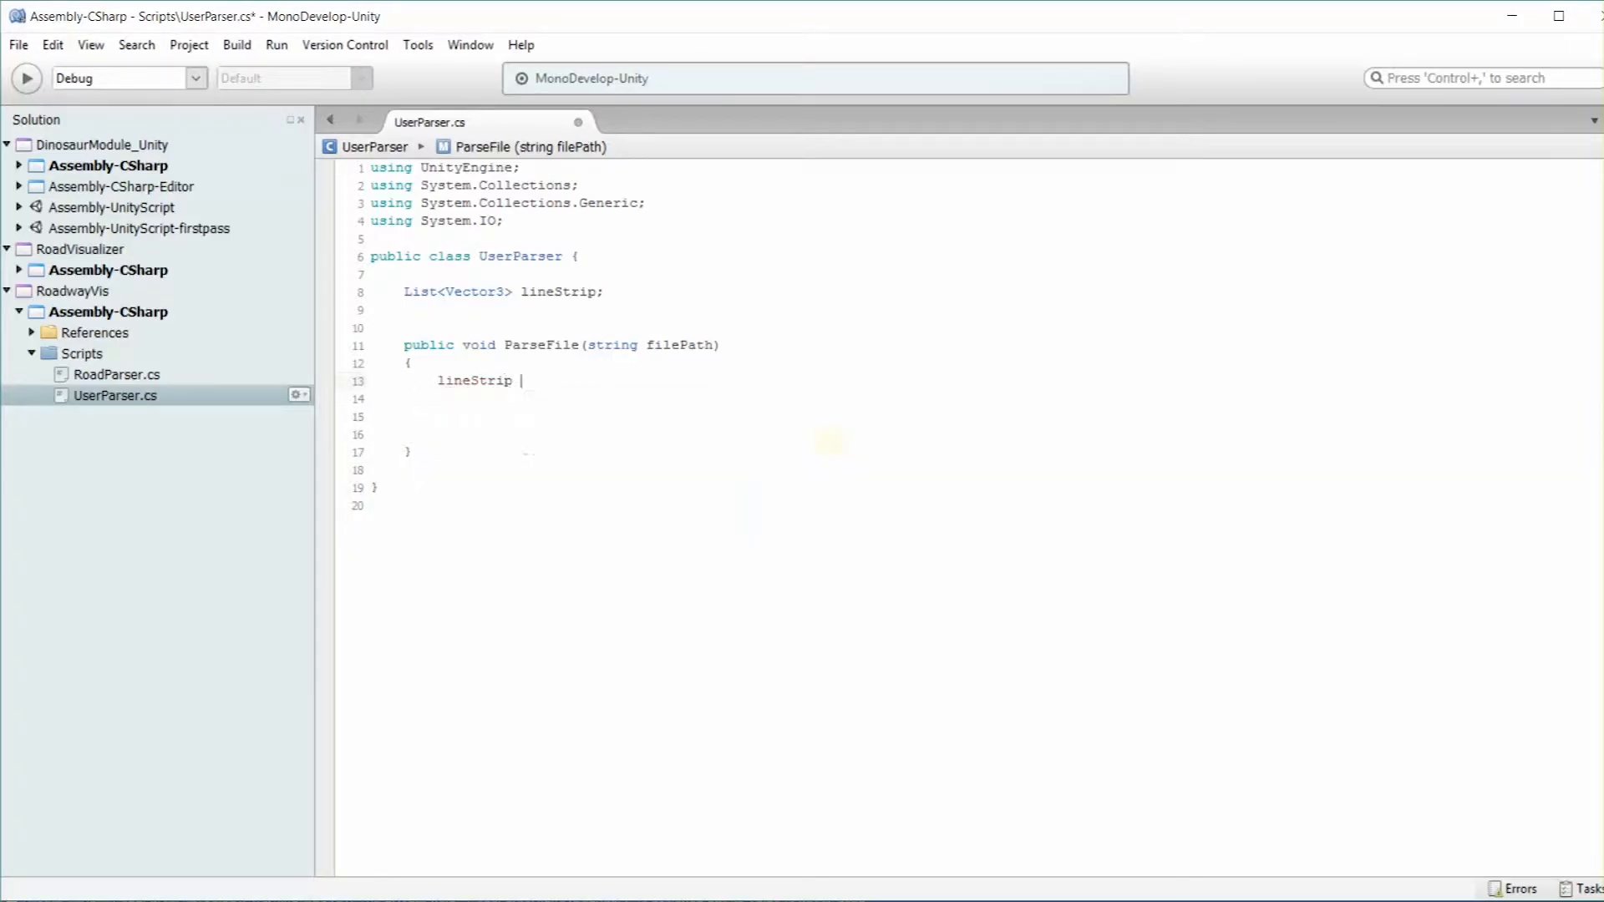
# Initialize lineStrip as a new List<Vector3> and read all file lines into a lines array
pyautogui.write('= new')
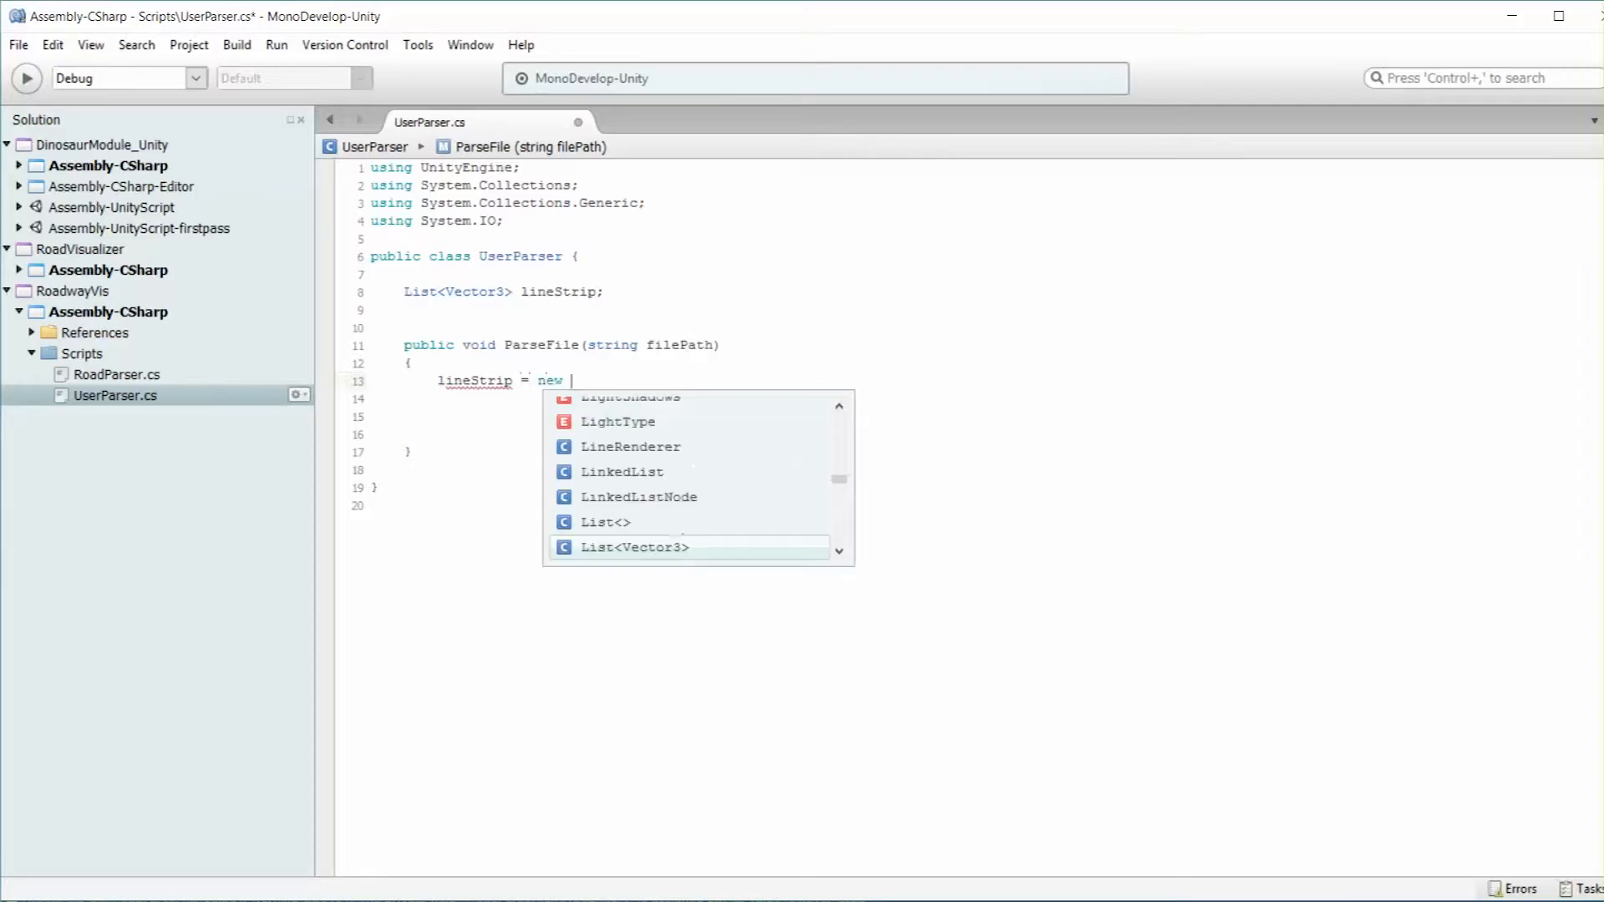
pyautogui.write('List')
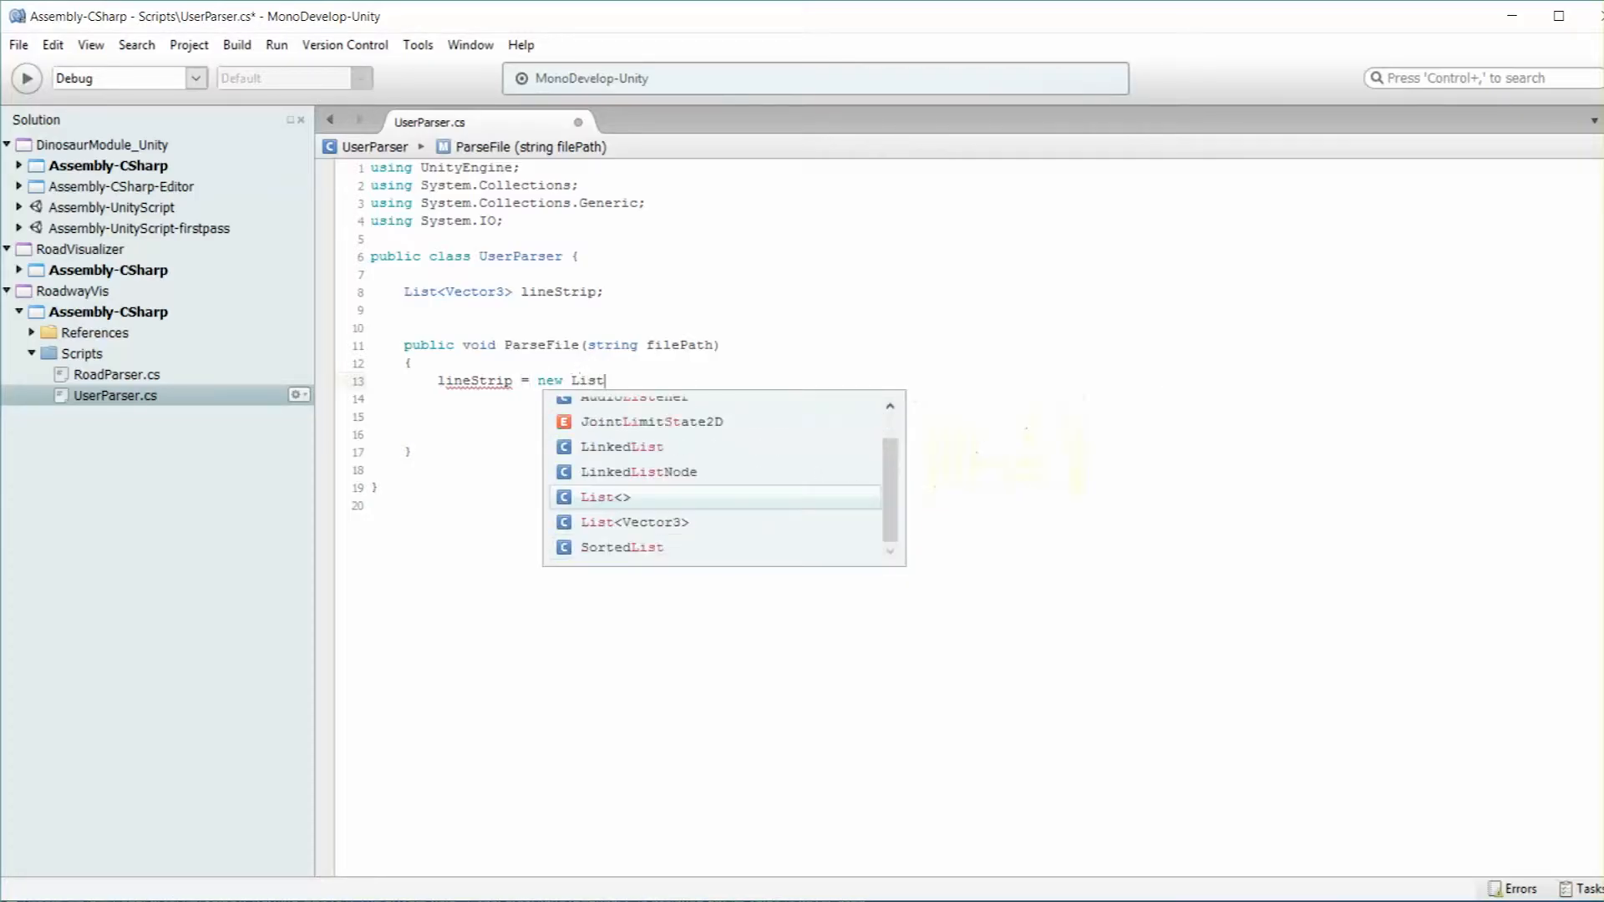
pyautogui.write('<Vector3> ();')
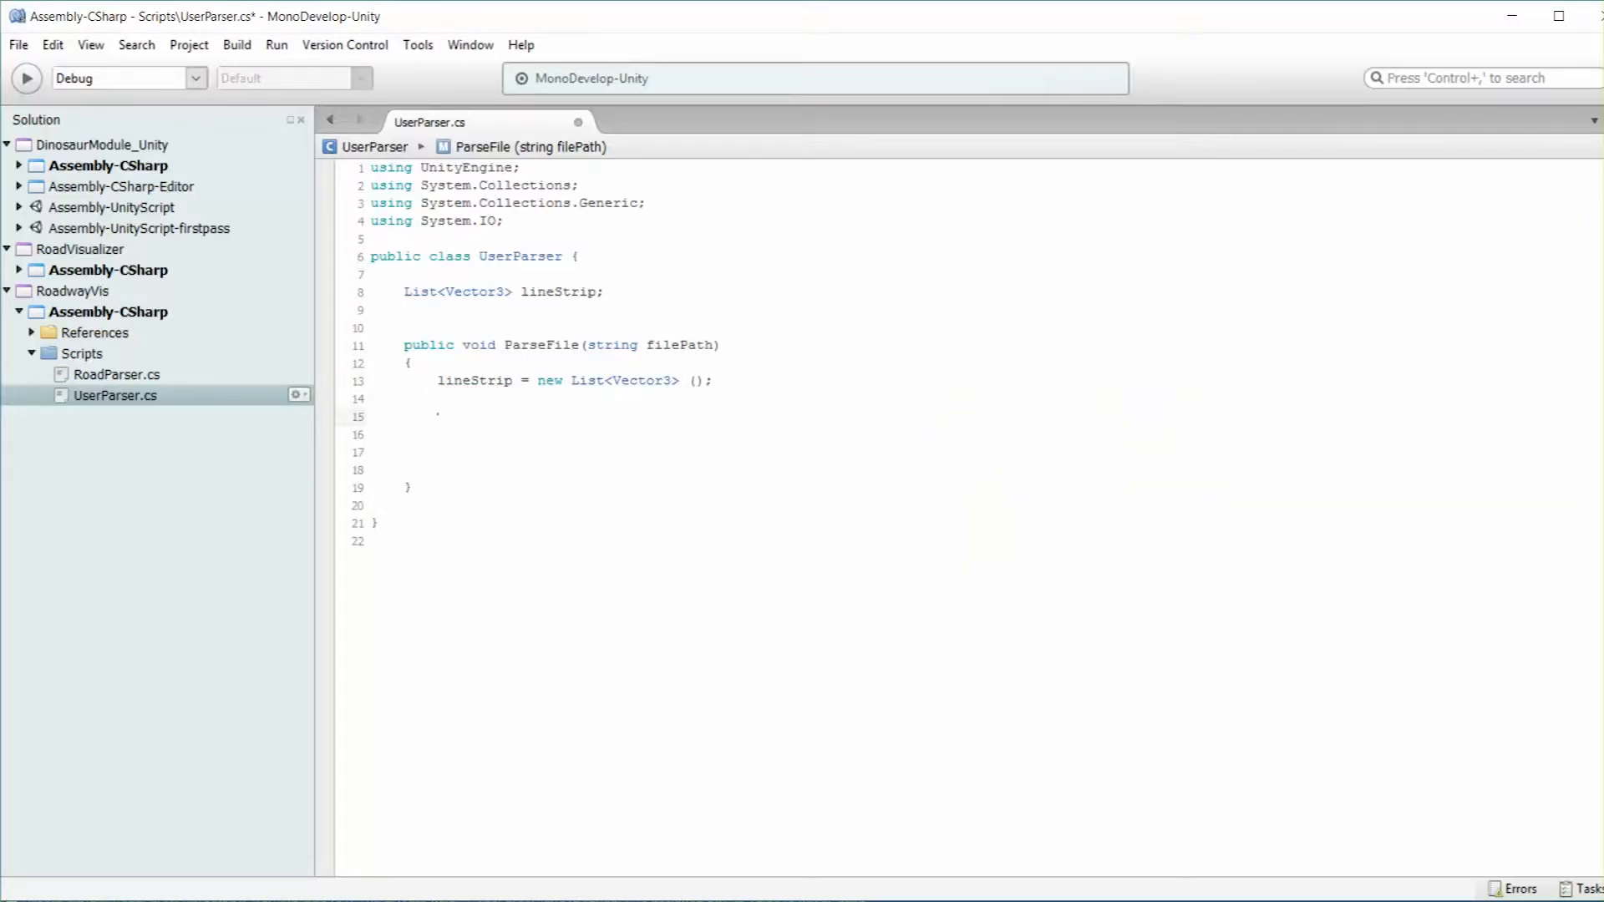
pyautogui.write('St')
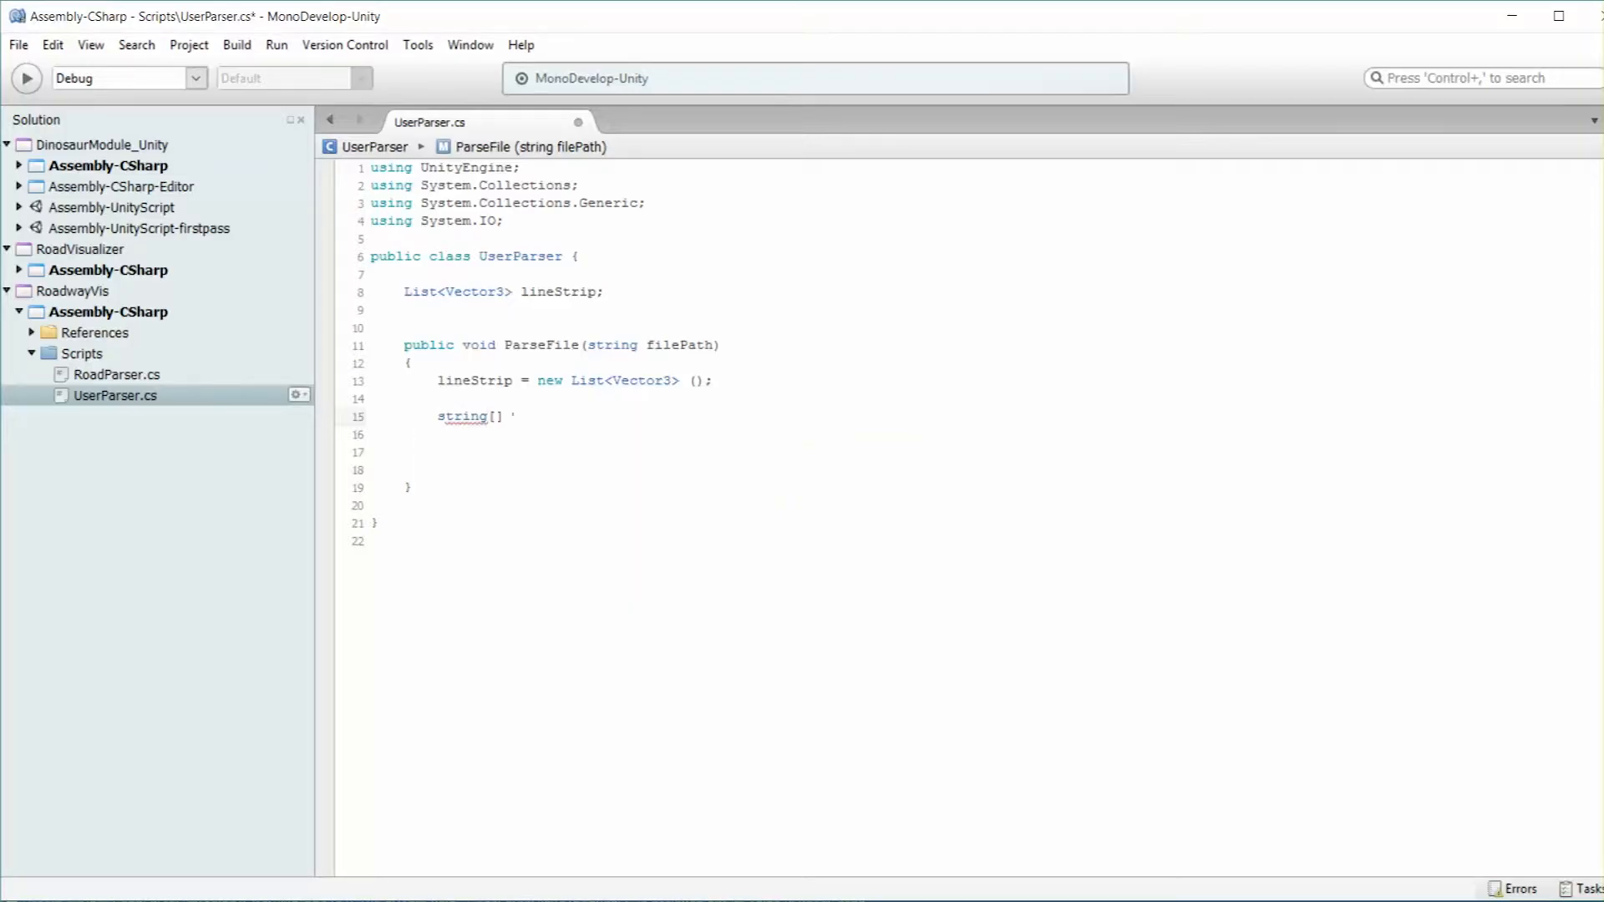
pyautogui.write('lines = File.ReadAllLines (filePath);')
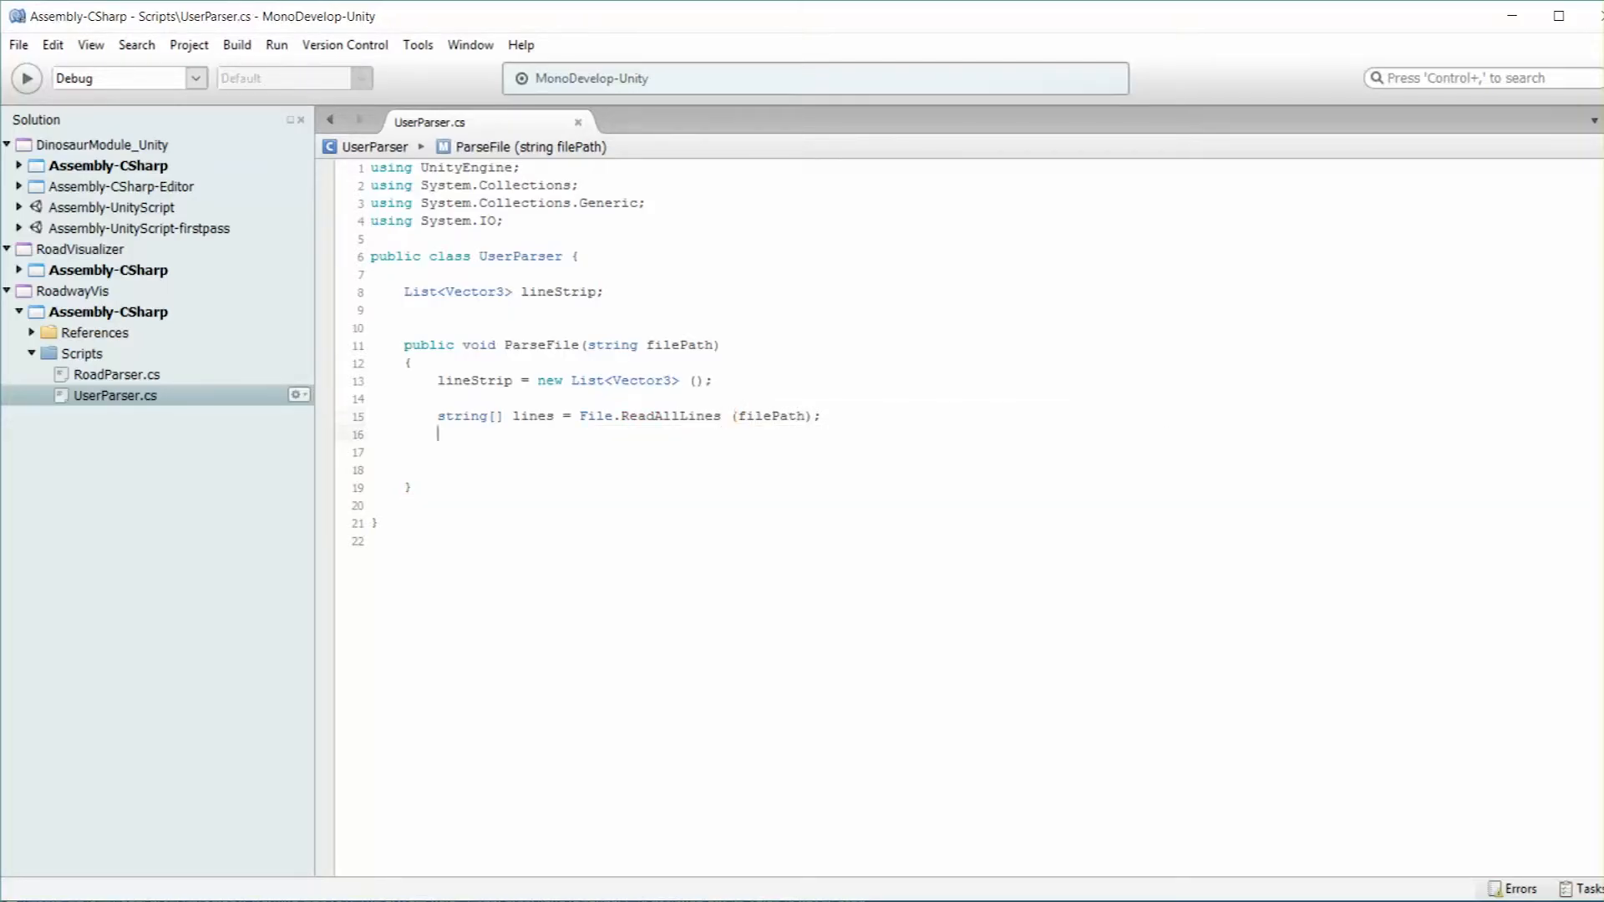
pyautogui.write('for(int i = 1;')
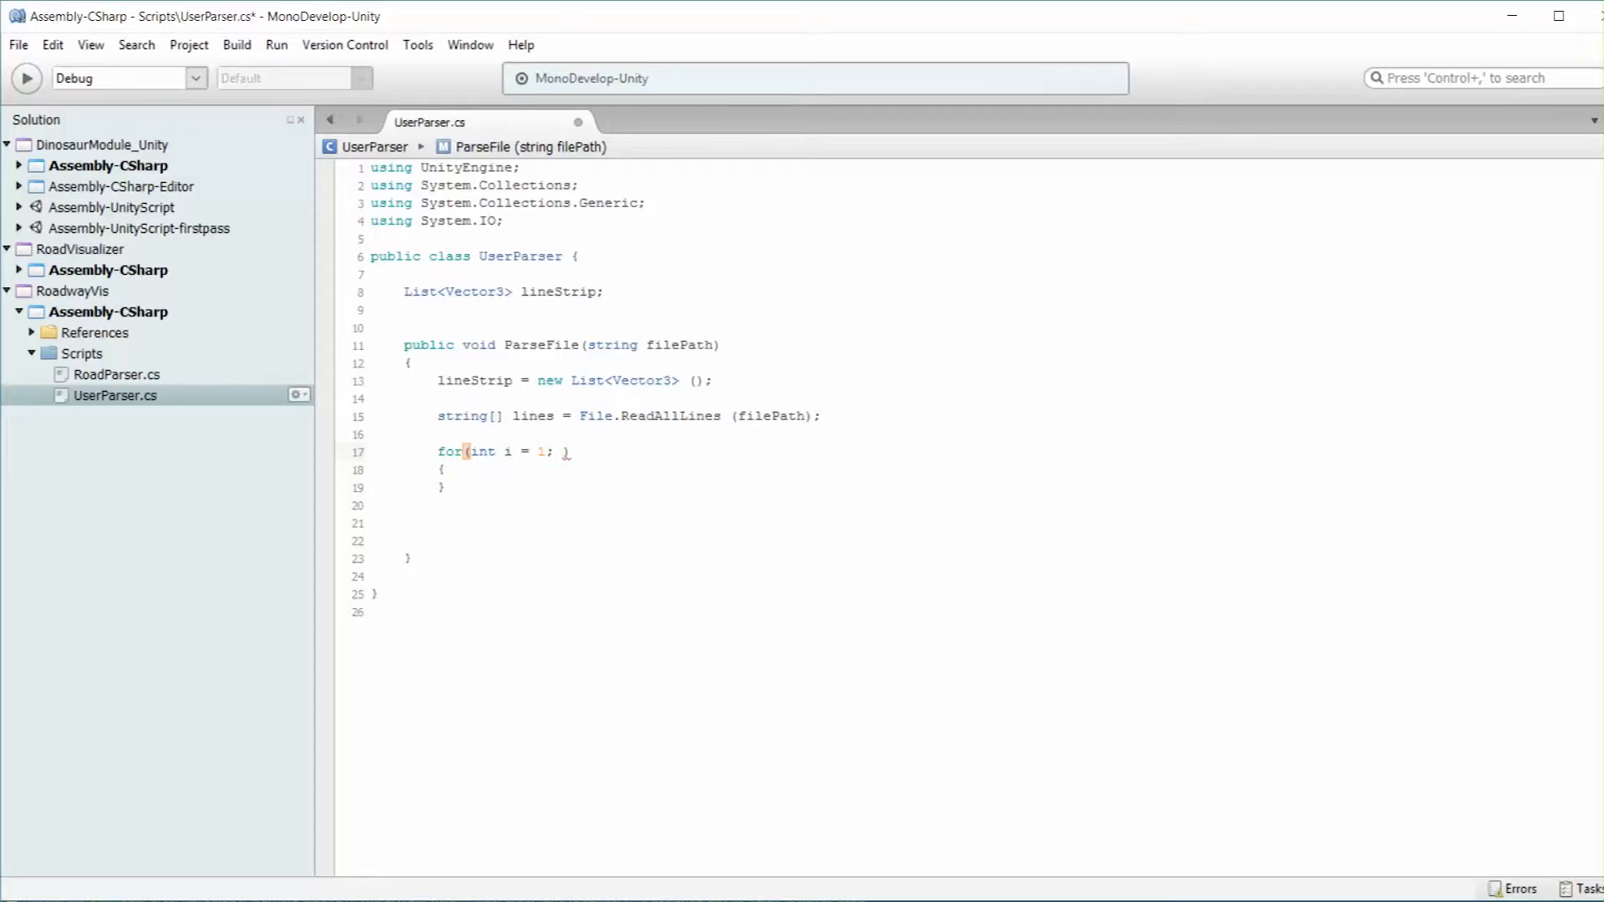
# Write a for loop from i = 1 to lines.Length with an empty body
pyautogui.write('i <')
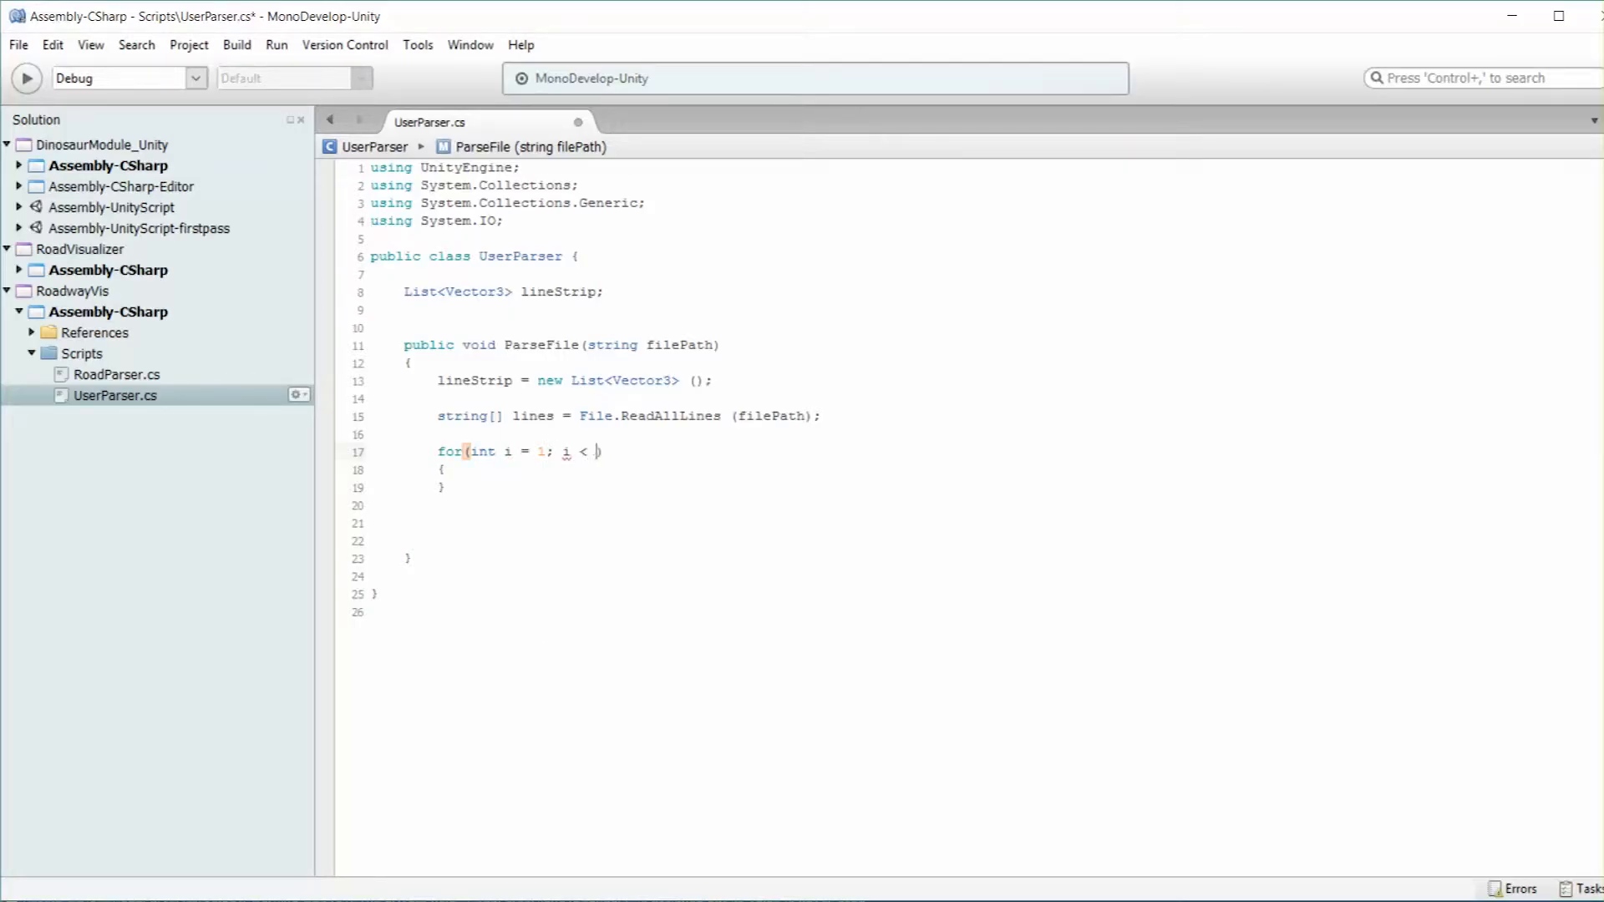
pyautogui.write('_lines.Length;')
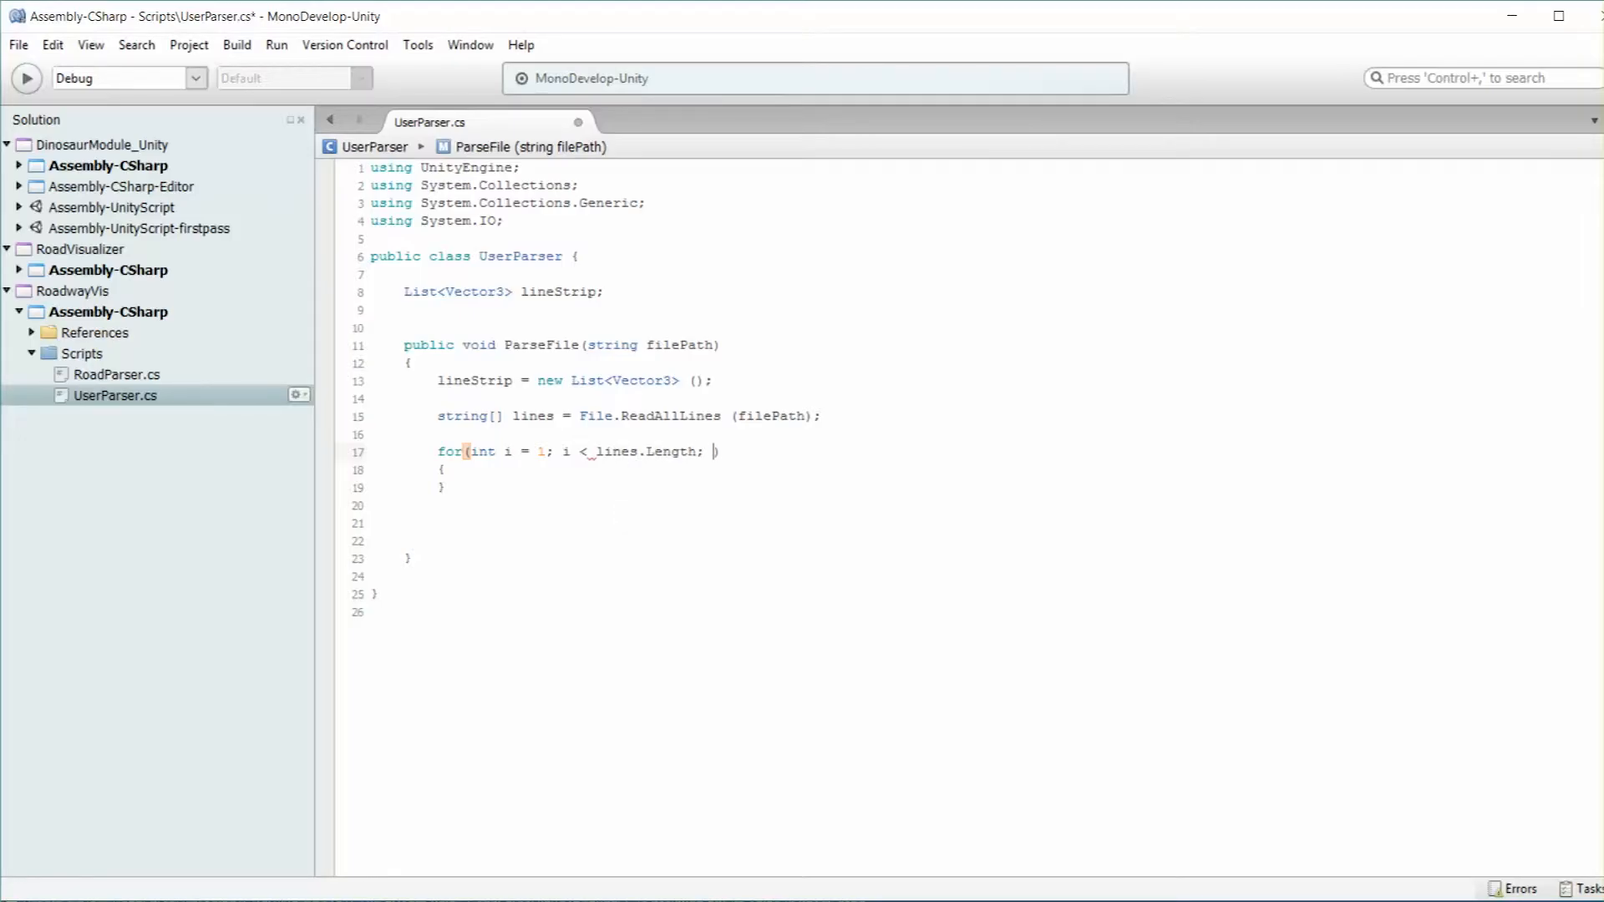
pyautogui.write('i++)')
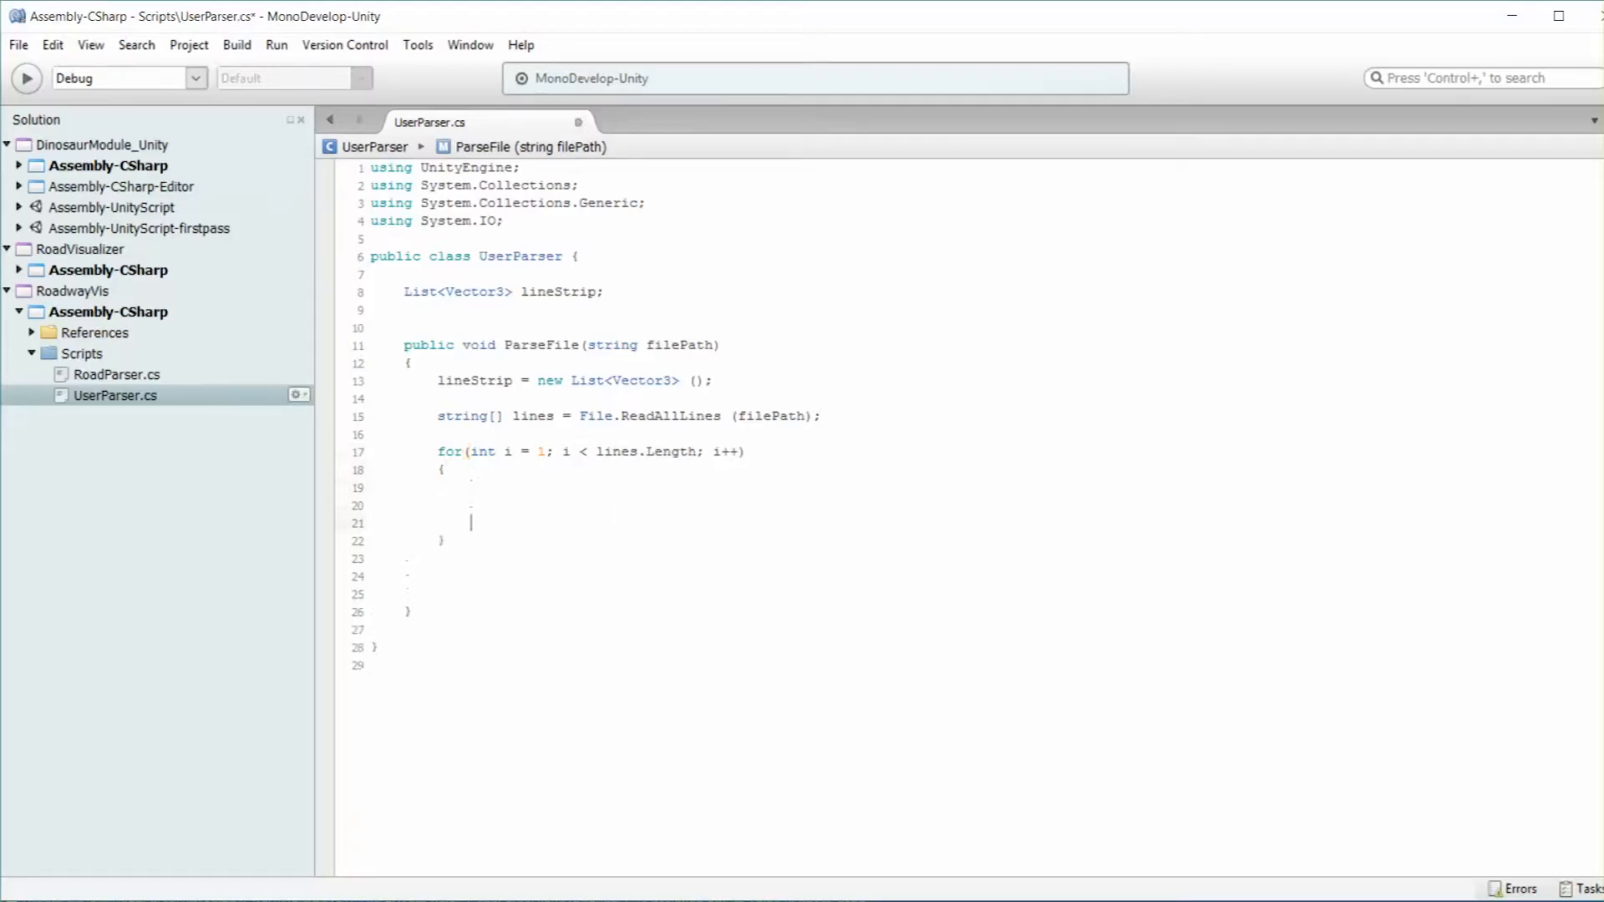
pyautogui.write('s')
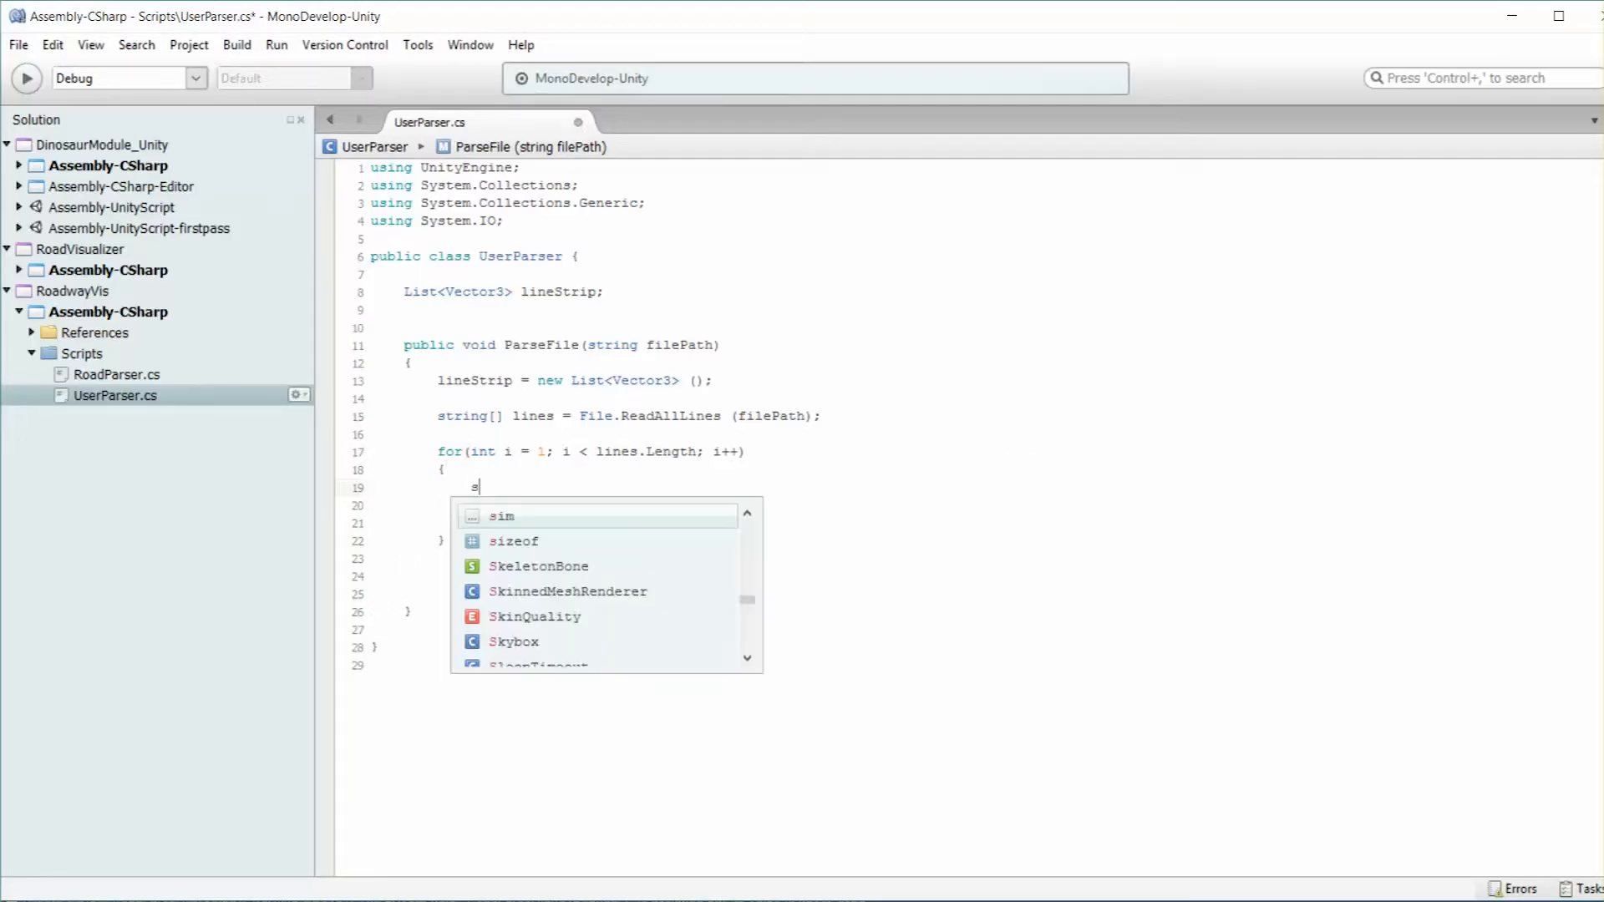
# Split lines[i] on commas into string[] splitLine and begin a switch statement
pyautogui.write('tring[] splitLine')
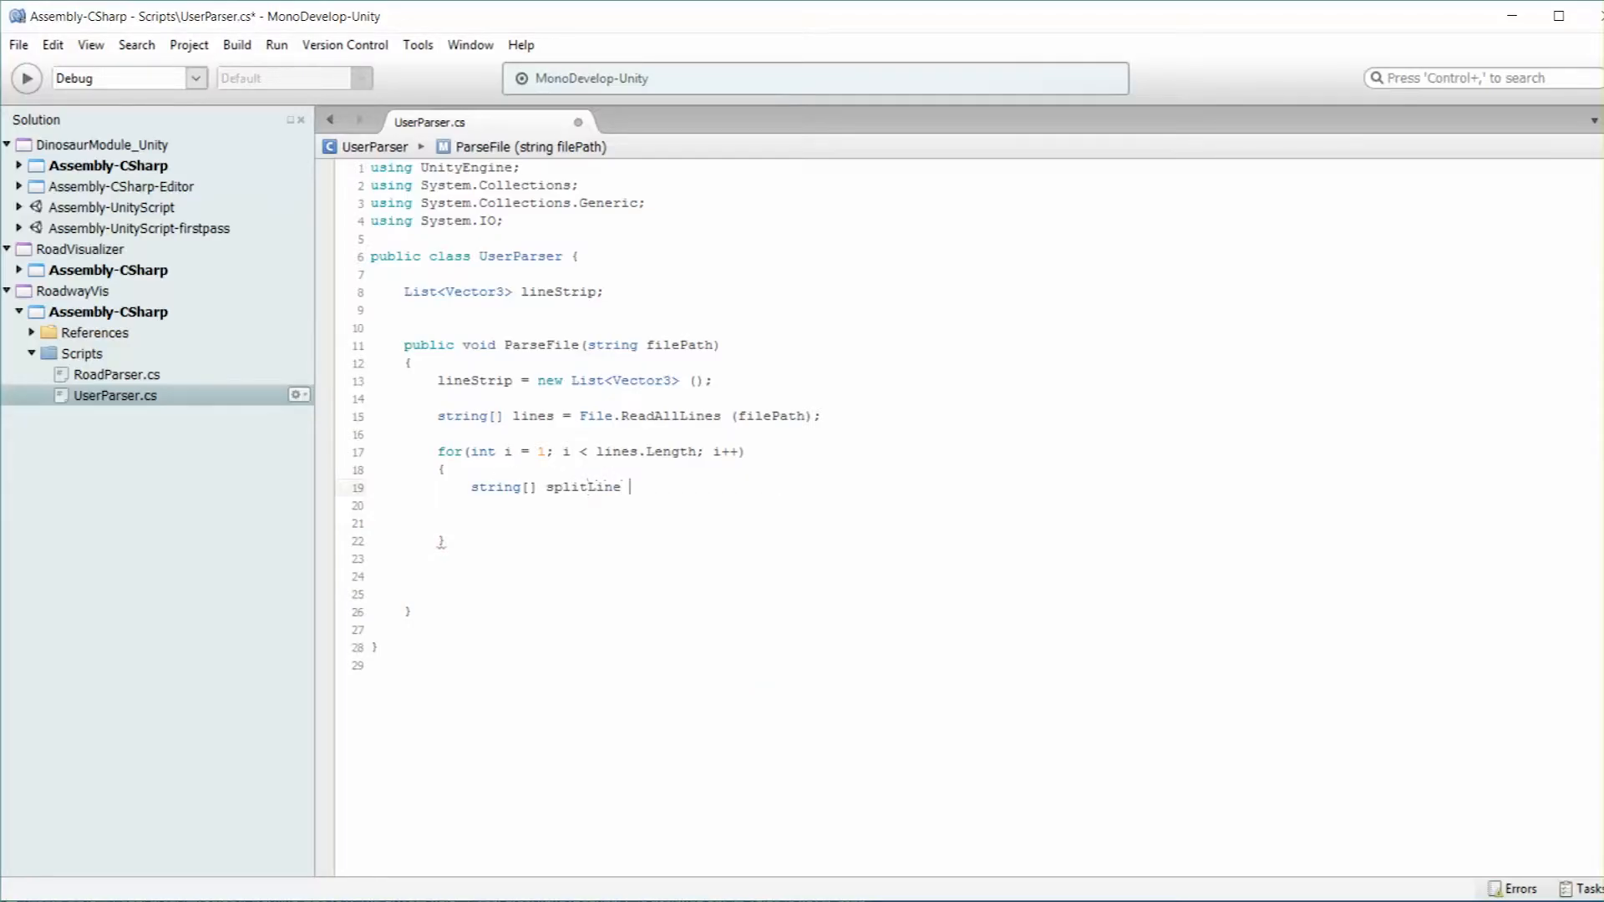
pyautogui.write('= lines[i]')
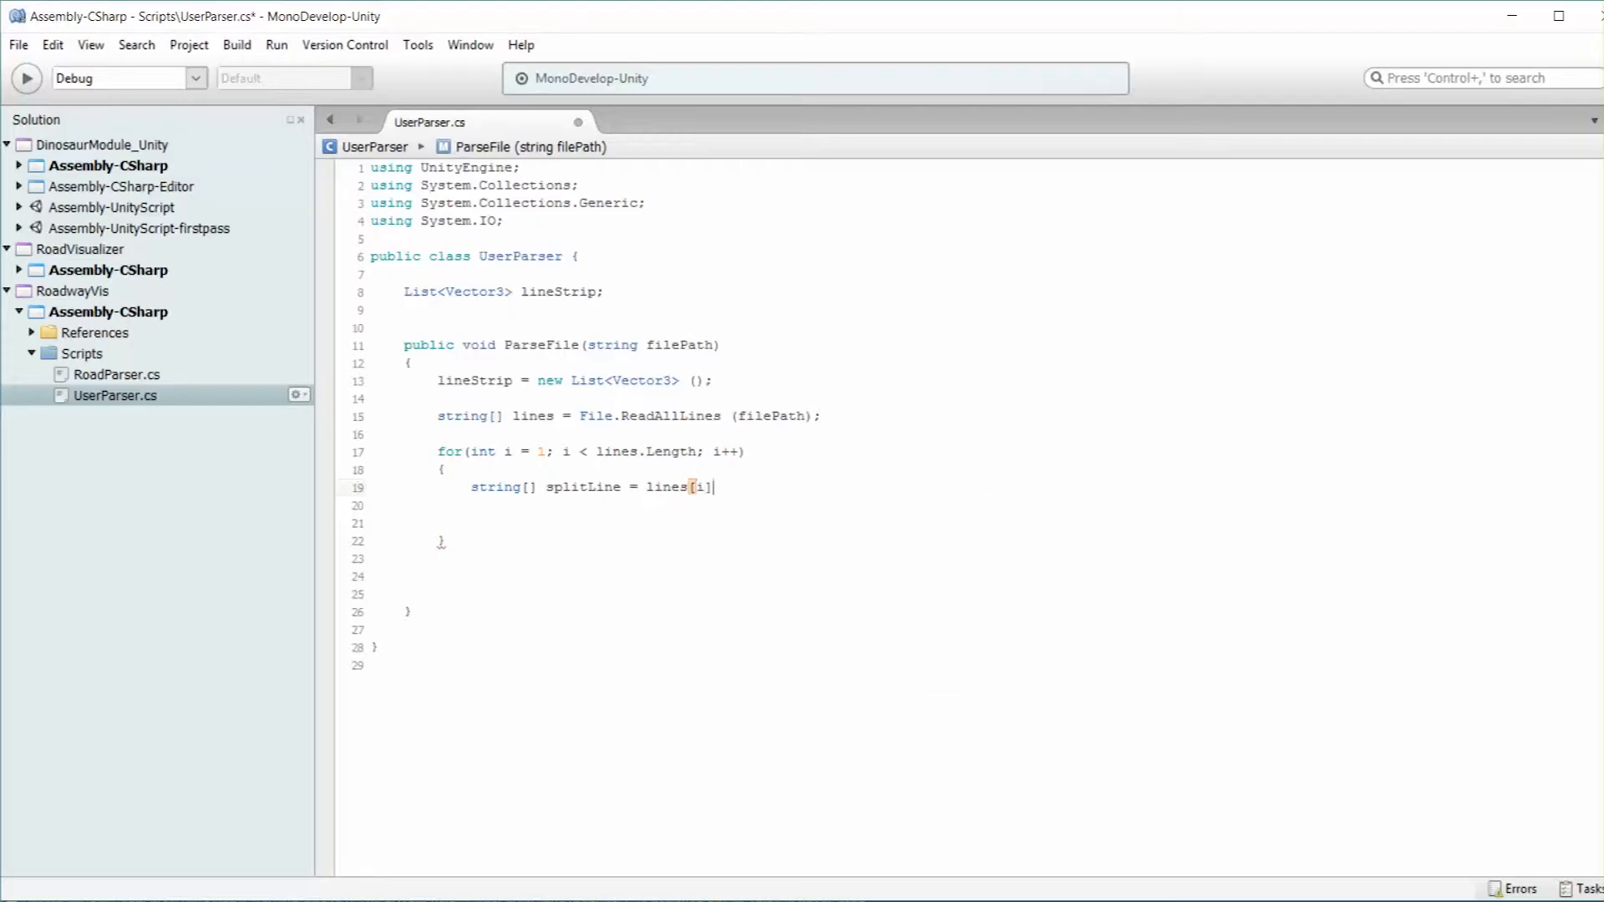
pyautogui.write('.Split ();')
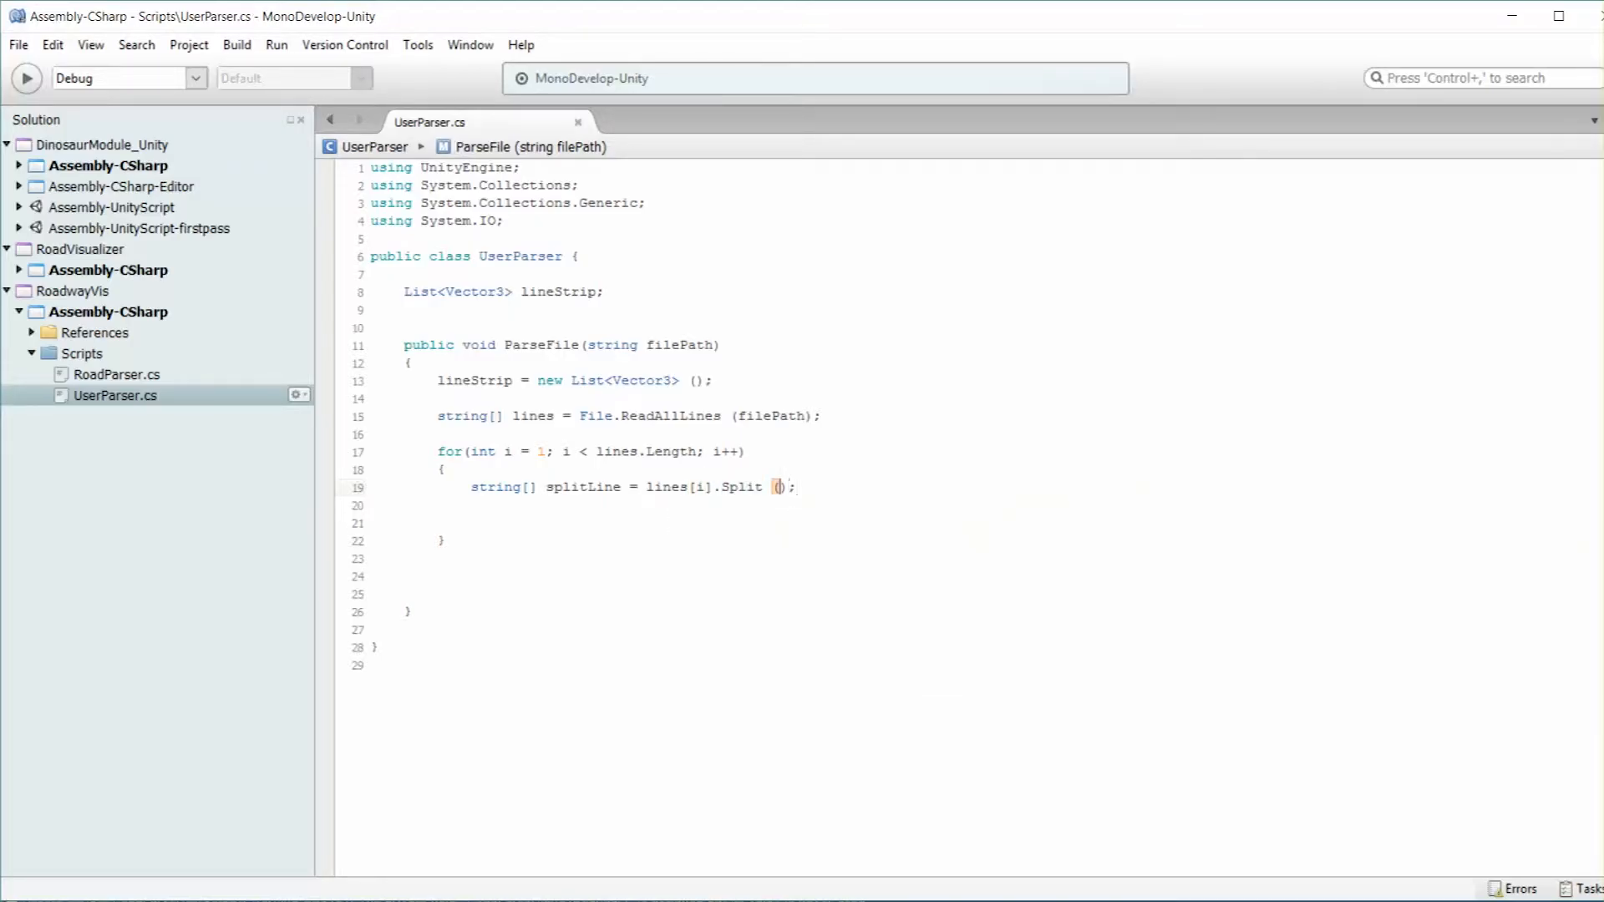
pyautogui.write("','")
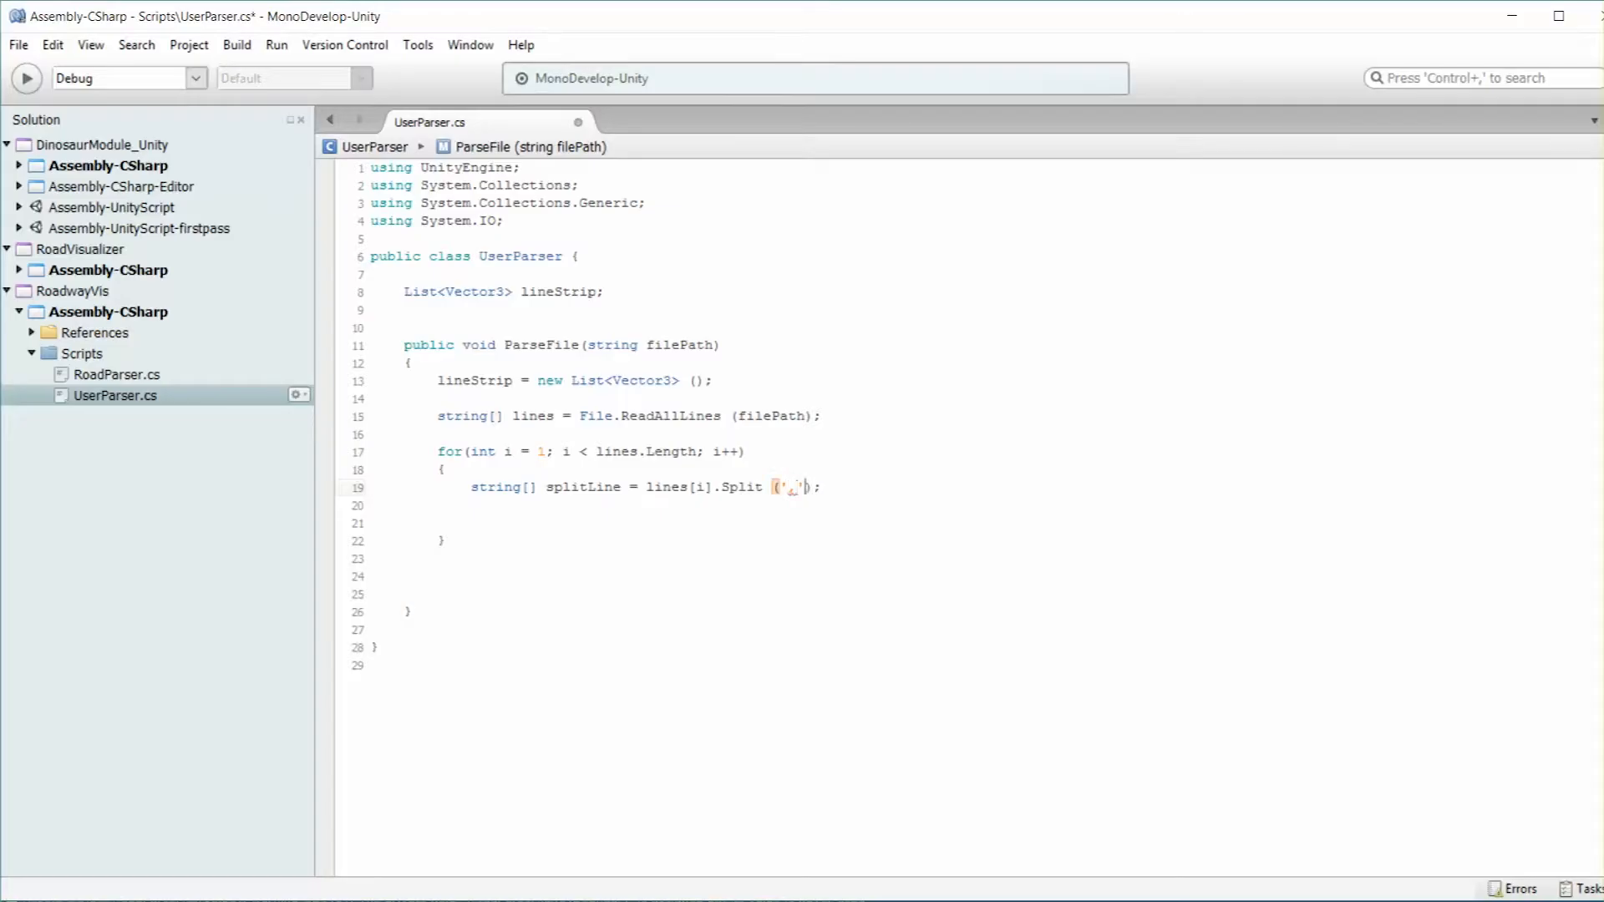
pyautogui.write('switch()')
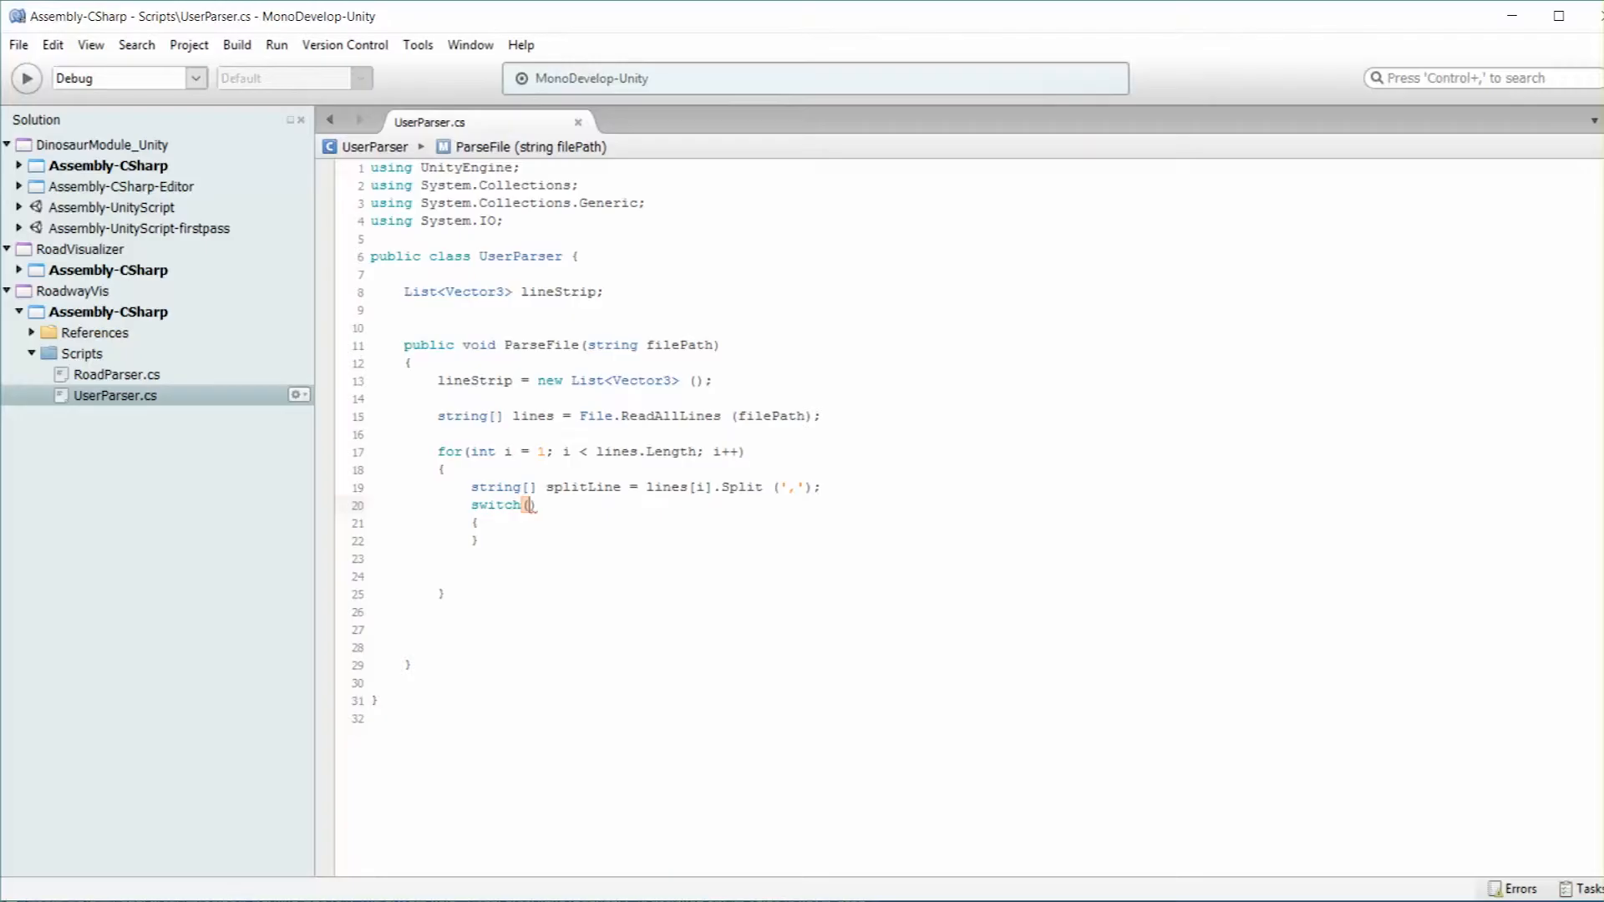
# Switch on splitLine[0], add case "P" and comments mapping fields 5, 6, 7 to Pos X, Y, Z
pyautogui.write('splitLine[')
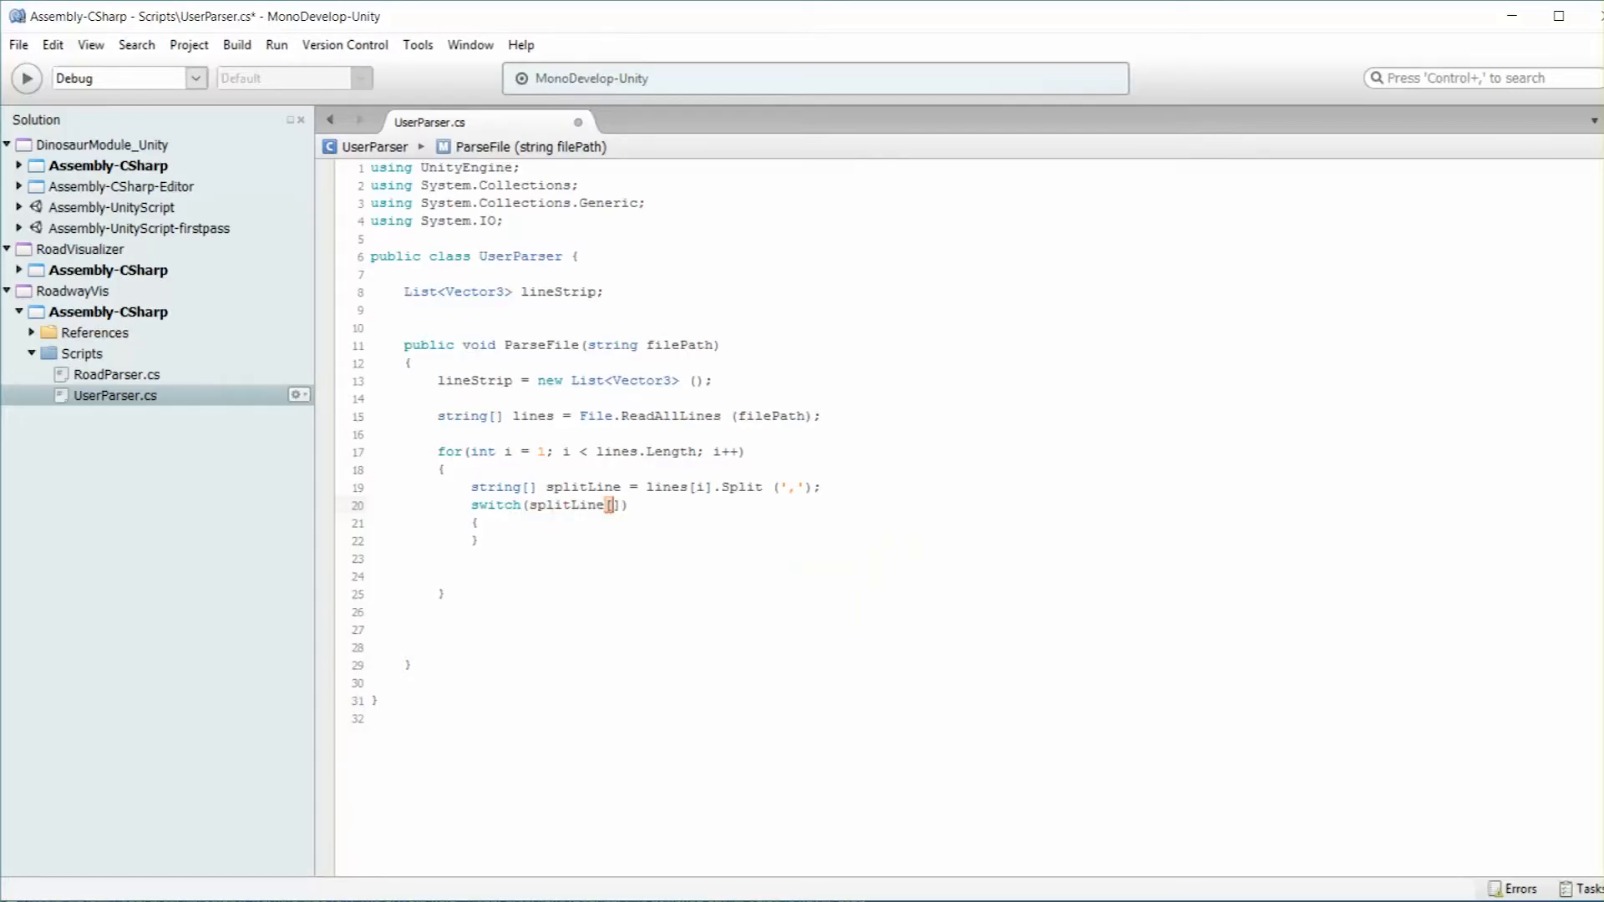
pyautogui.write('0')
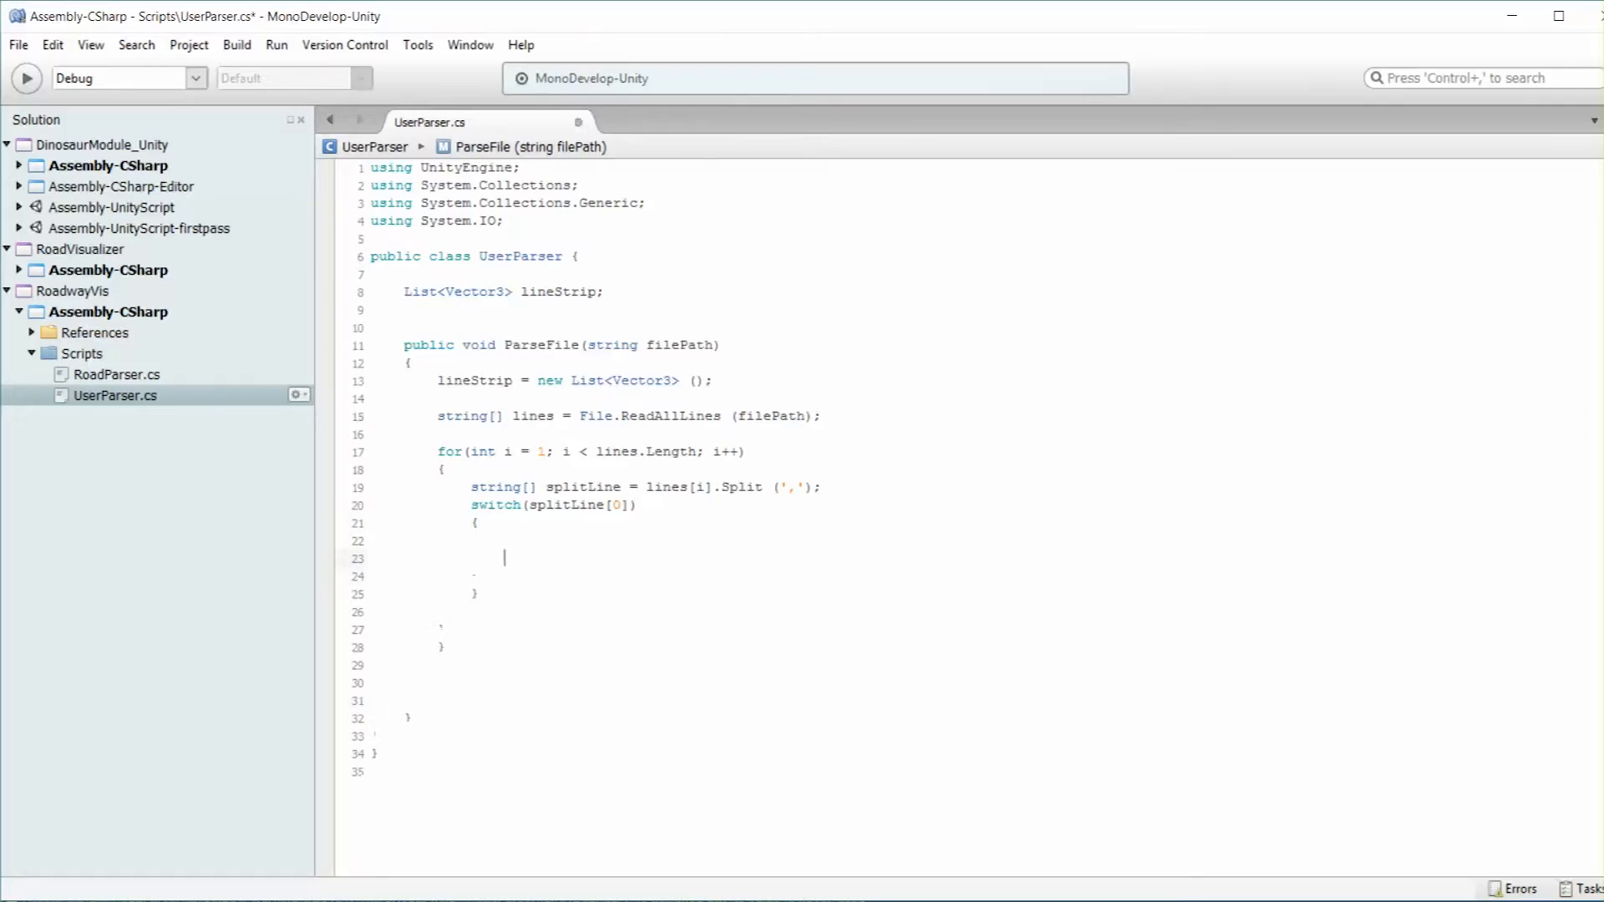
pyautogui.write('case')
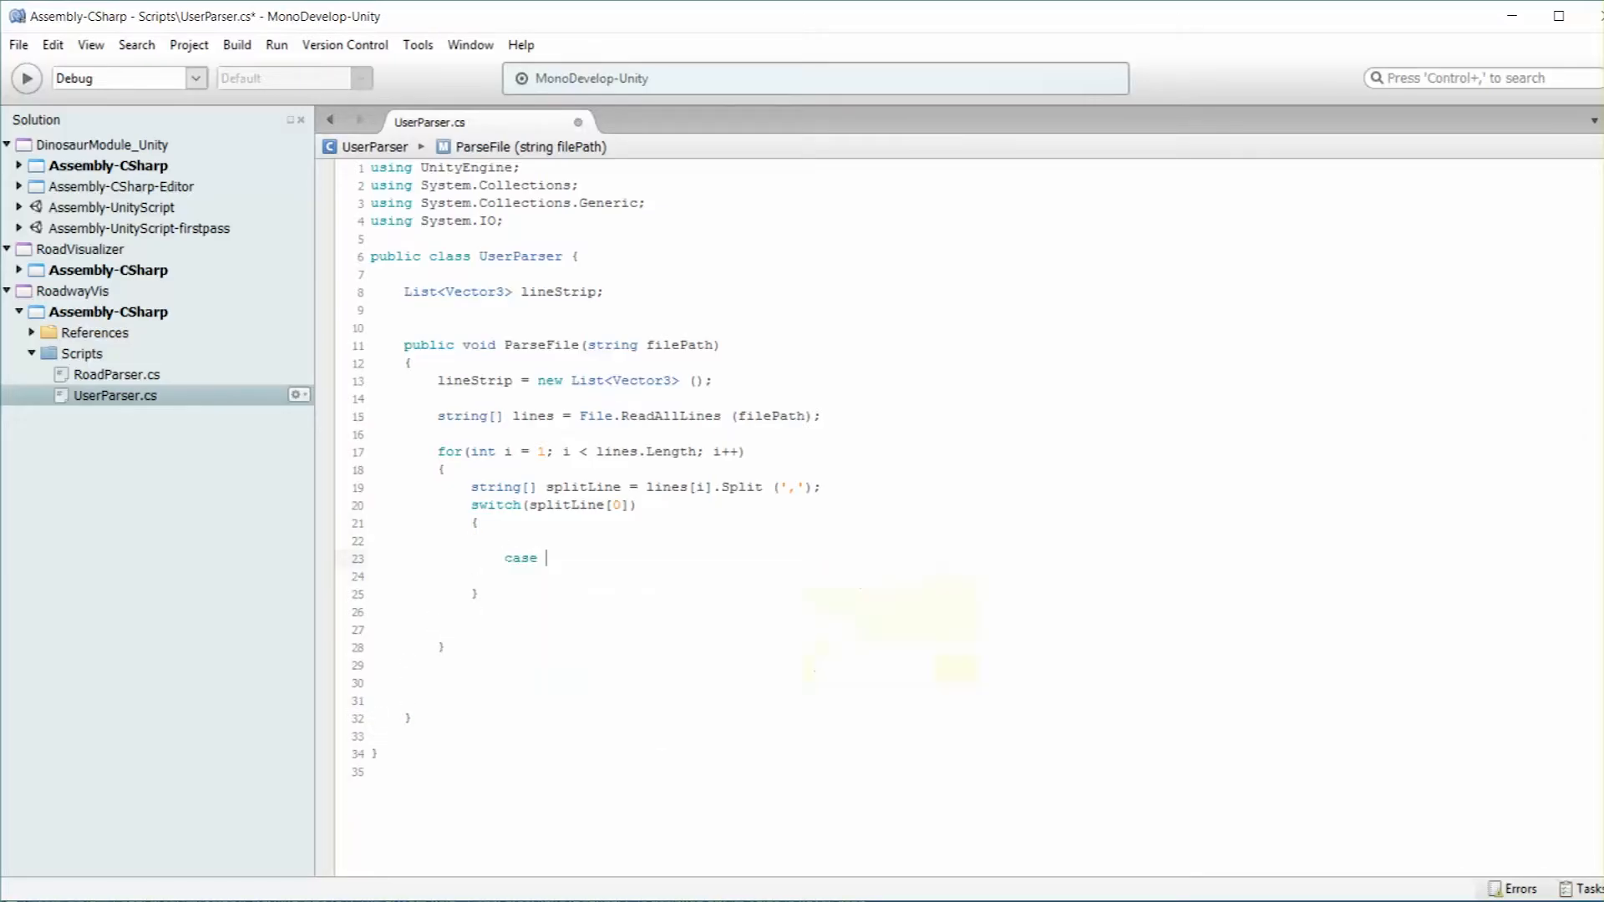
pyautogui.write('"R')
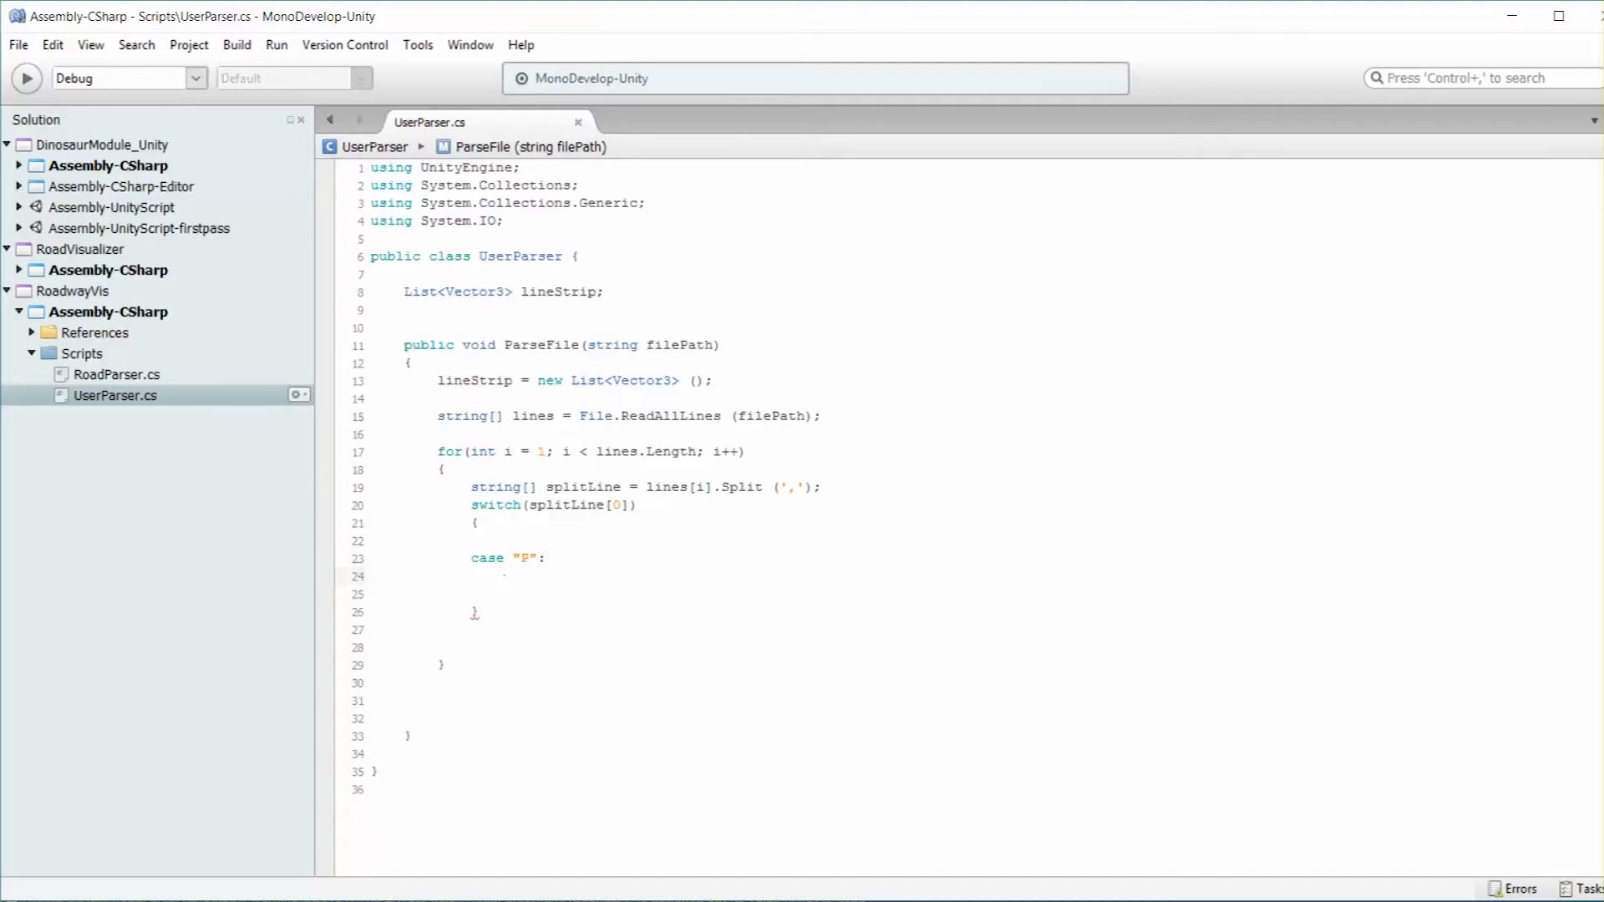
pyautogui.click(503, 576)
pyautogui.write('//5 = Pos X')
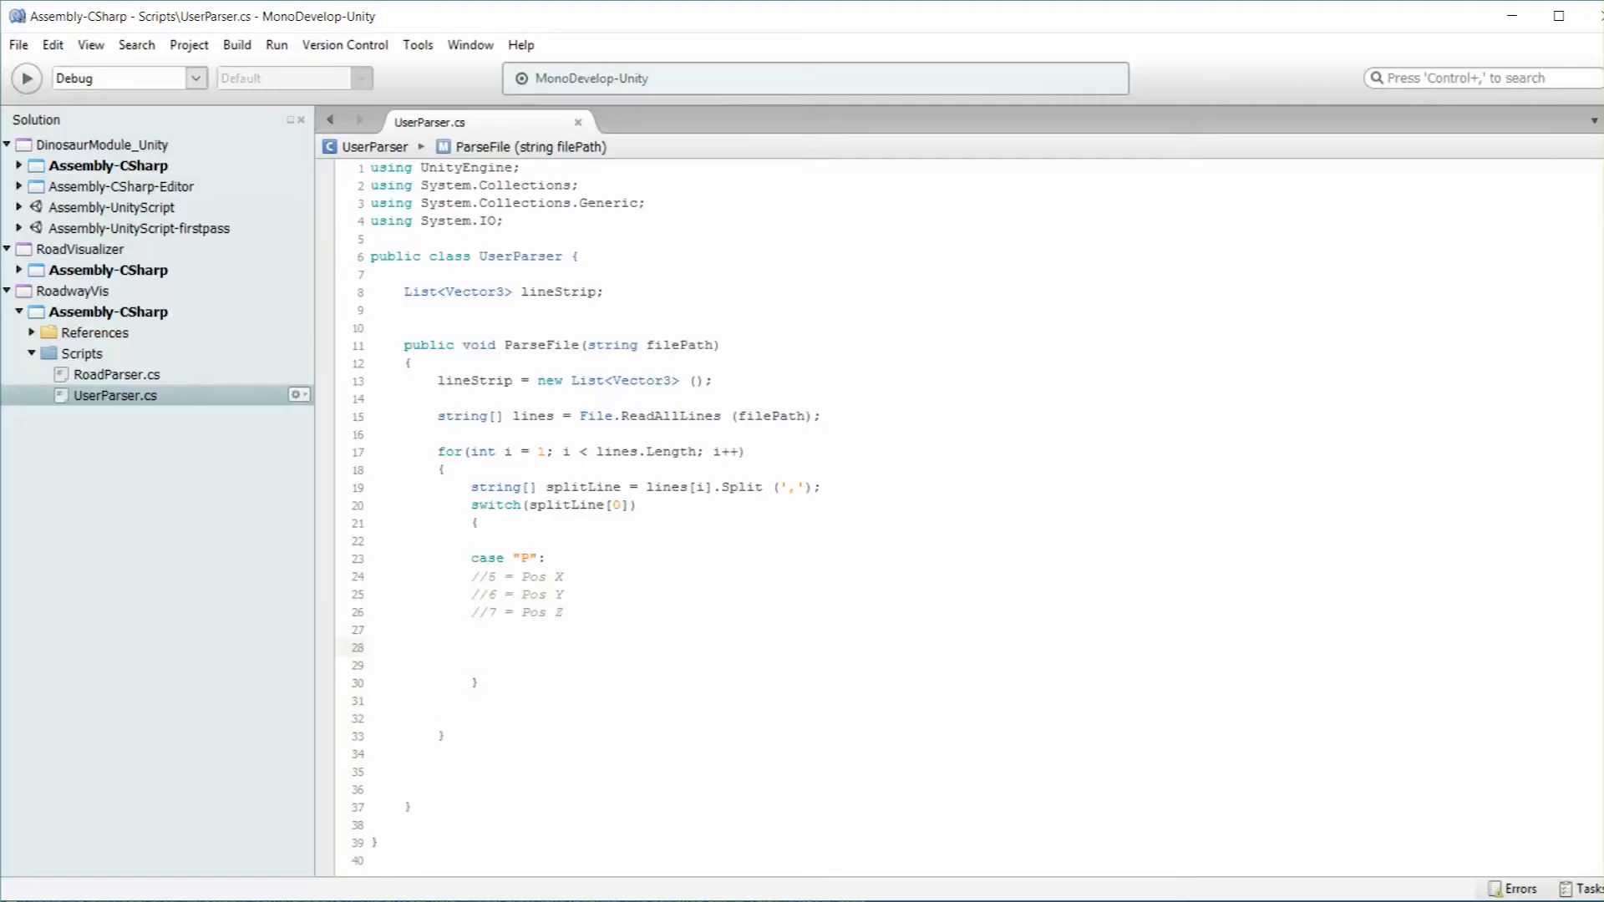
# Add a Vector3 of float.Parse(splitLine[5]), [6], [7] to lineStrip, then break
pyautogui.write('lineStrip.Add ();')
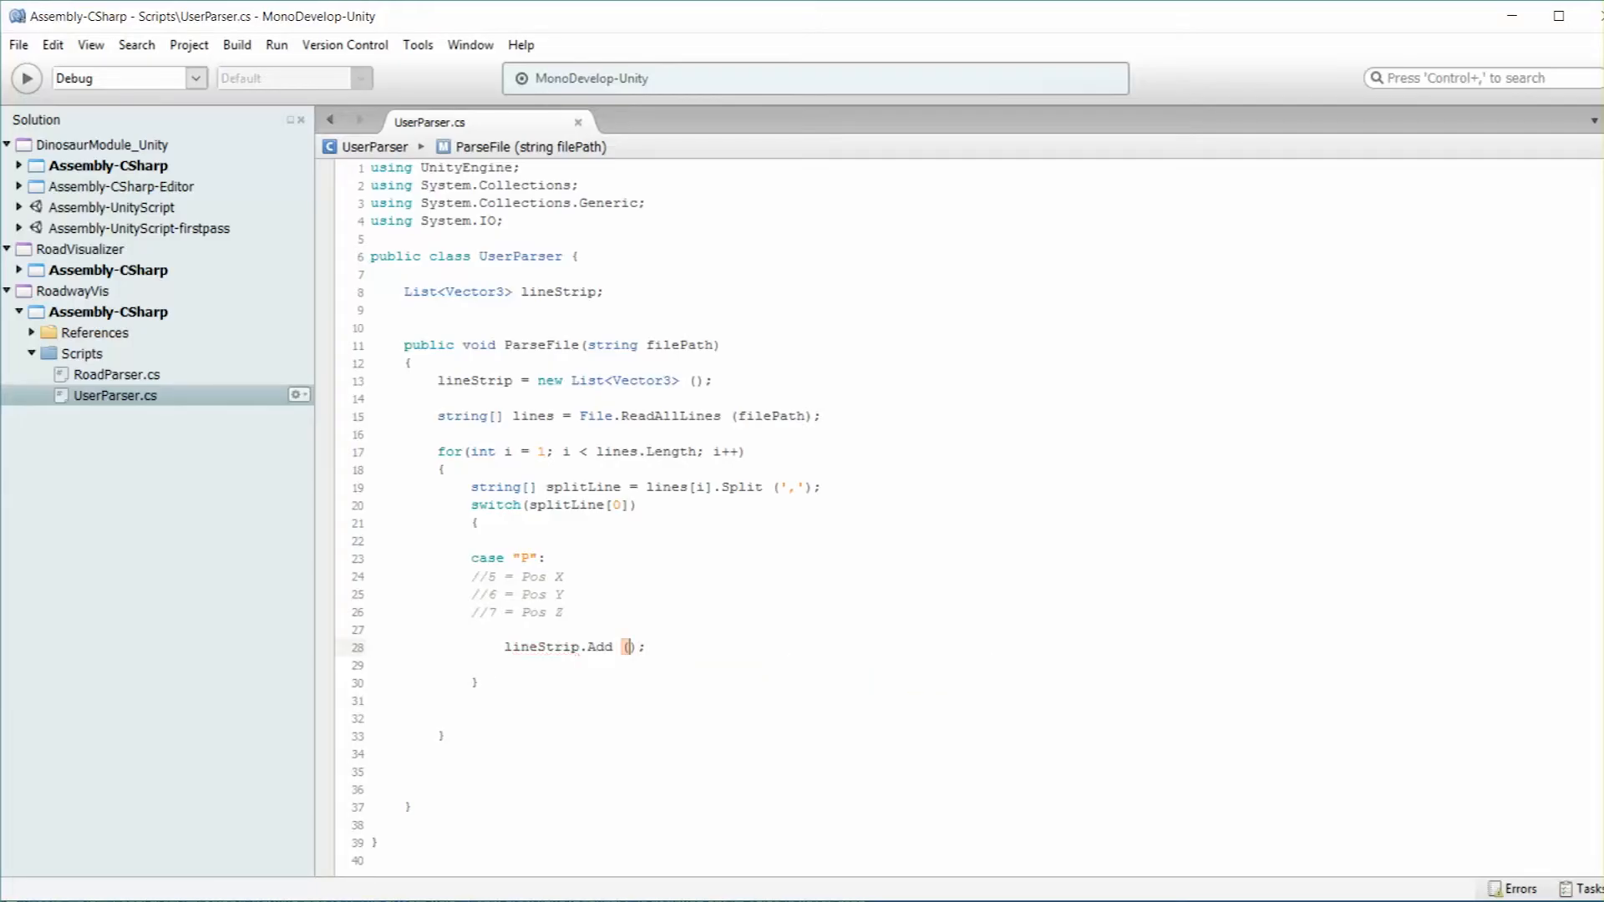
pyautogui.write('new Vectro')
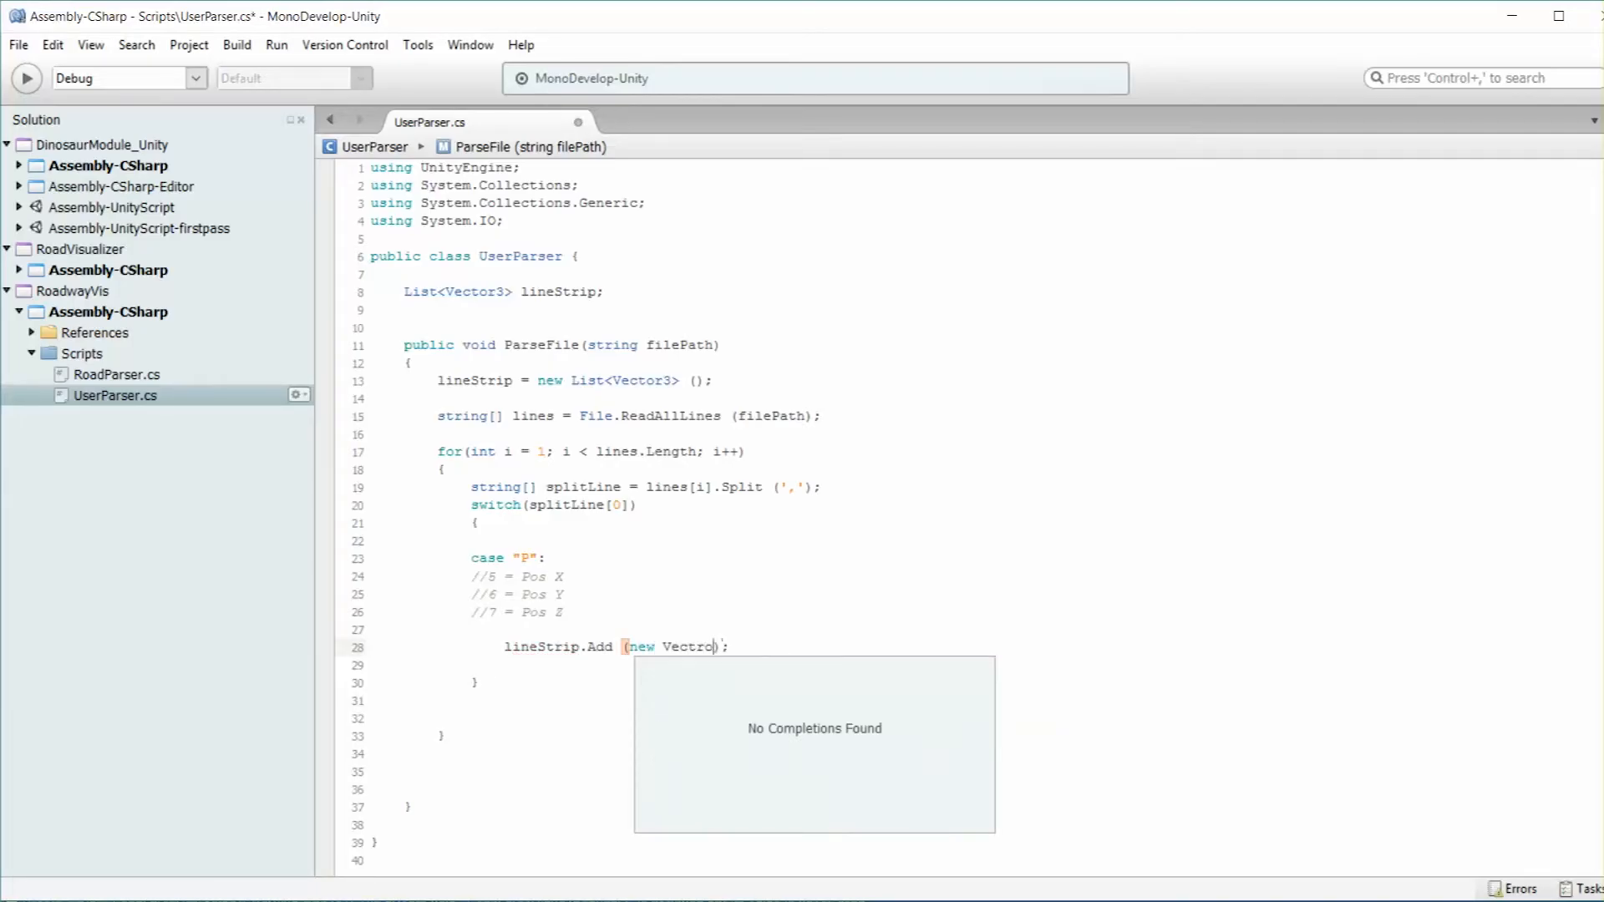
pyautogui.write('3(')
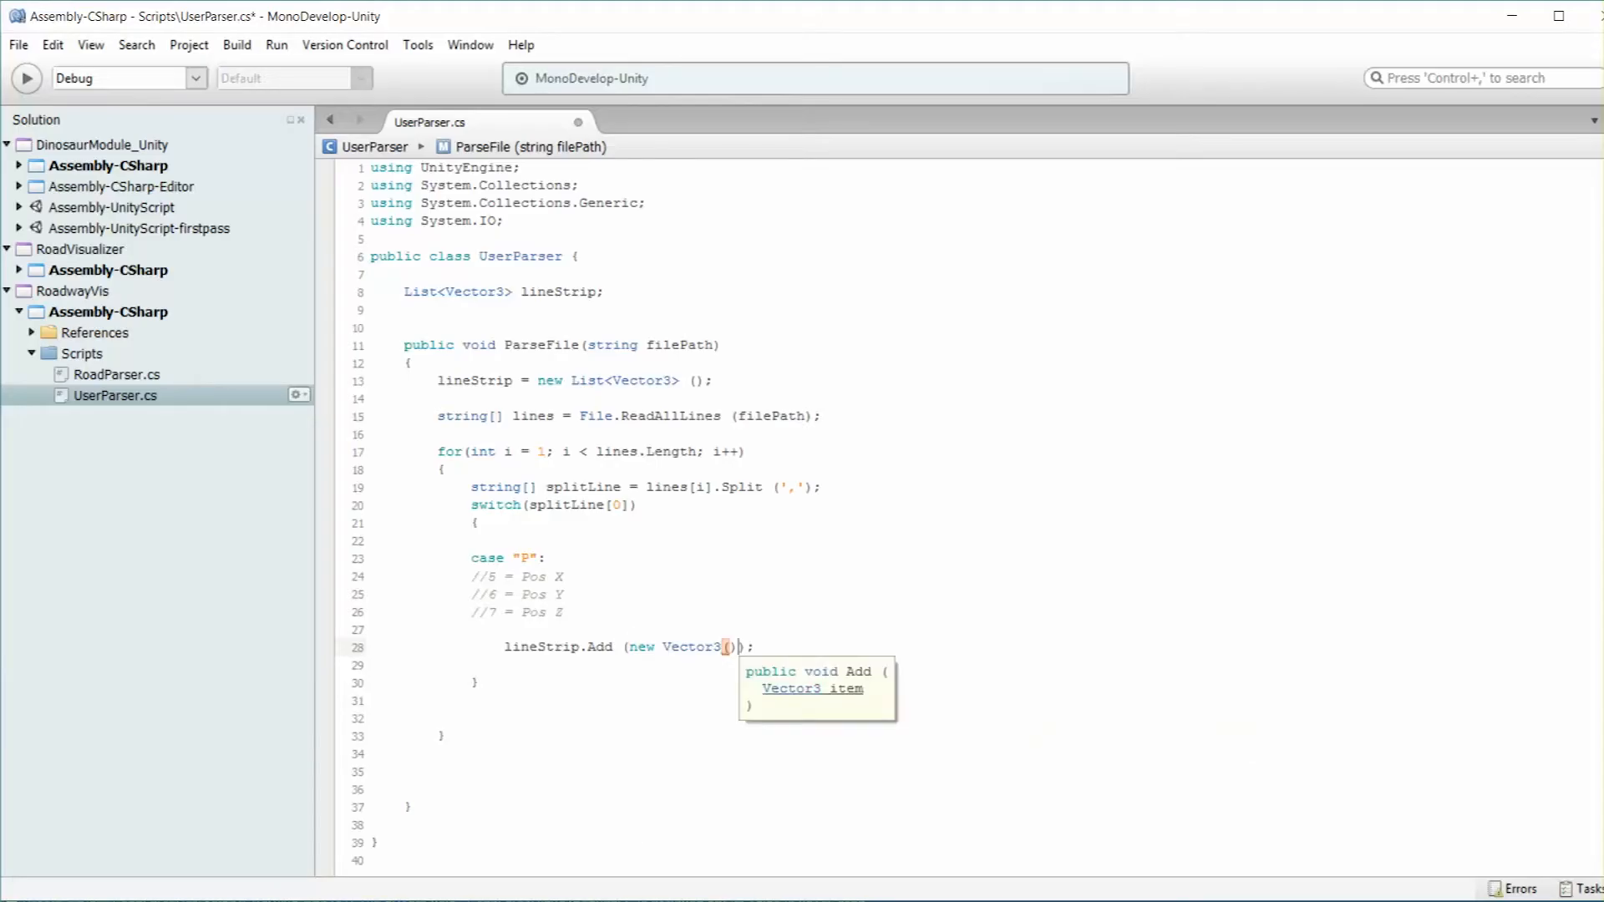
pyautogui.write('float.a')
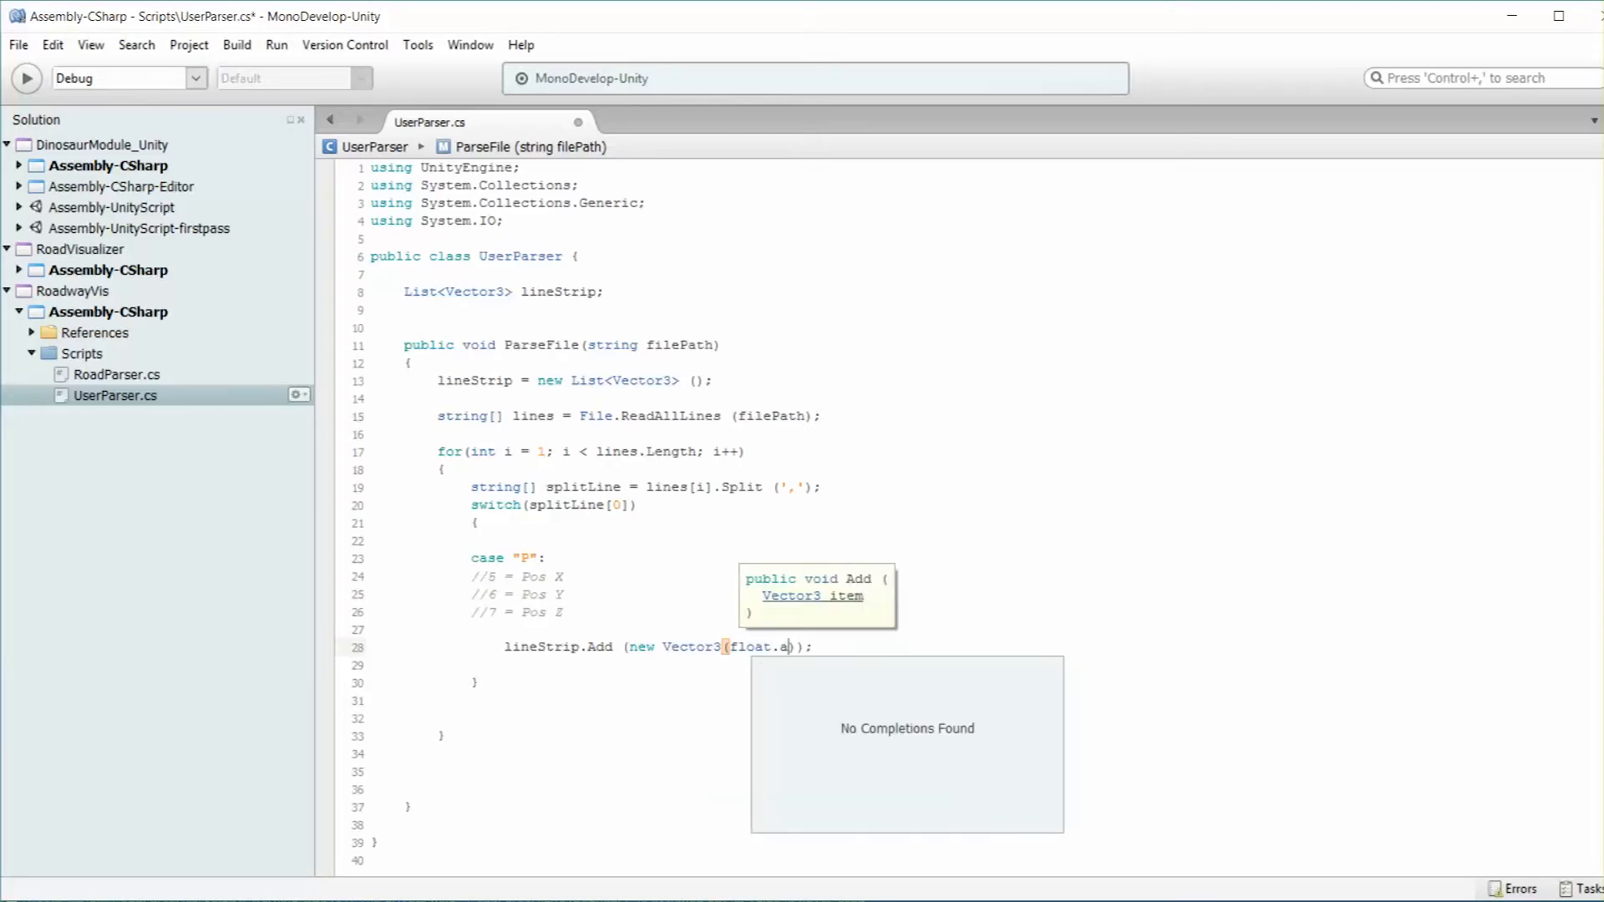
pyautogui.write('Parse (), float.Parse (),')
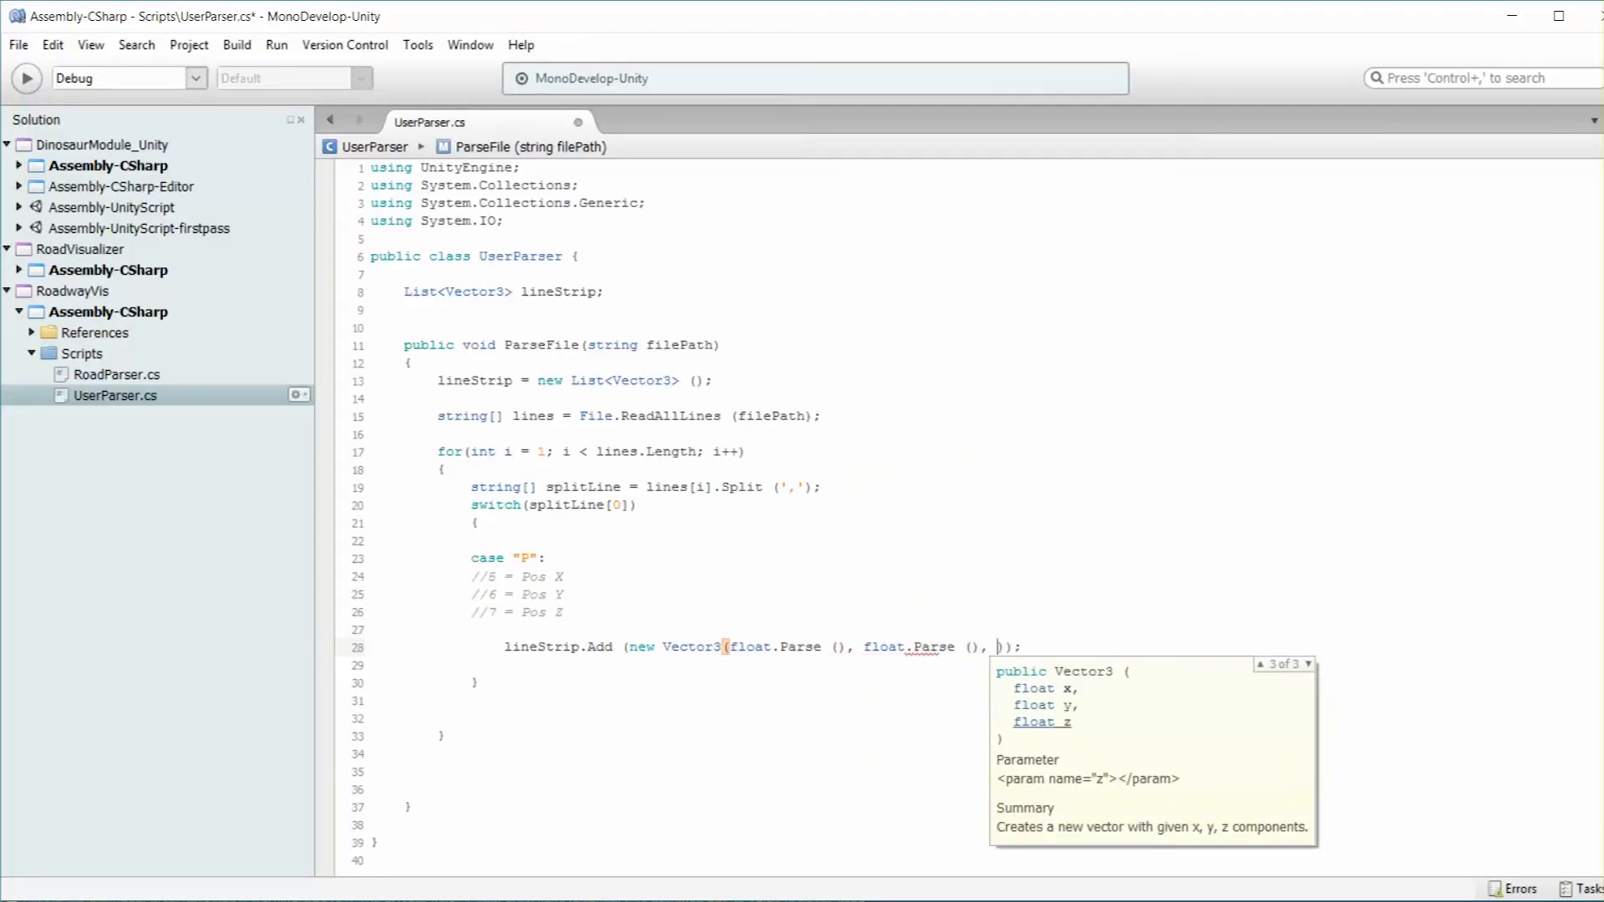
pyautogui.write('float.Parse ()')
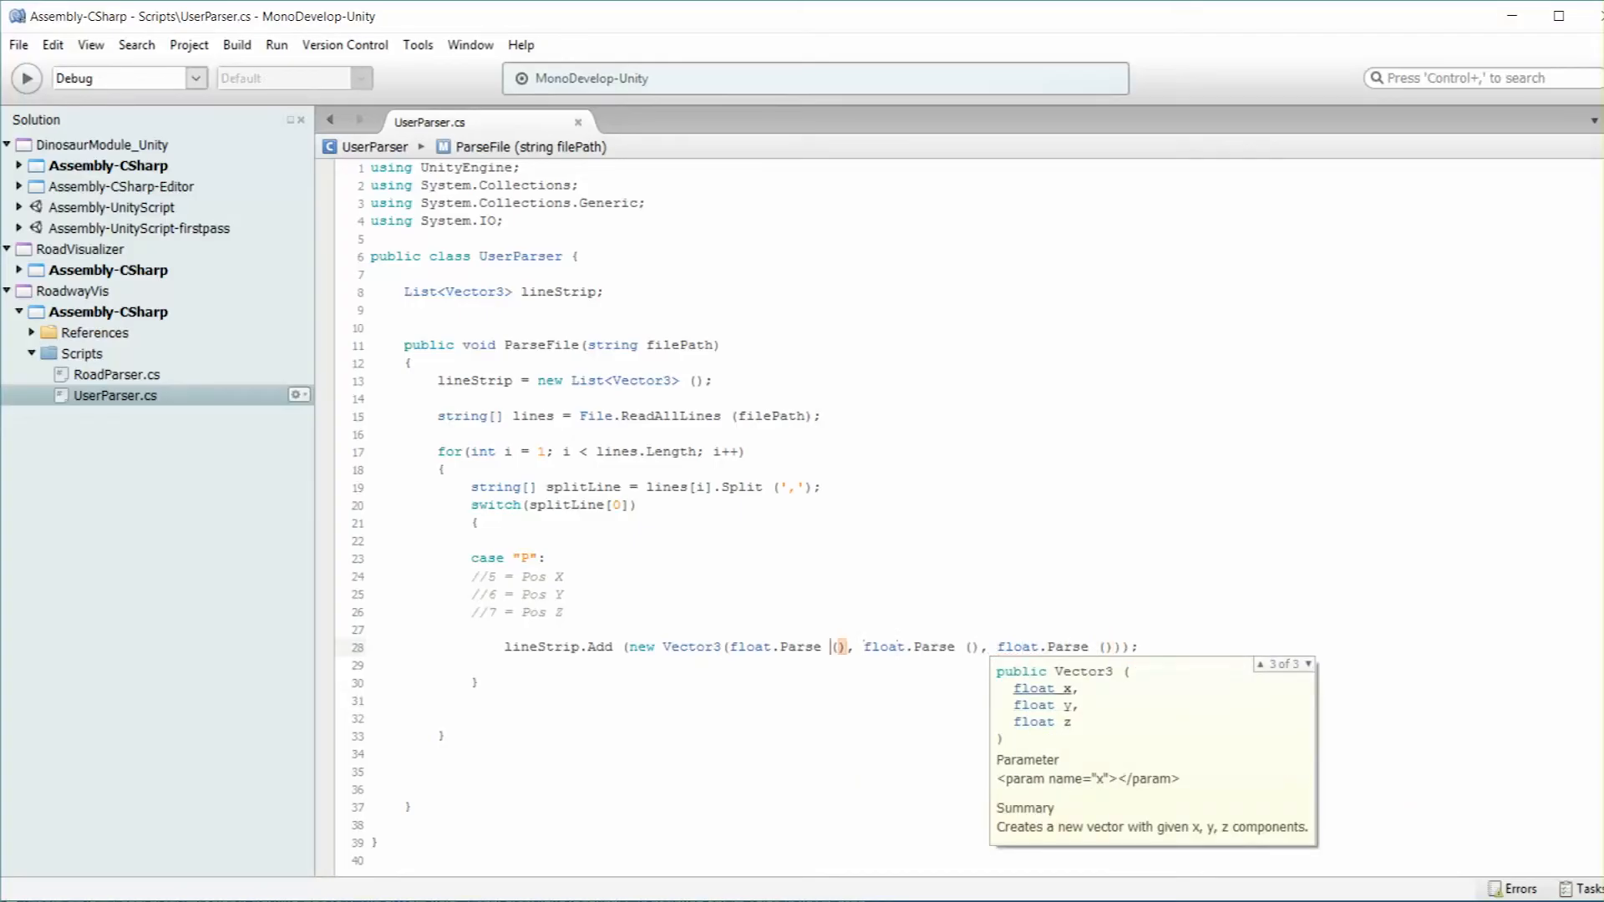
pyautogui.write('splitLine[5')
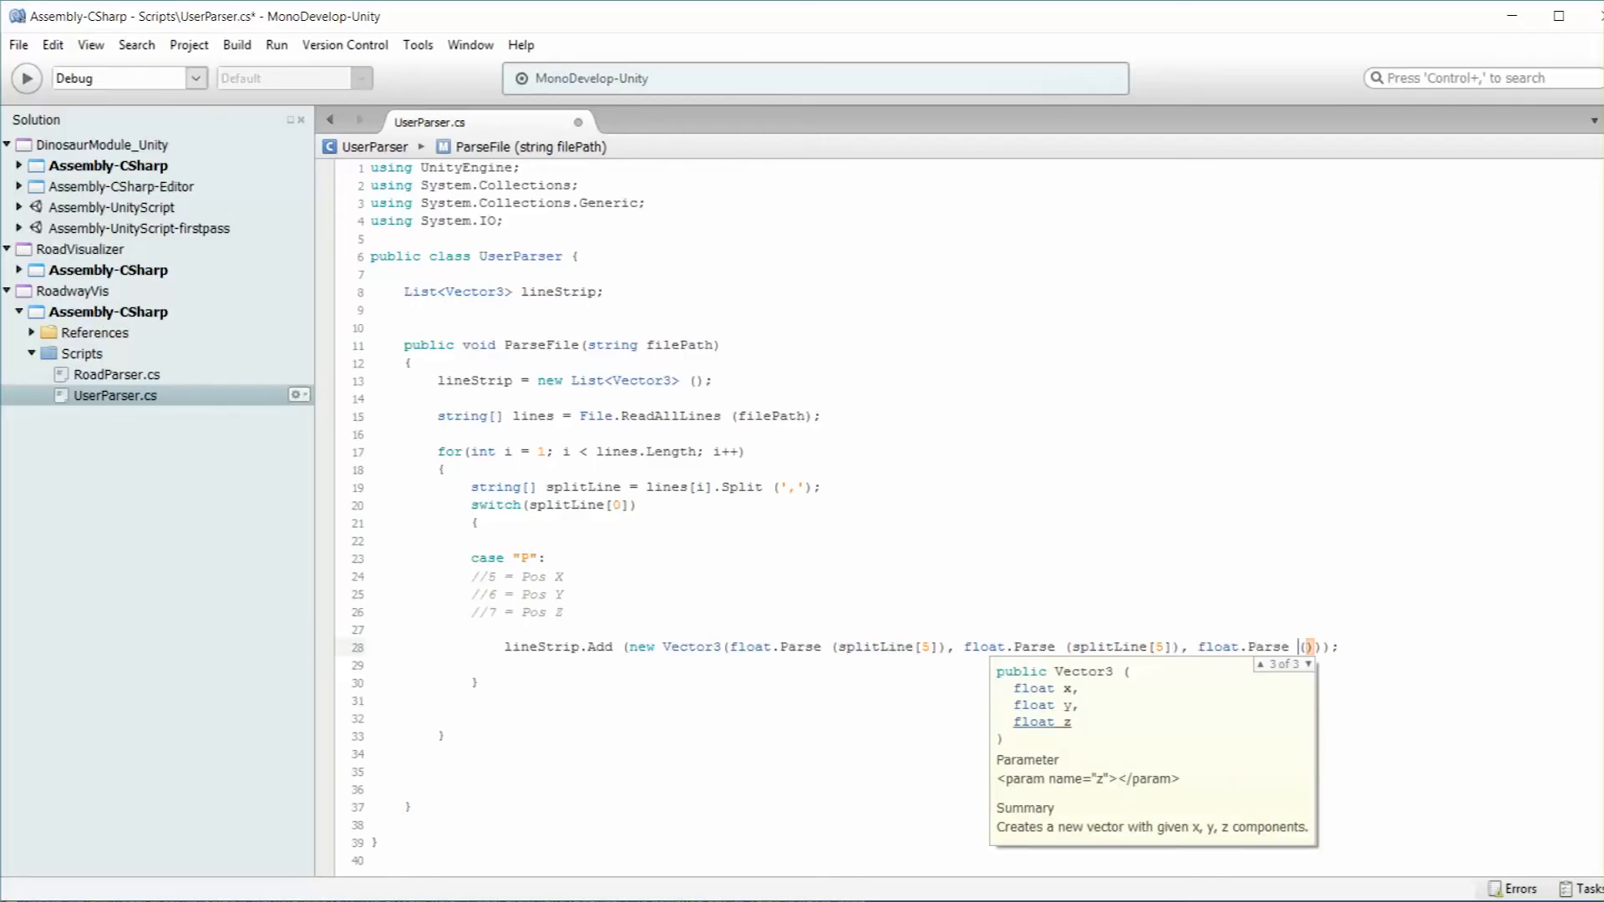
pyautogui.write('splitLine[5]')
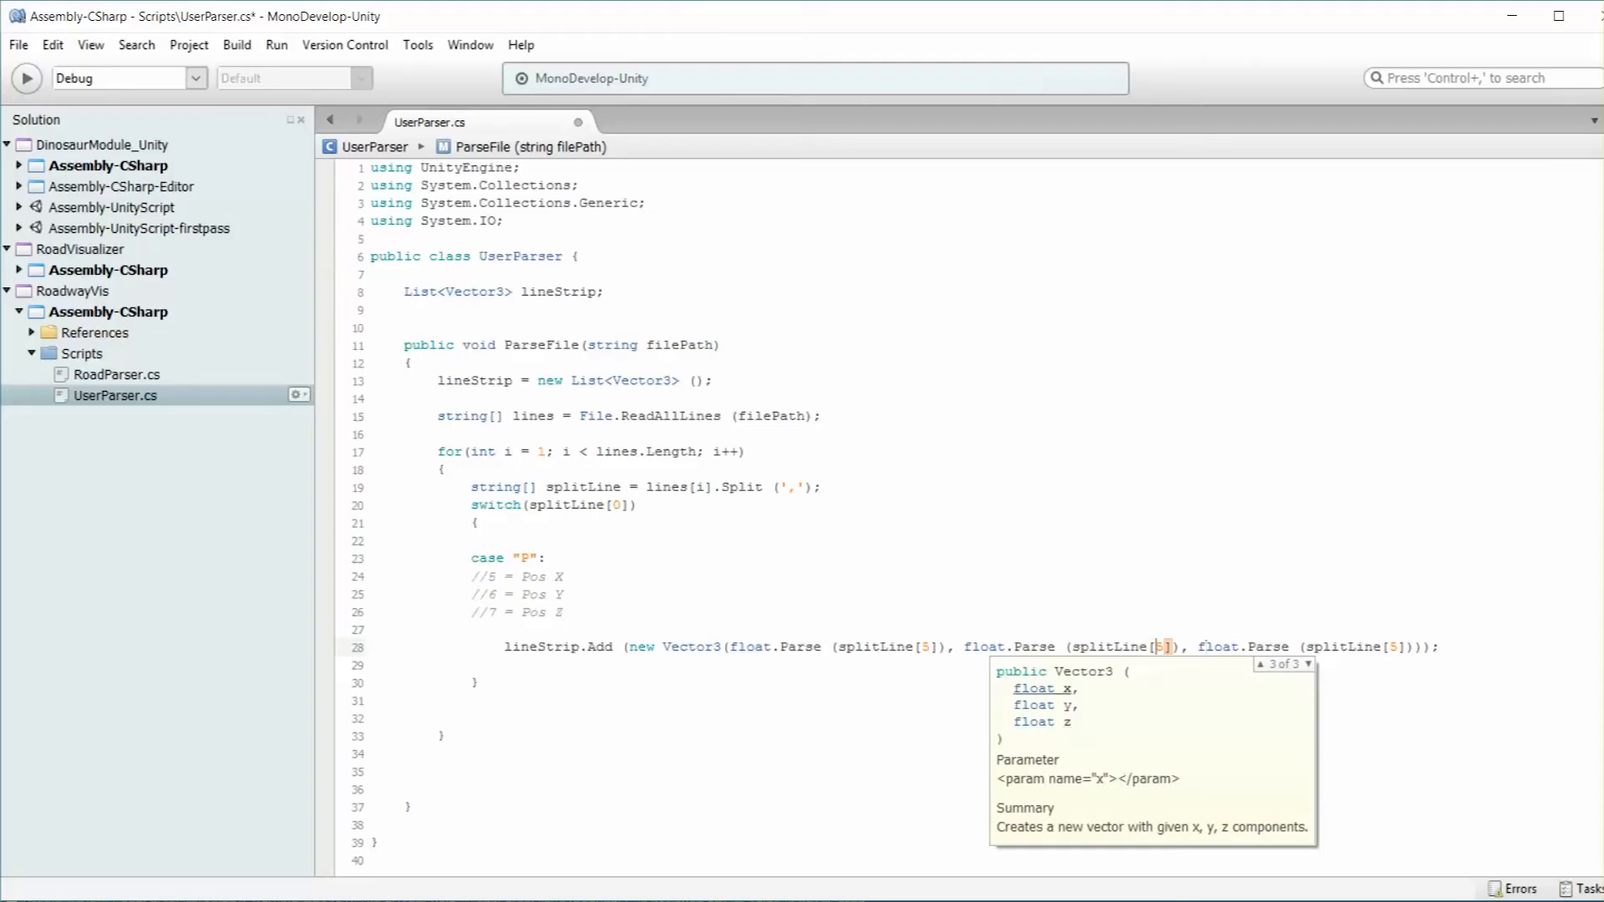
pyautogui.write('6')
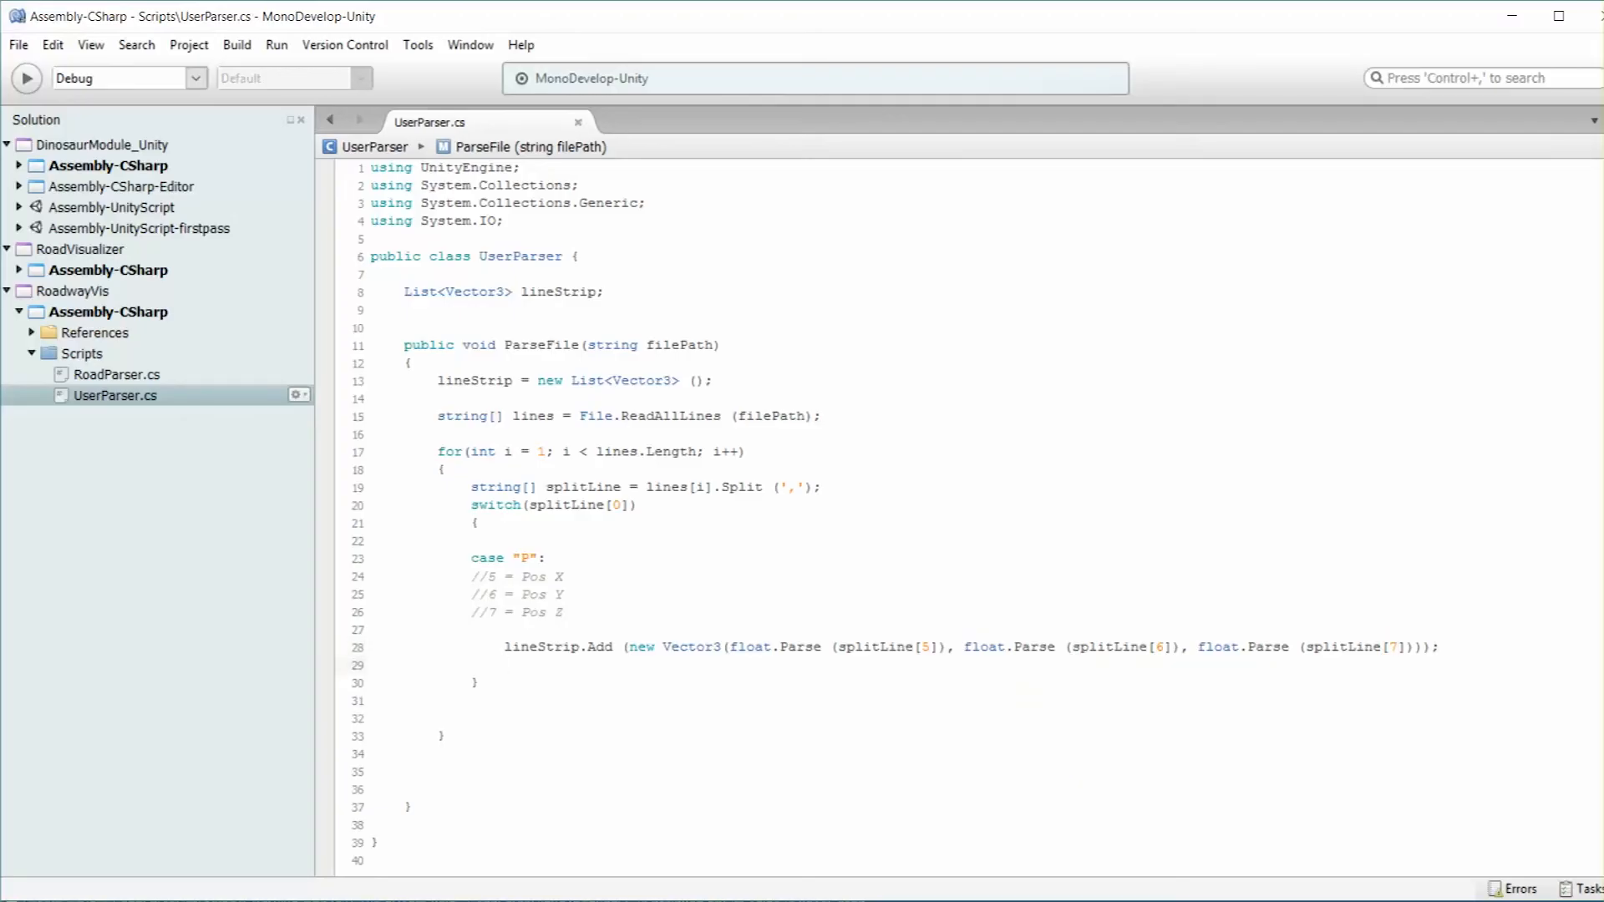
pyautogui.write('break')
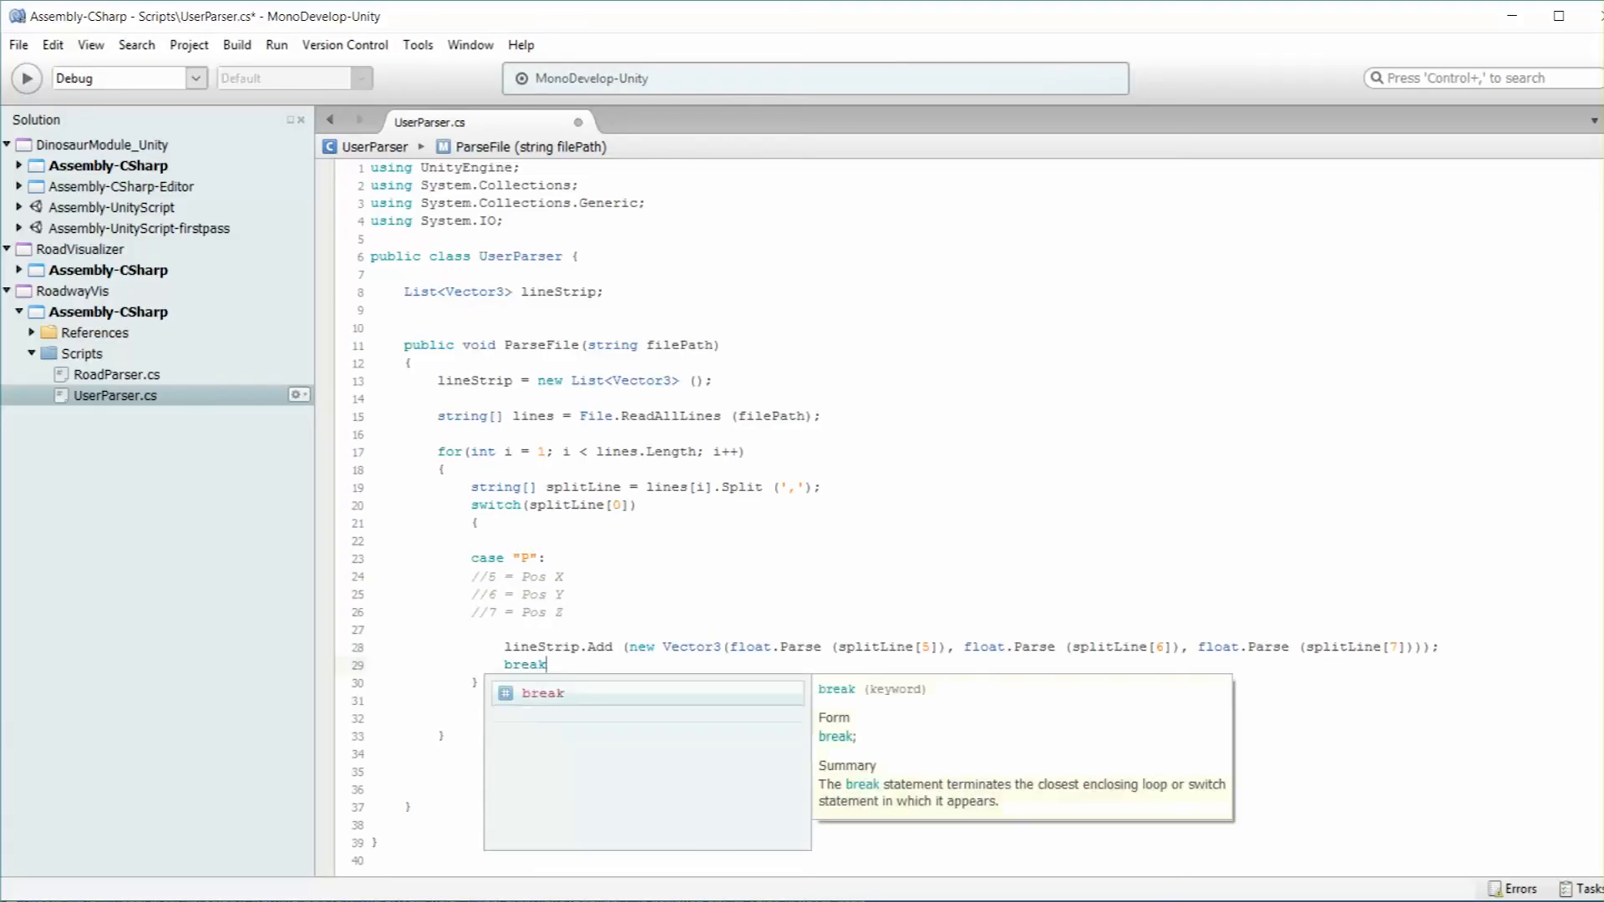